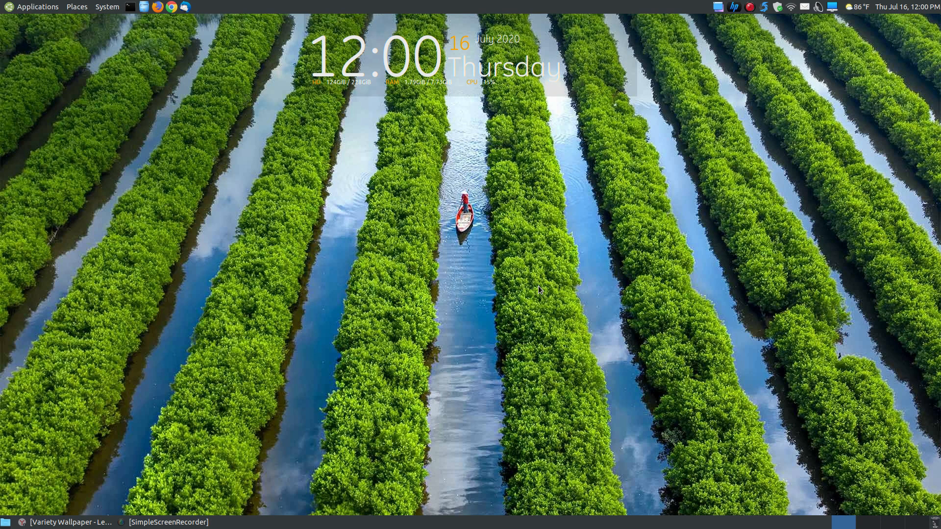
mouse_move(611, 174)
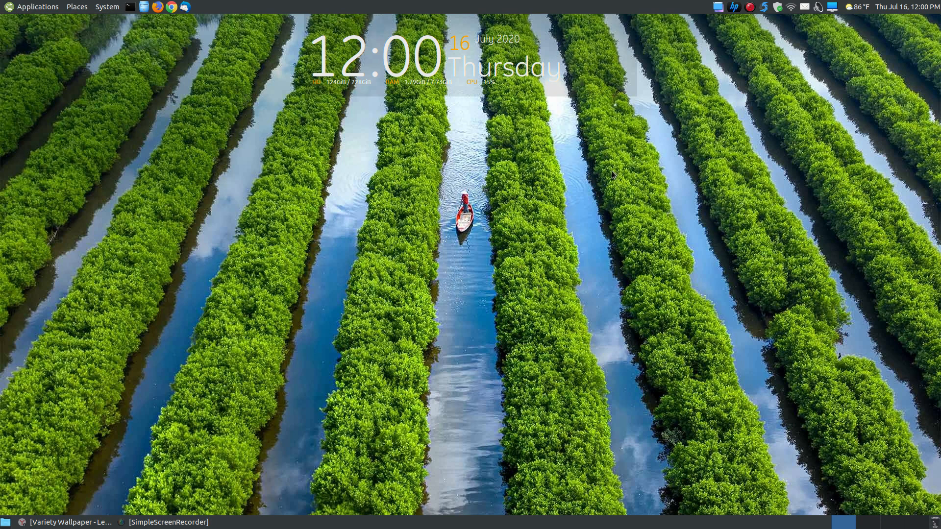
mouse_move(564, 337)
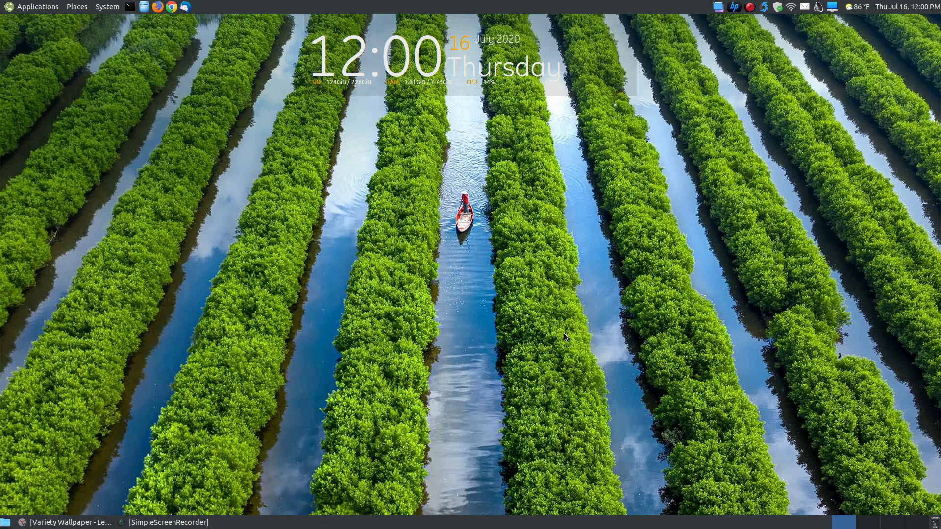
mouse_move(549, 312)
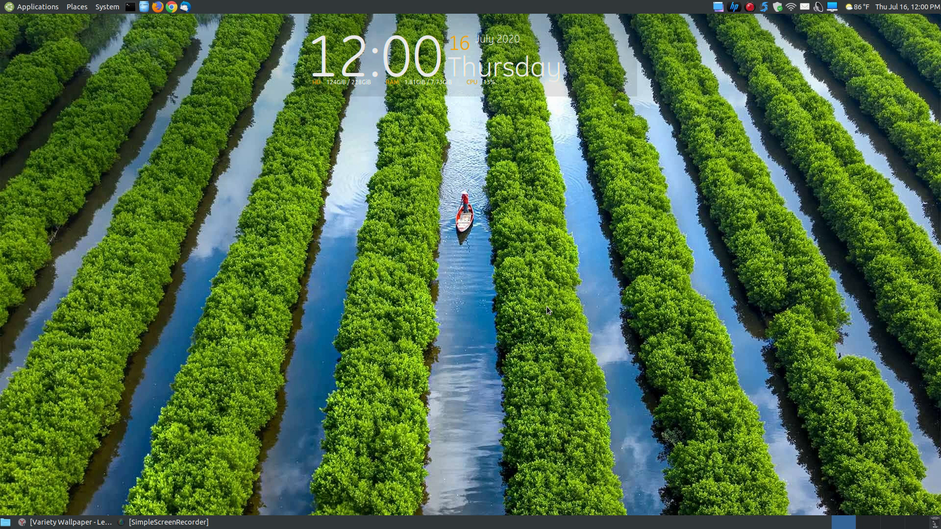
mouse_move(510, 316)
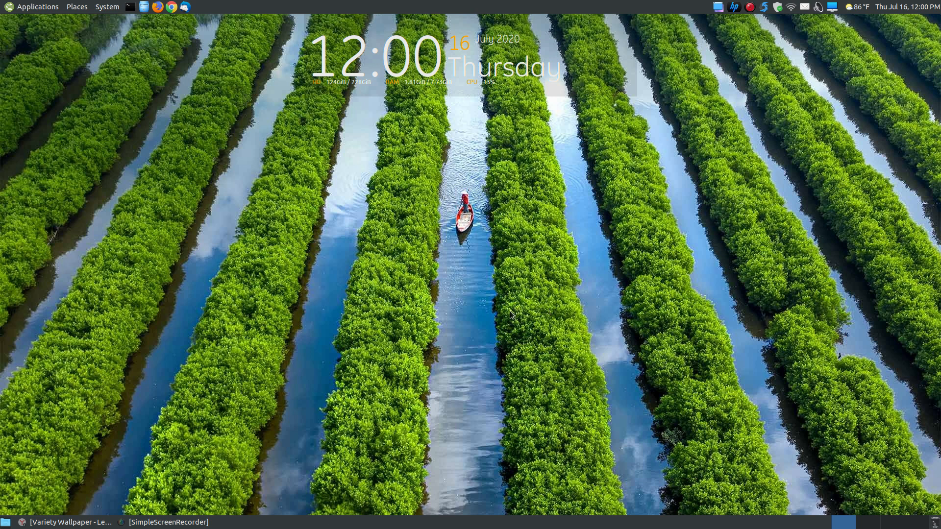
mouse_move(392, 372)
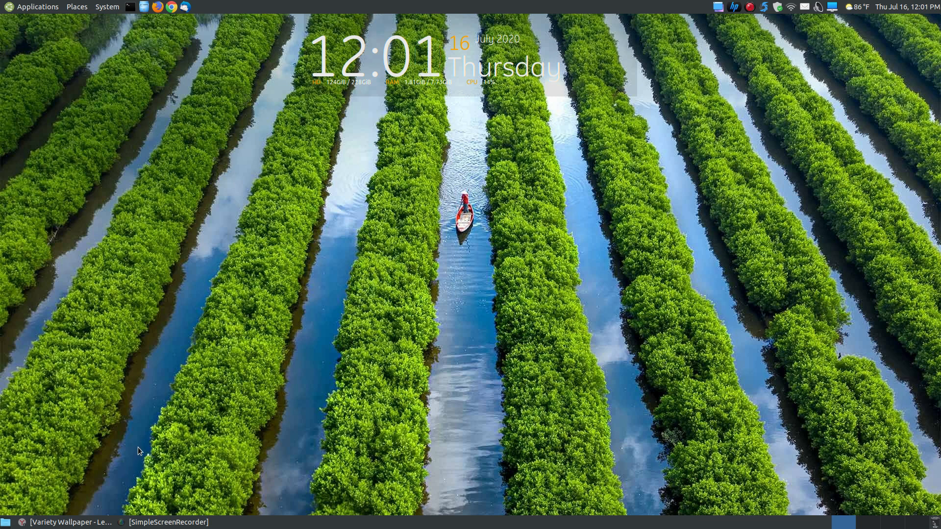
mouse_move(49, 517)
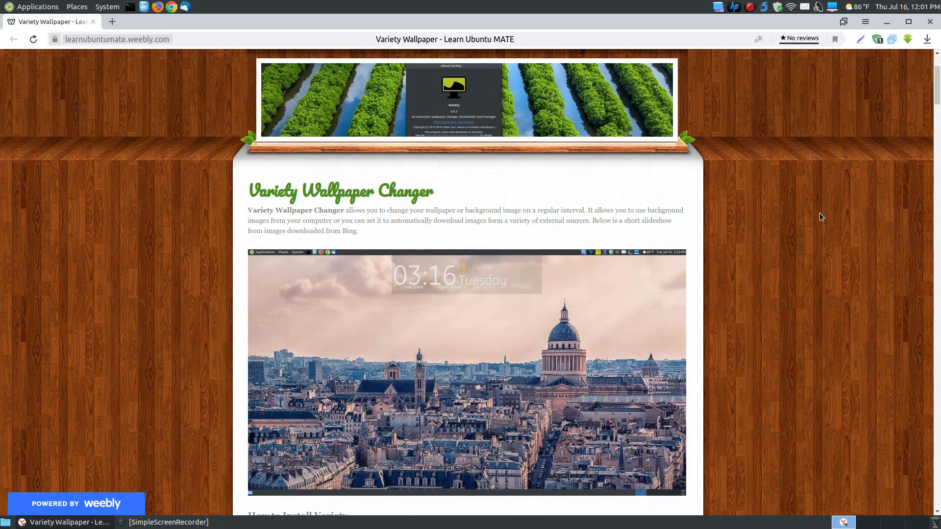
scroll(down, 3)
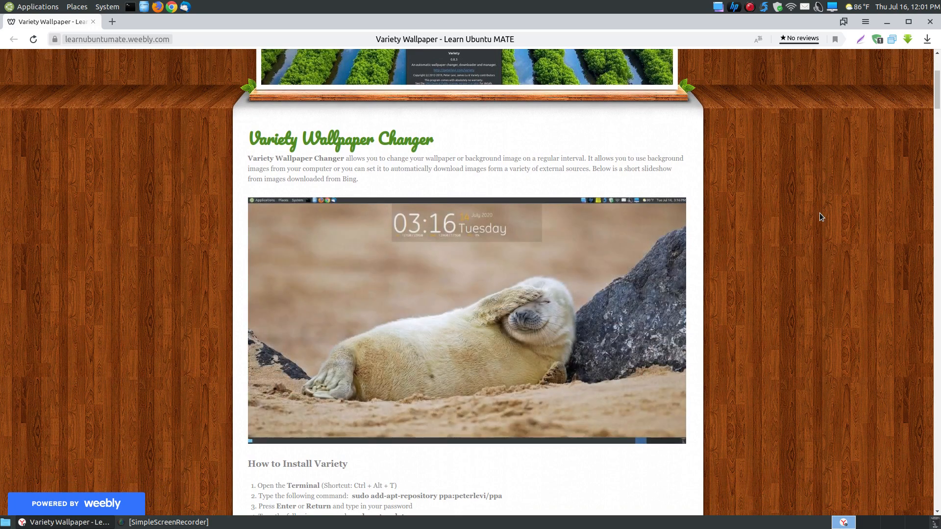
scroll(down, 3)
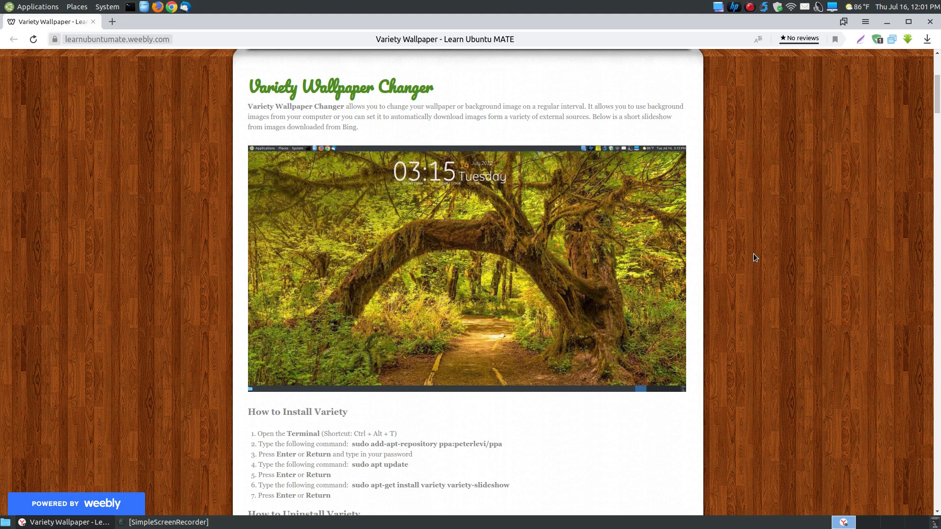
scroll(down, 3)
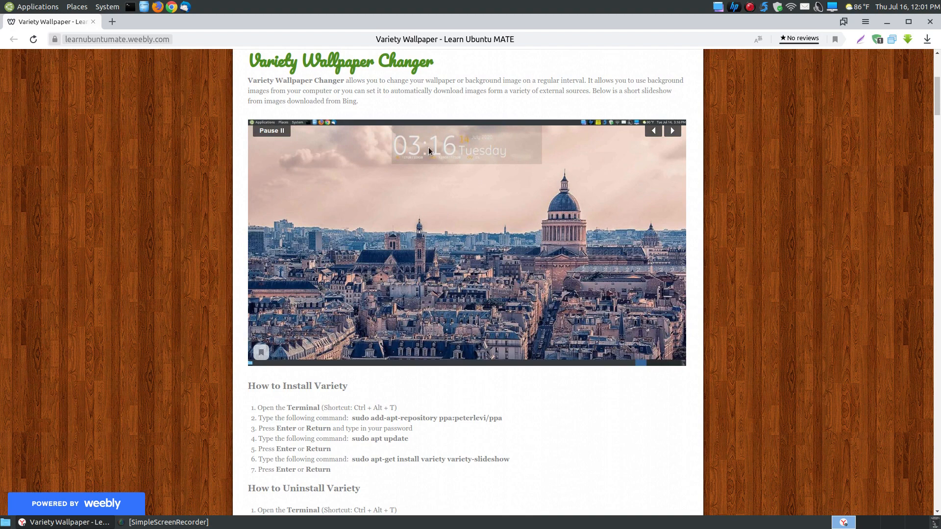
scroll(down, 3)
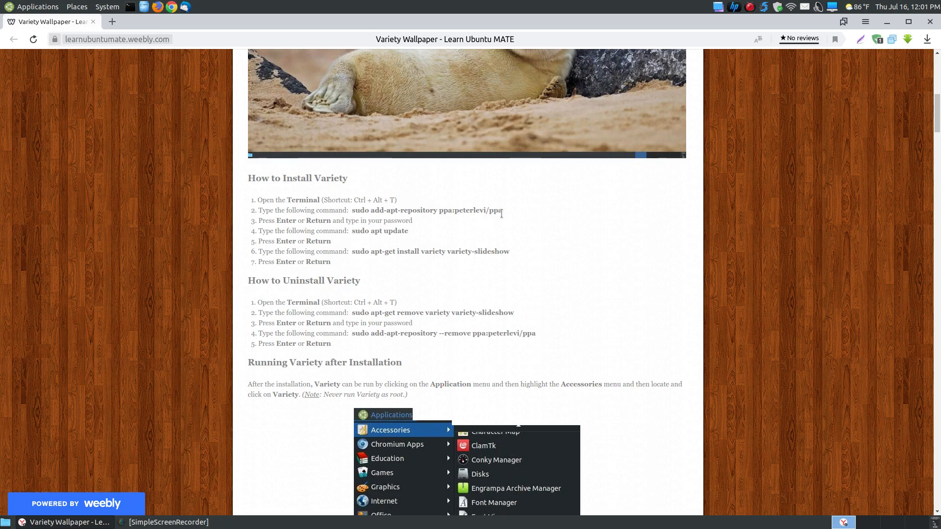
Copy the 'sudo add-apt-repository ppa:peterlevi/ppa' command from the install instructions
drag(353, 210, 503, 210)
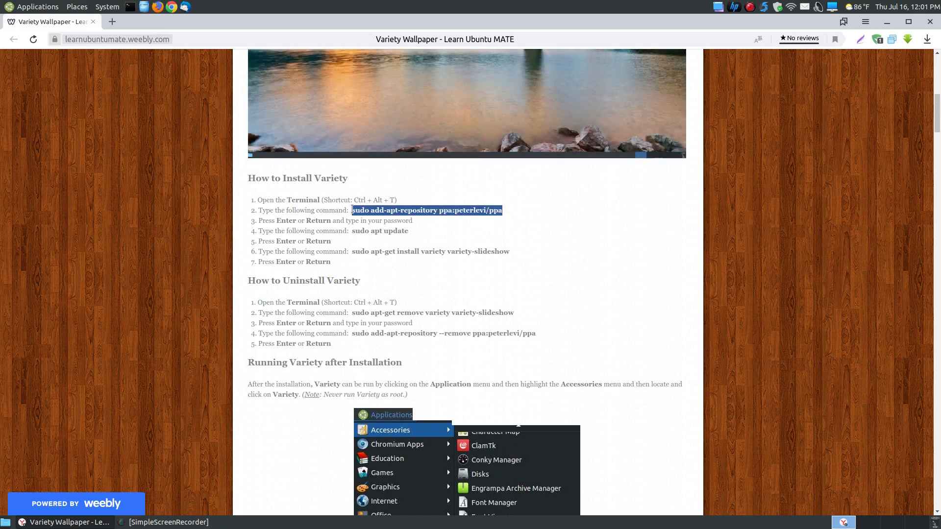
right_click(425, 210)
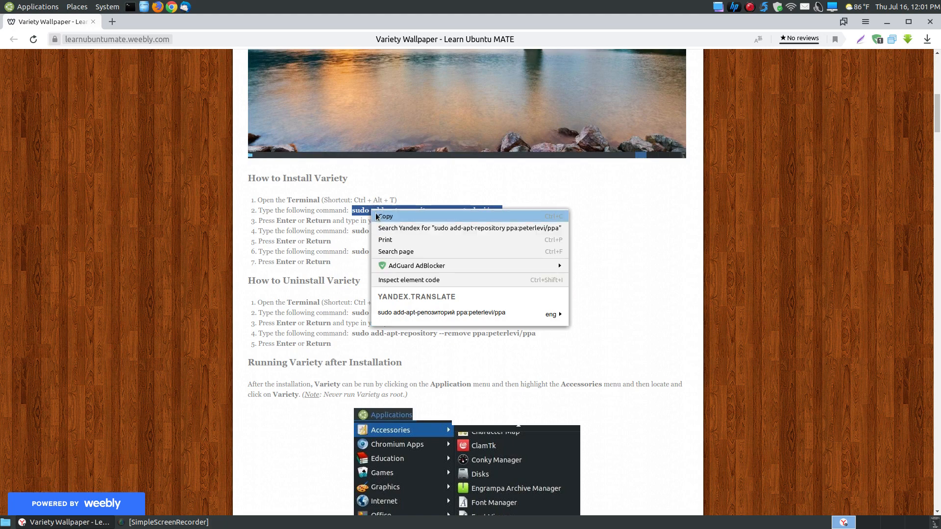
click(387, 216)
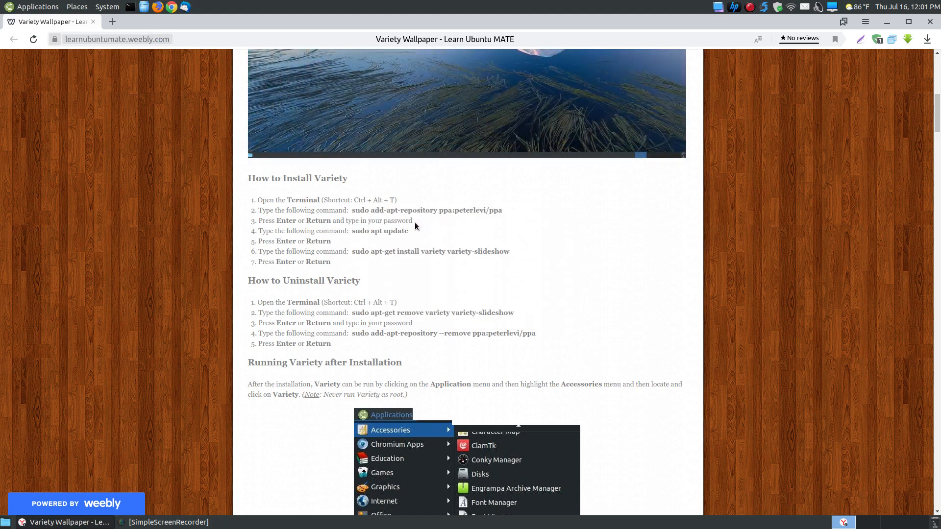
mouse_move(410, 238)
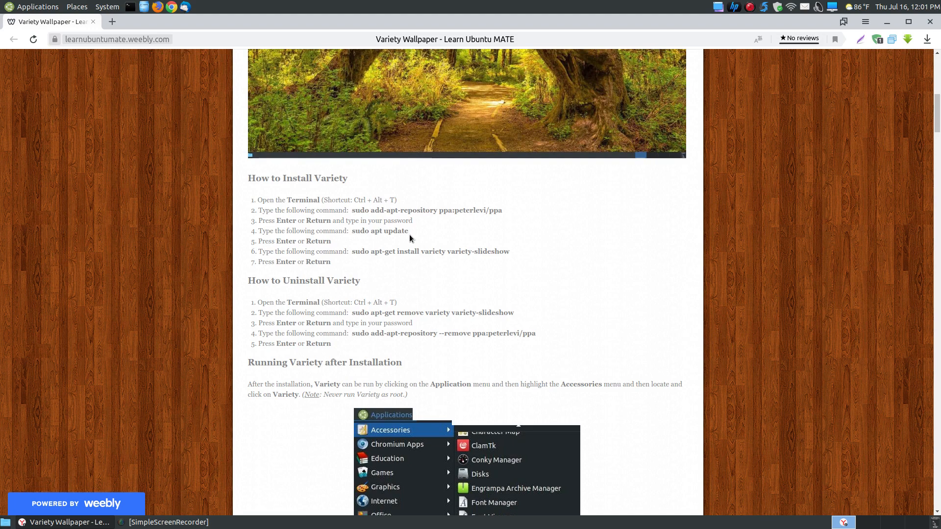
mouse_move(409, 235)
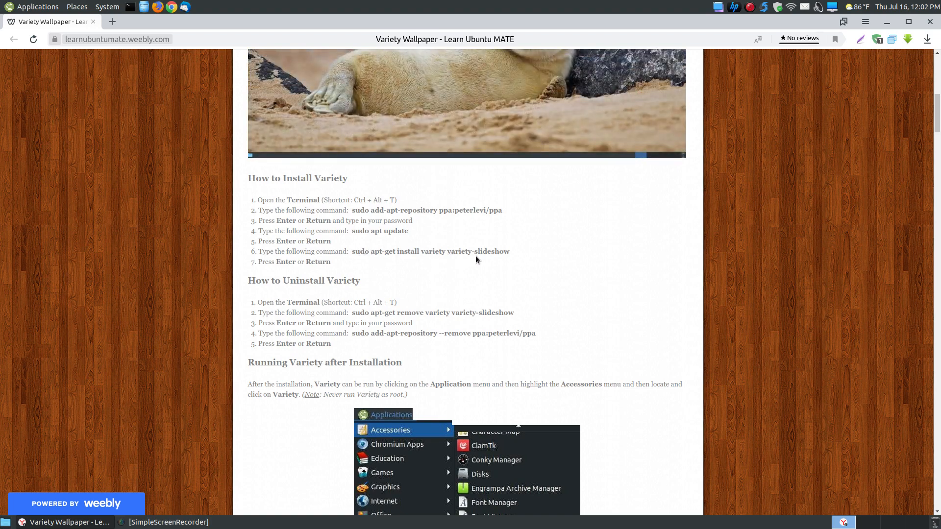
mouse_move(600, 341)
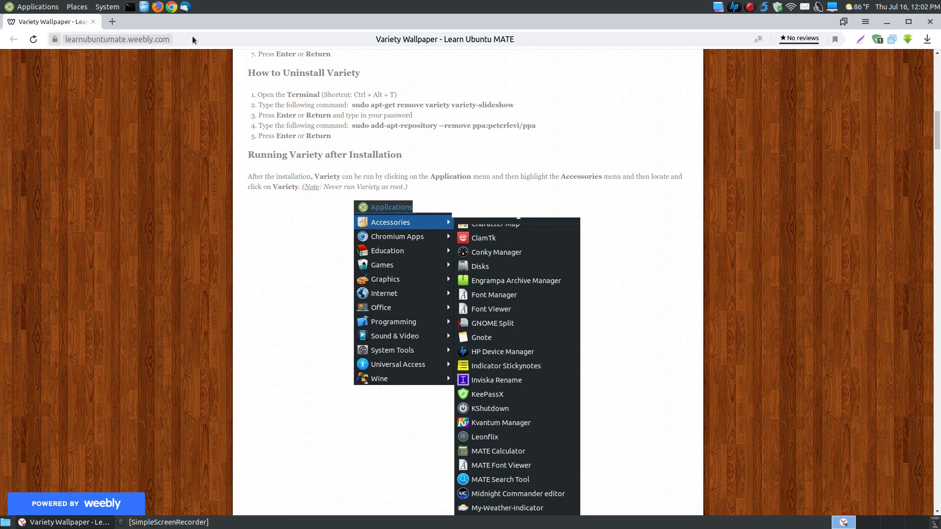
mouse_move(366, 113)
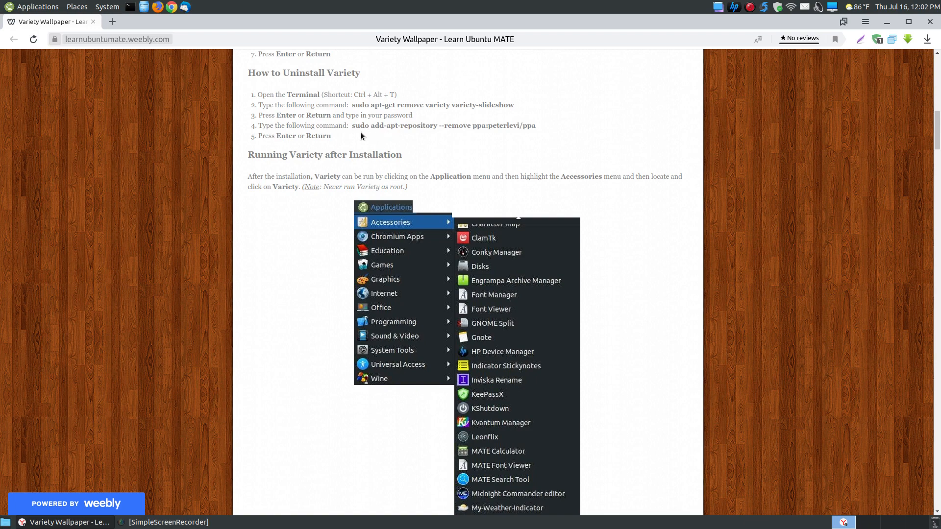
mouse_move(484, 113)
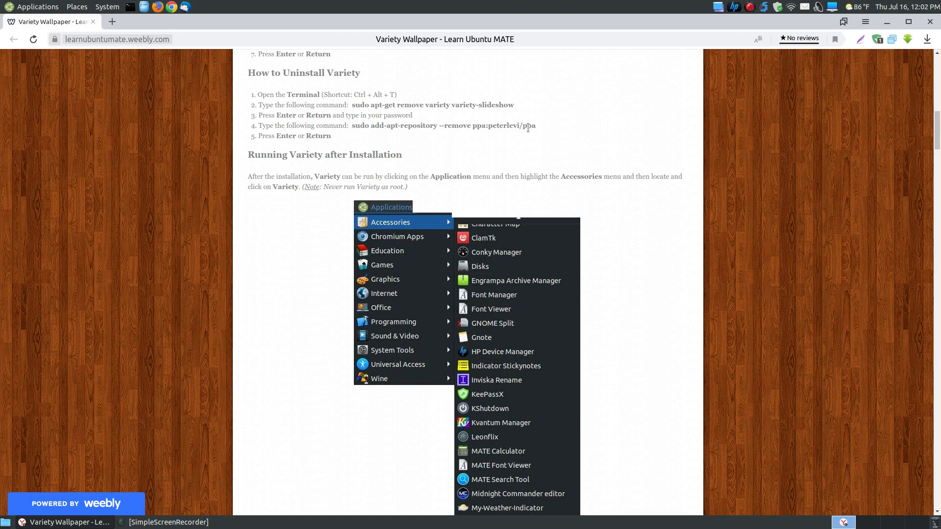
mouse_move(473, 111)
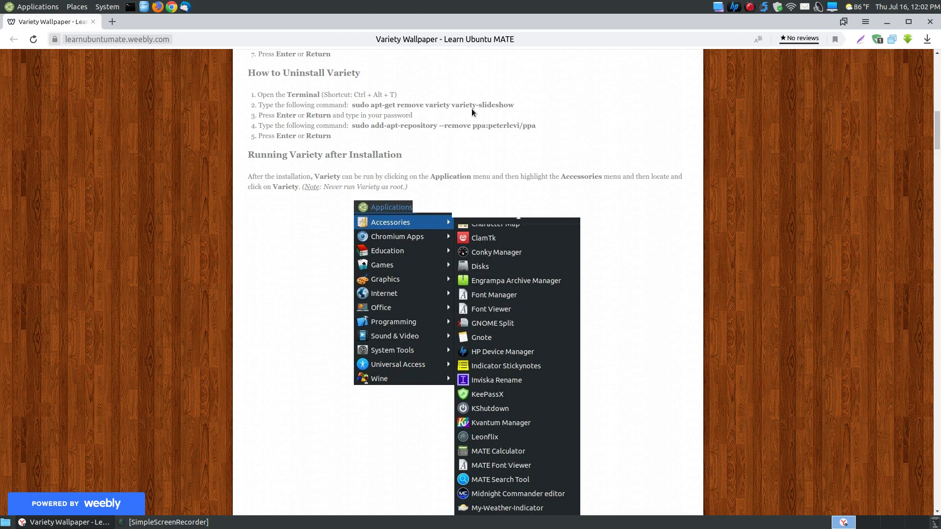
mouse_move(503, 125)
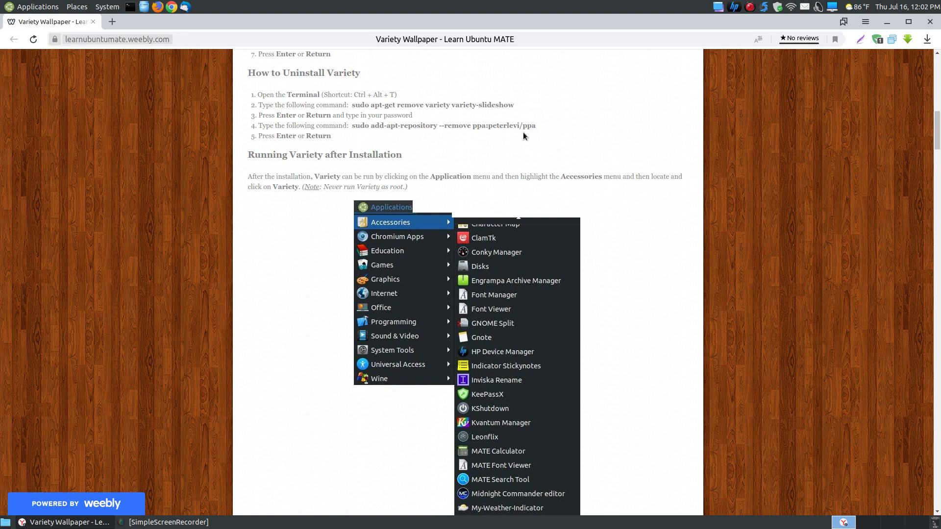
mouse_move(535, 174)
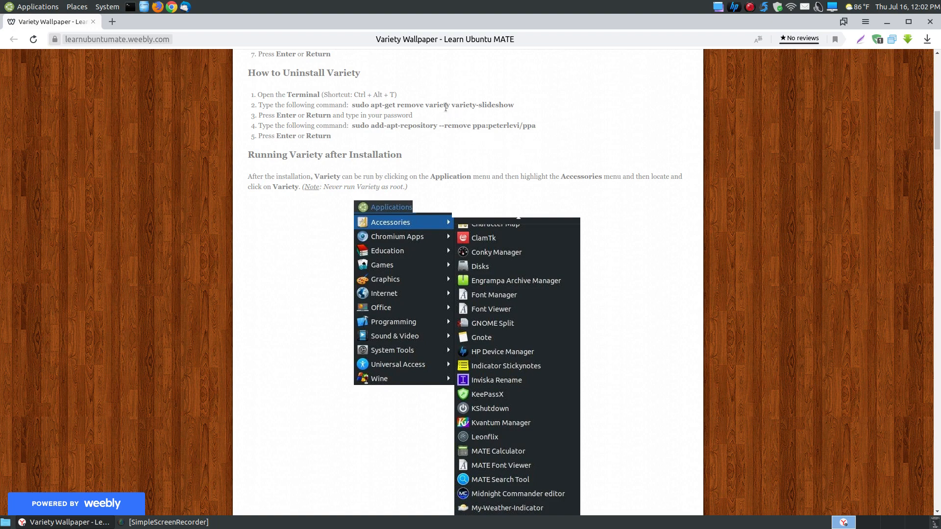
mouse_move(745, 307)
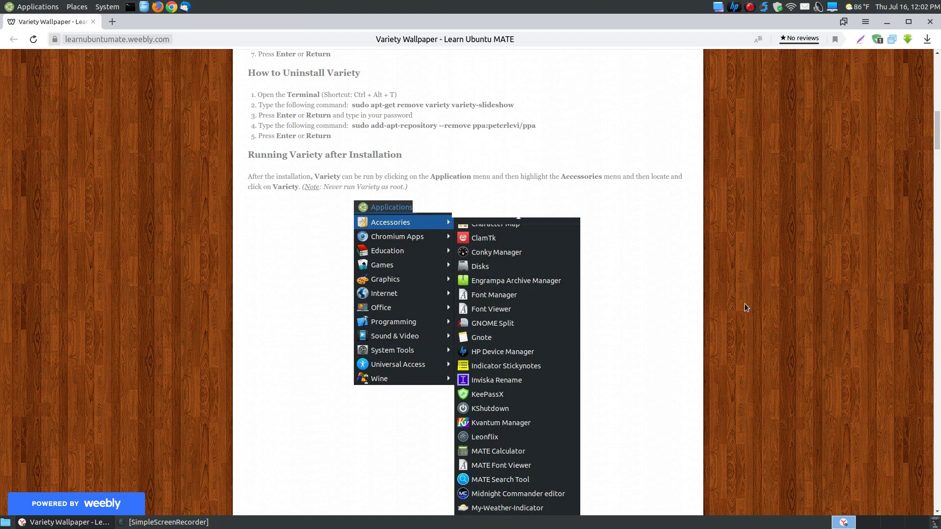
Scroll to the launching section and open the desktop Applications menu to look for Variety
scroll(down, 3)
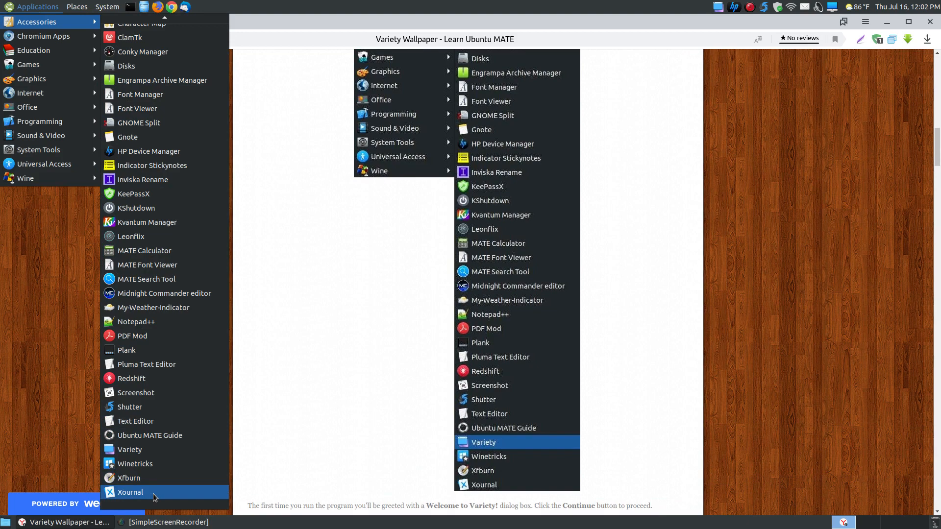
mouse_move(153, 450)
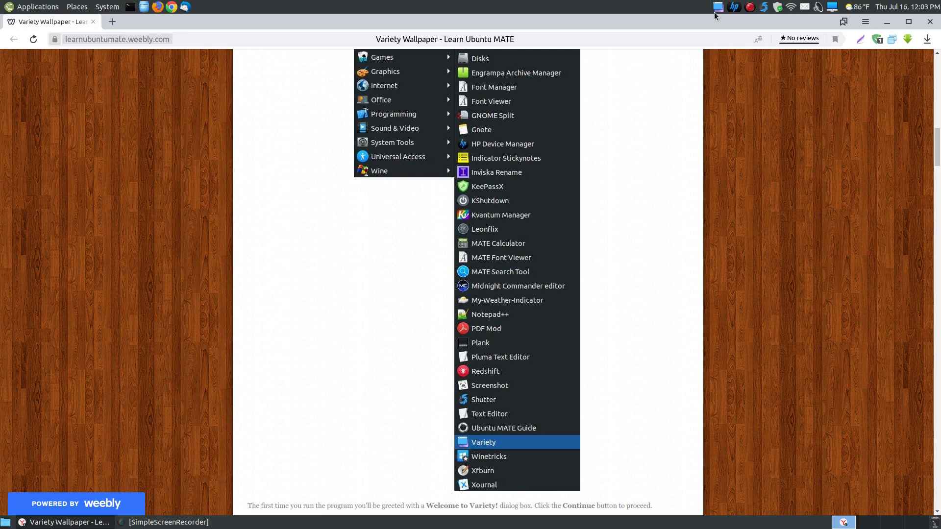
mouse_move(697, 14)
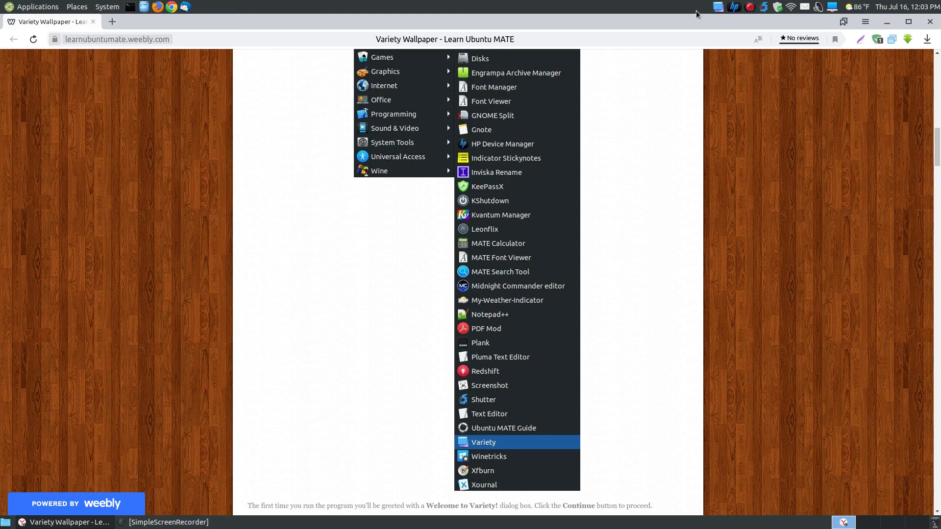
mouse_move(711, 15)
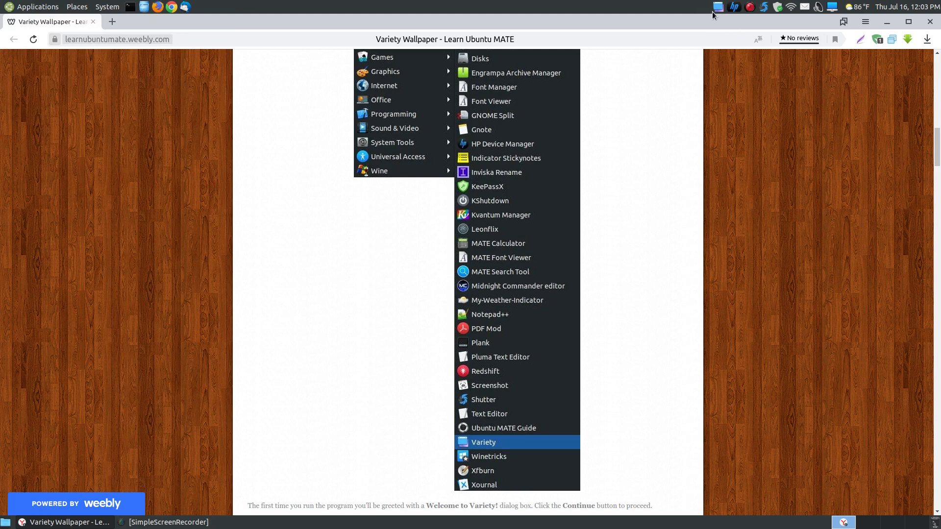
mouse_move(720, 14)
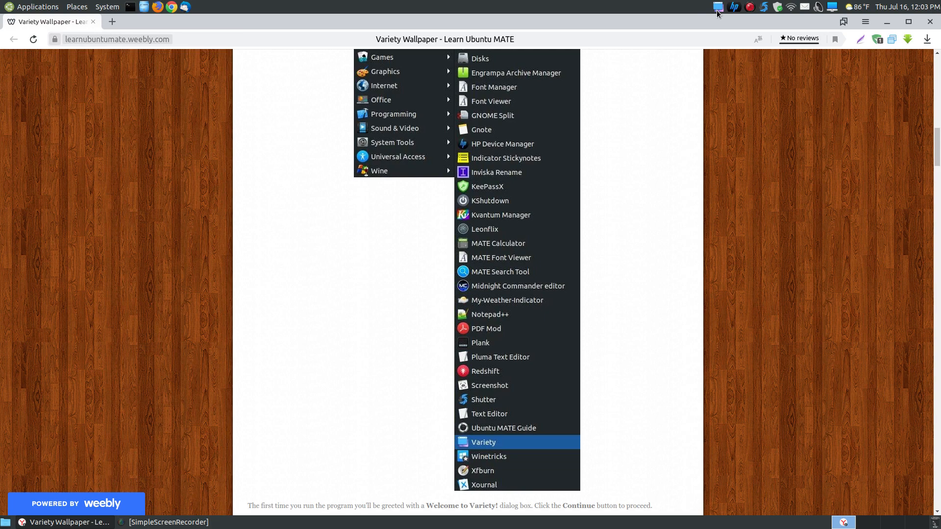
click(33, 6)
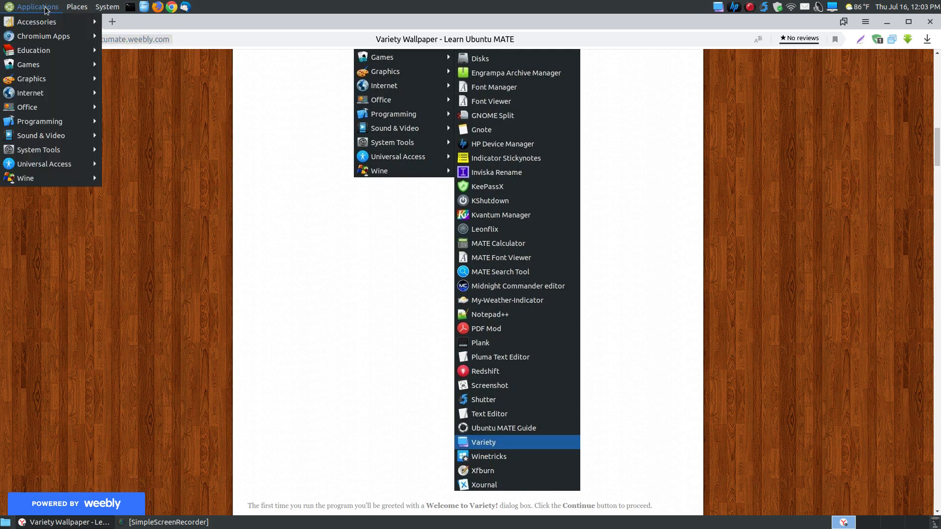
mouse_move(58, 90)
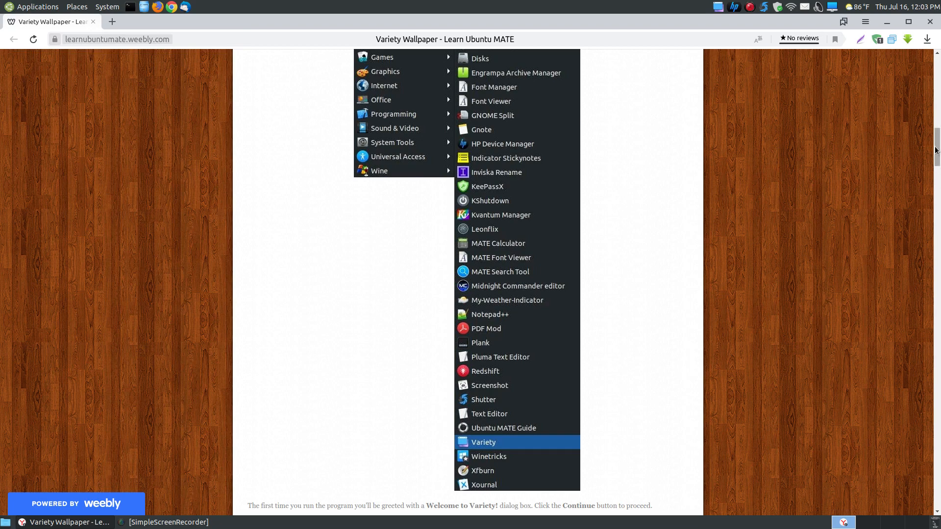
Scroll down to the 'Welcome to Variety!' dialog screenshot and Privacy Notice step
scroll(down, 3)
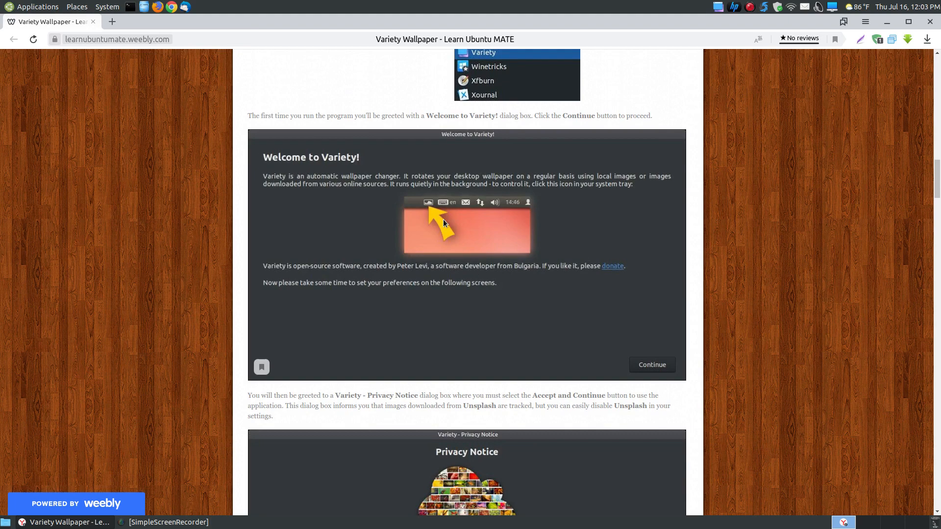
mouse_move(721, 19)
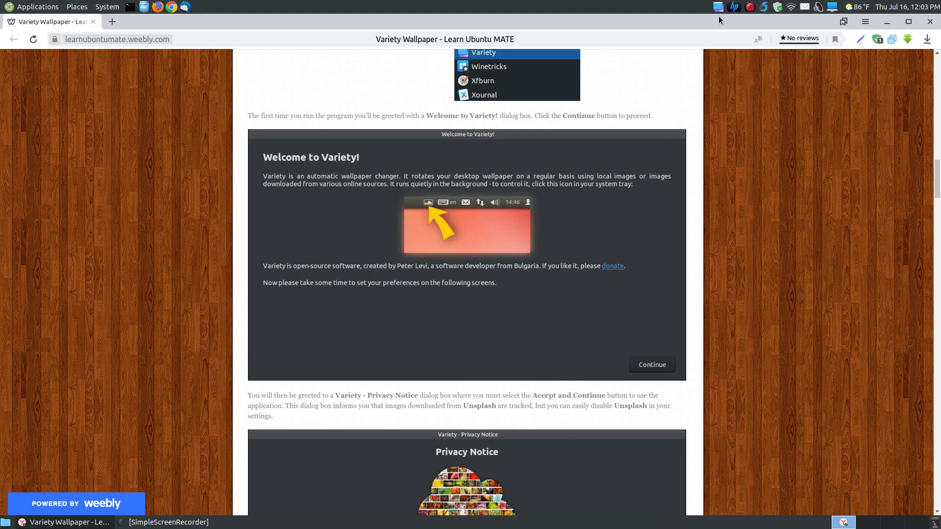
mouse_move(723, 21)
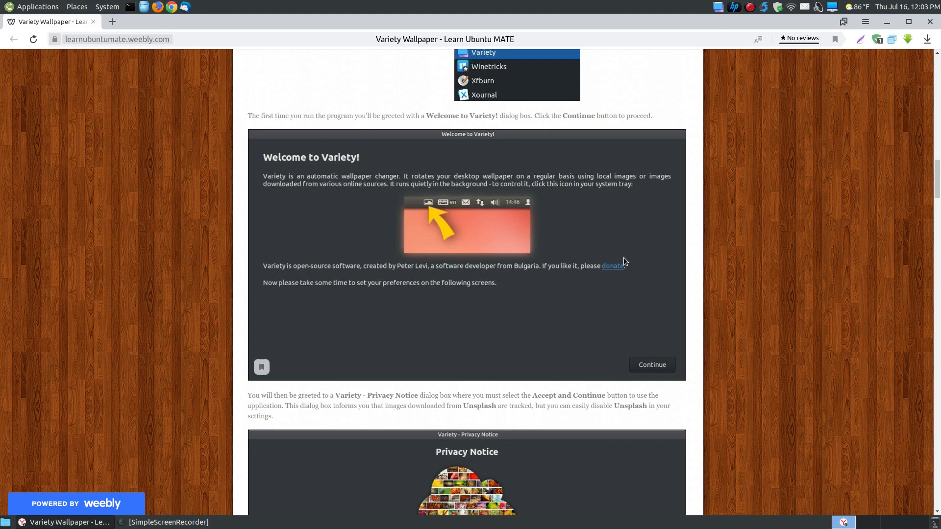
Scroll past the Privacy Notice to the Variety Preferences General tab illustration
scroll(down, 3)
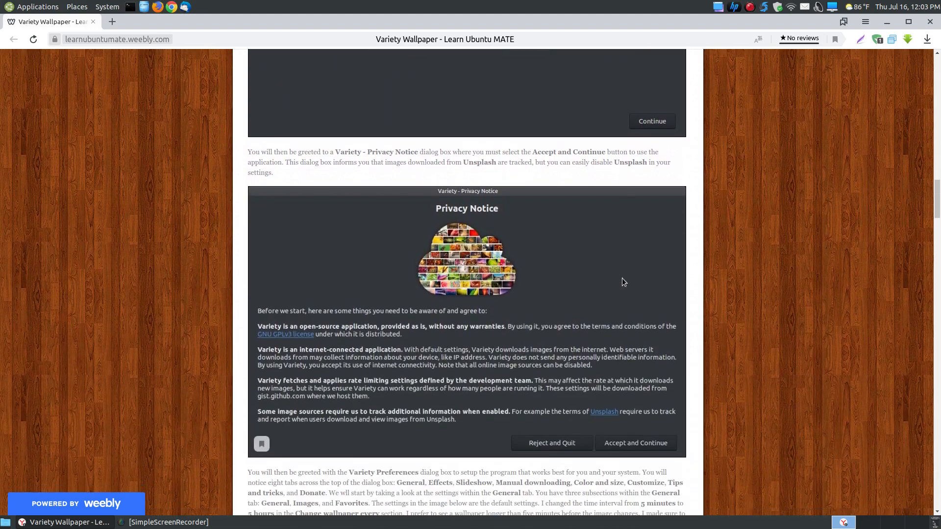
scroll(down, 3)
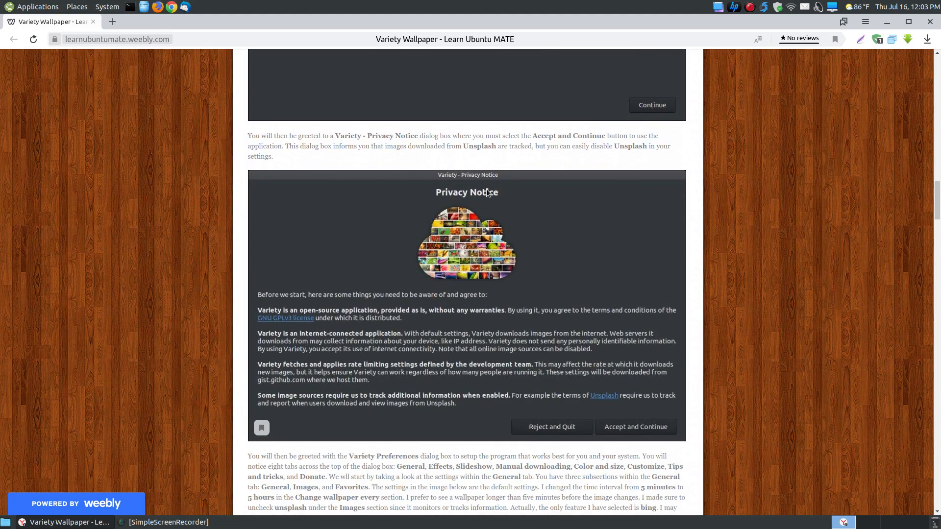
mouse_move(272, 396)
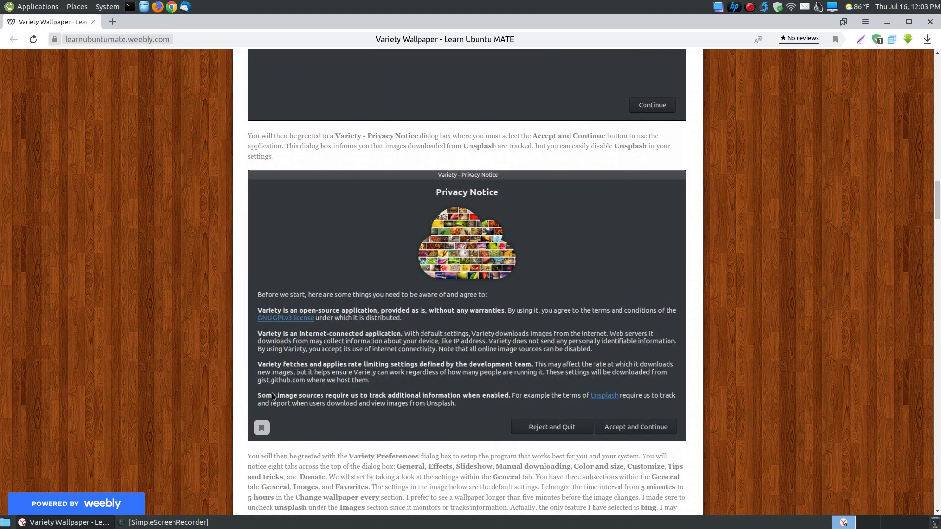
mouse_move(506, 422)
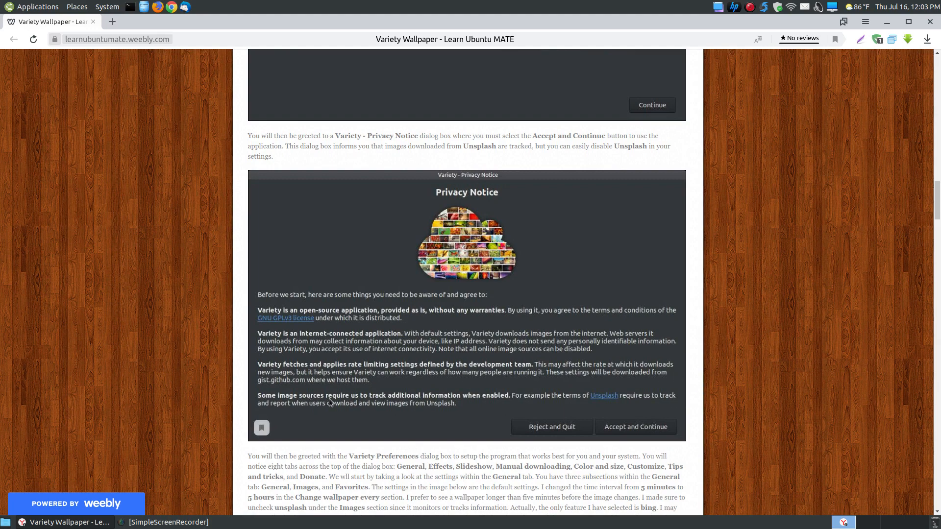
mouse_move(465, 402)
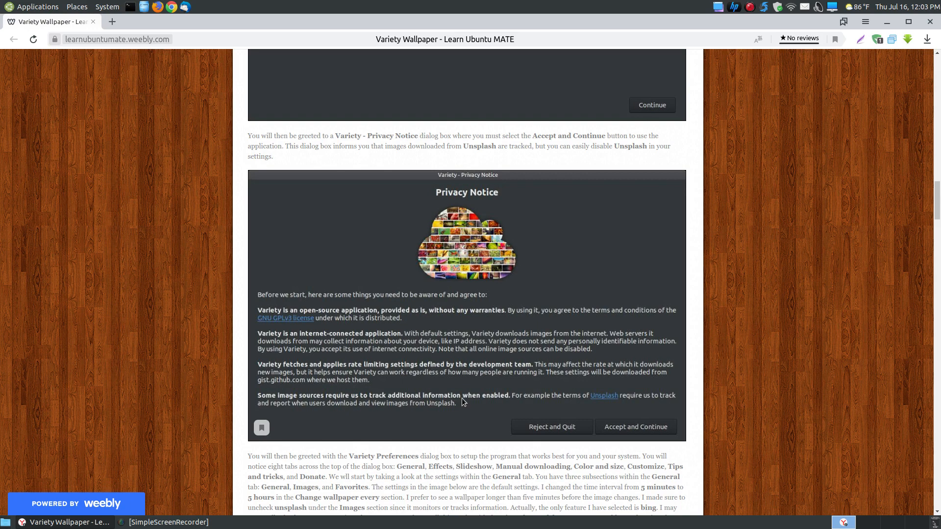
mouse_move(570, 406)
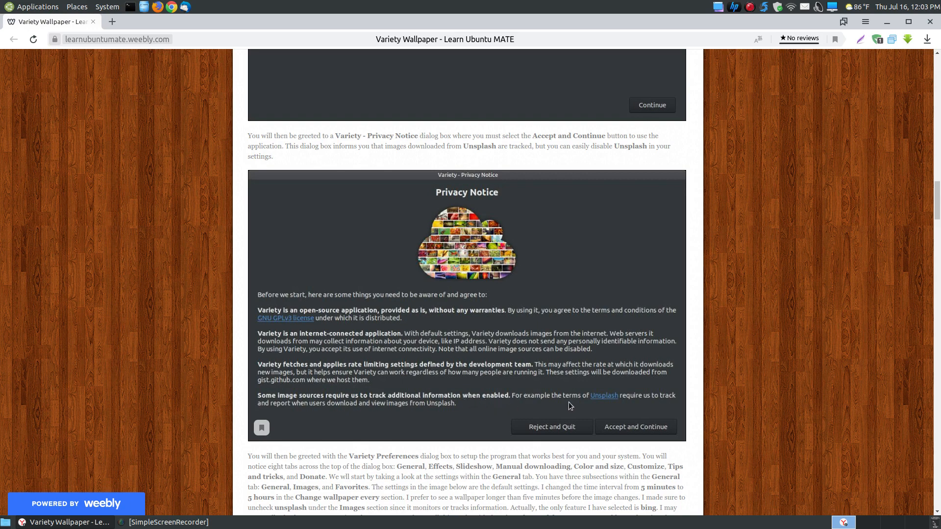
mouse_move(606, 409)
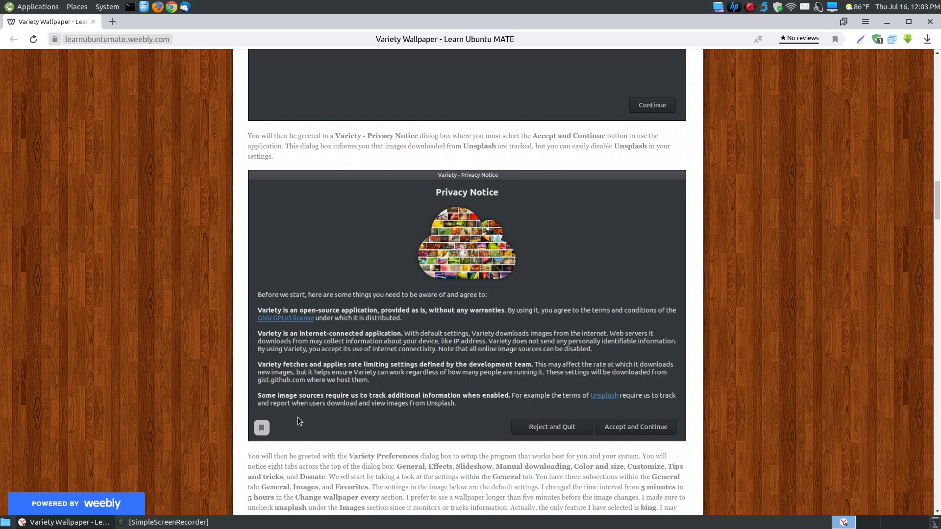
mouse_move(381, 413)
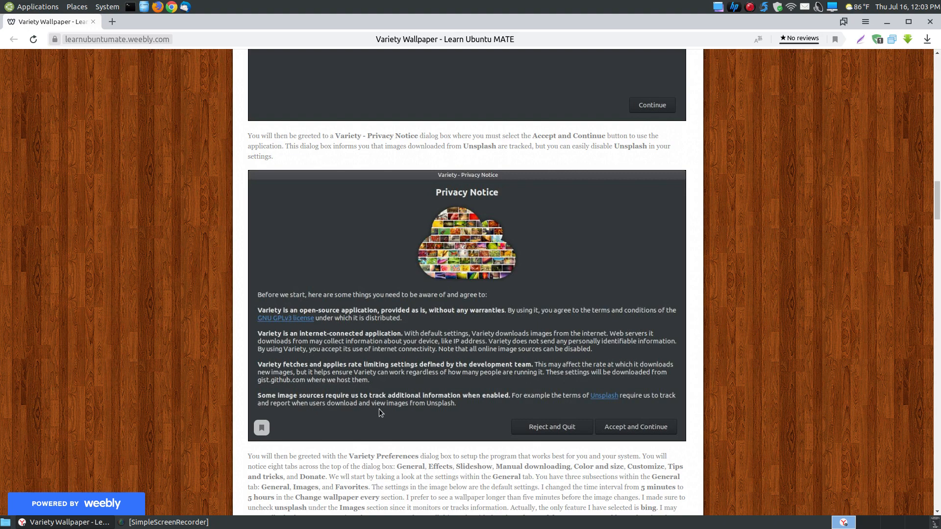
mouse_move(463, 410)
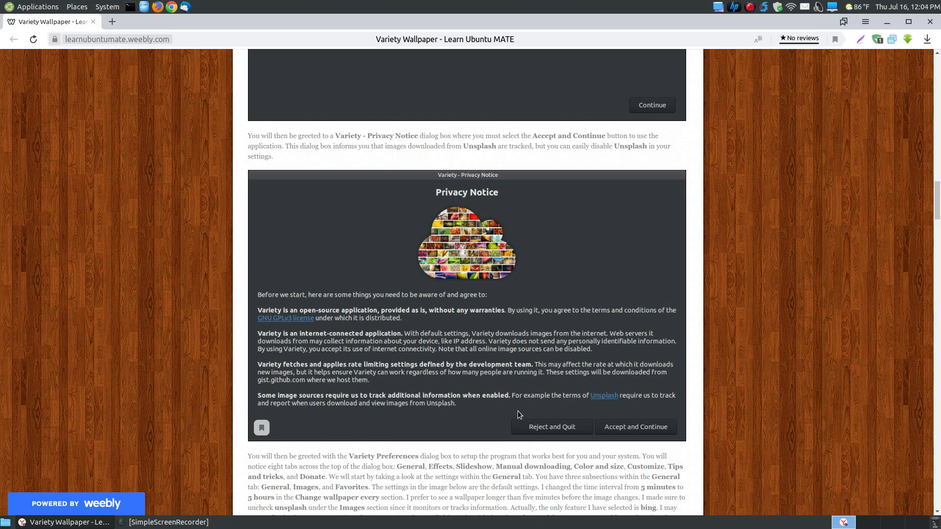
mouse_move(515, 368)
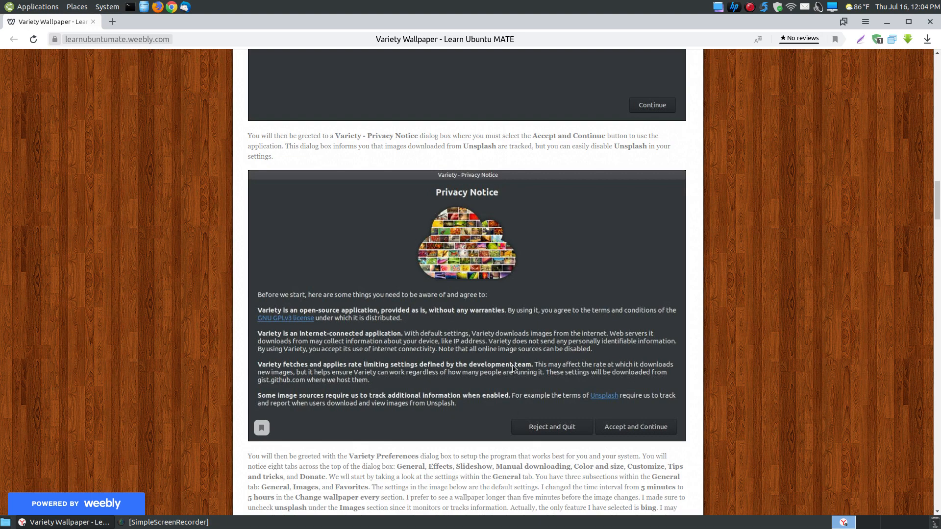
mouse_move(516, 339)
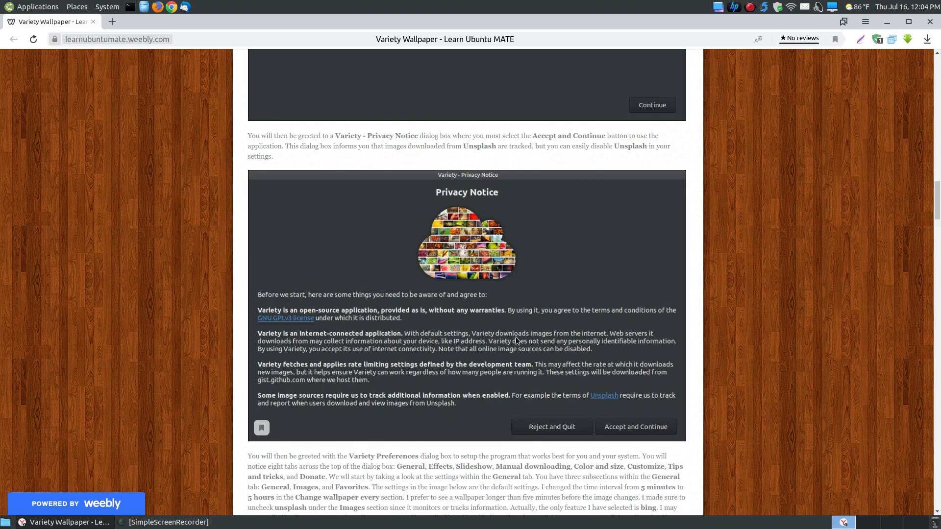
scroll(down, 3)
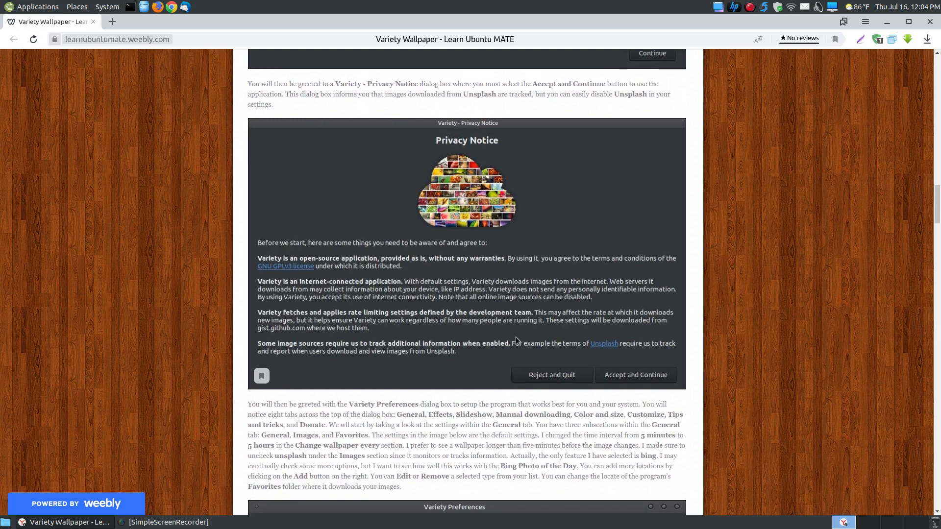
scroll(down, 3)
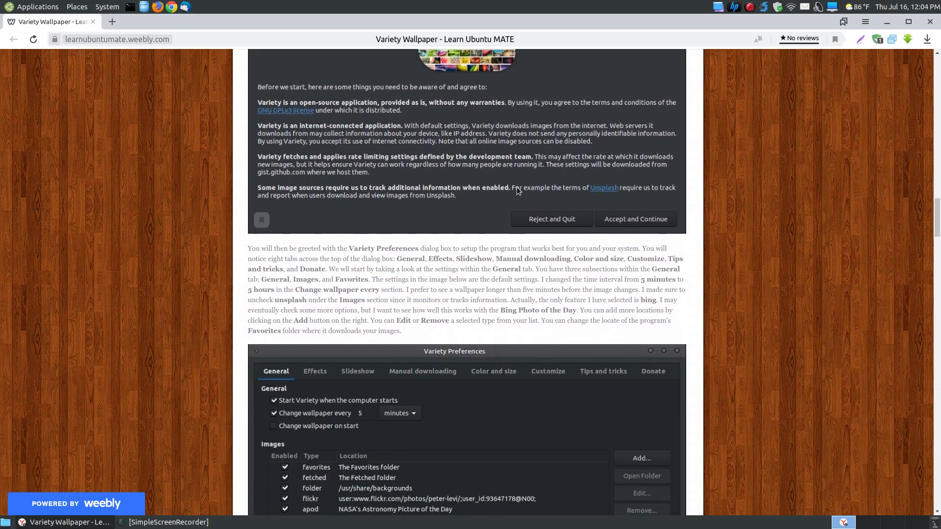
mouse_move(603, 236)
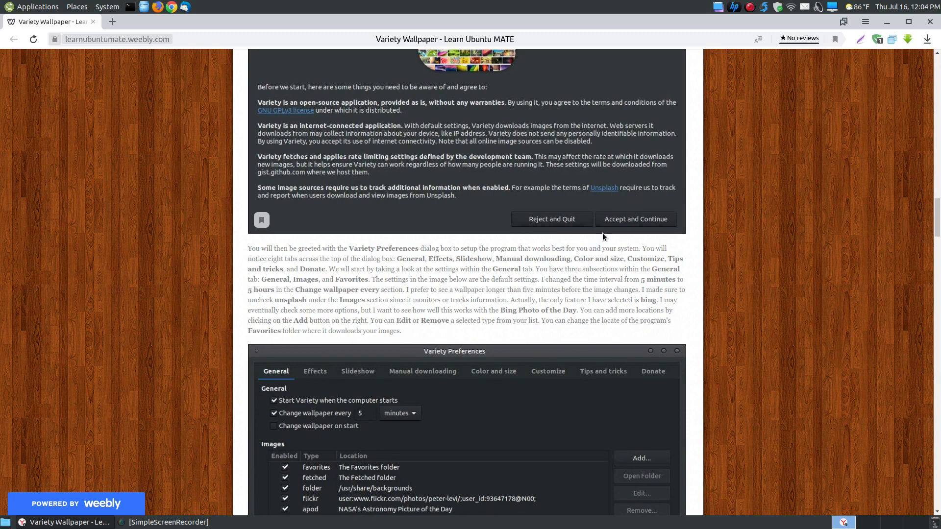
scroll(down, 3)
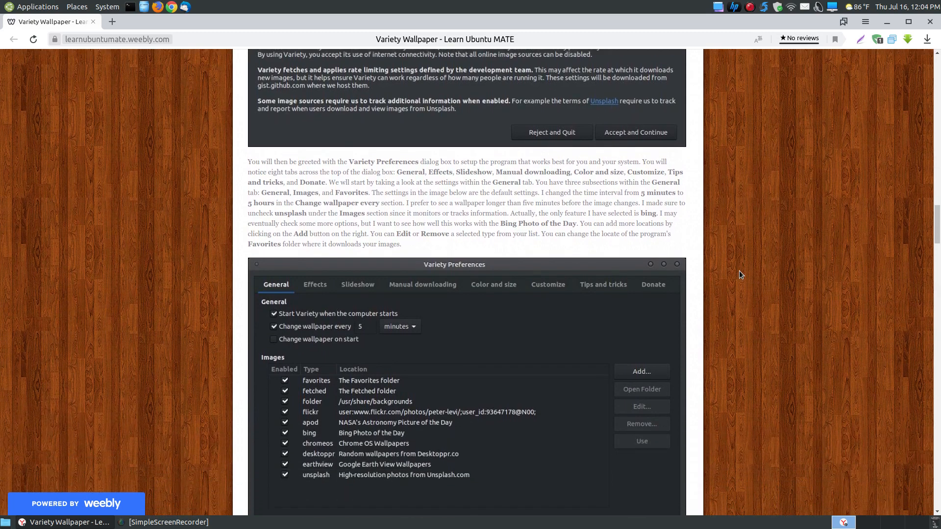
scroll(down, 3)
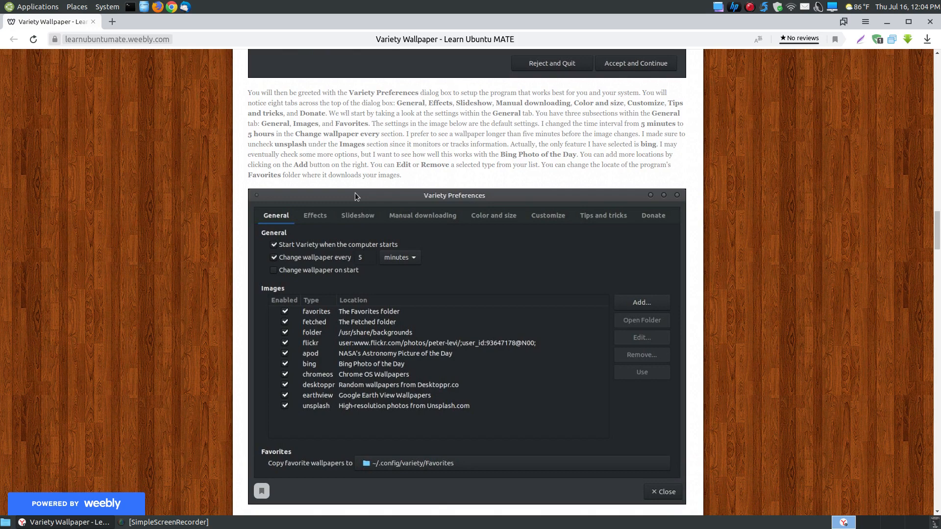
mouse_move(275, 223)
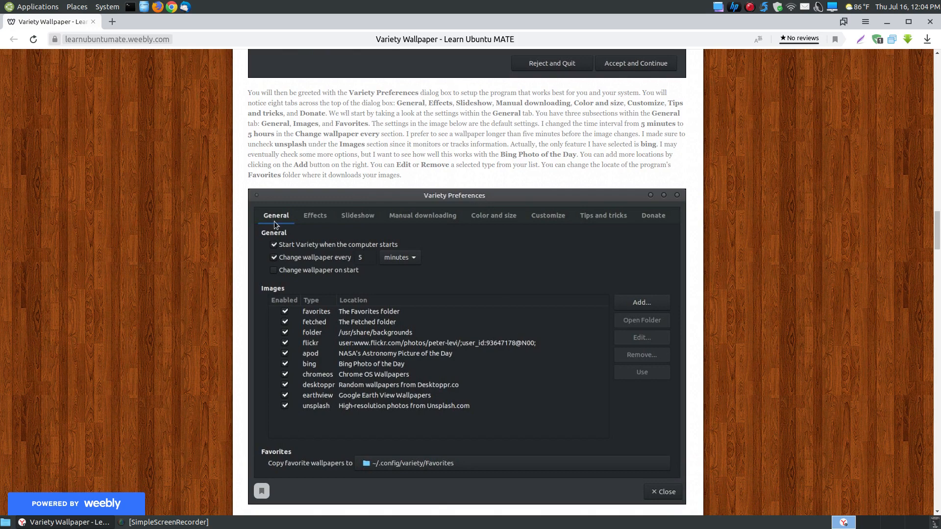
mouse_move(594, 298)
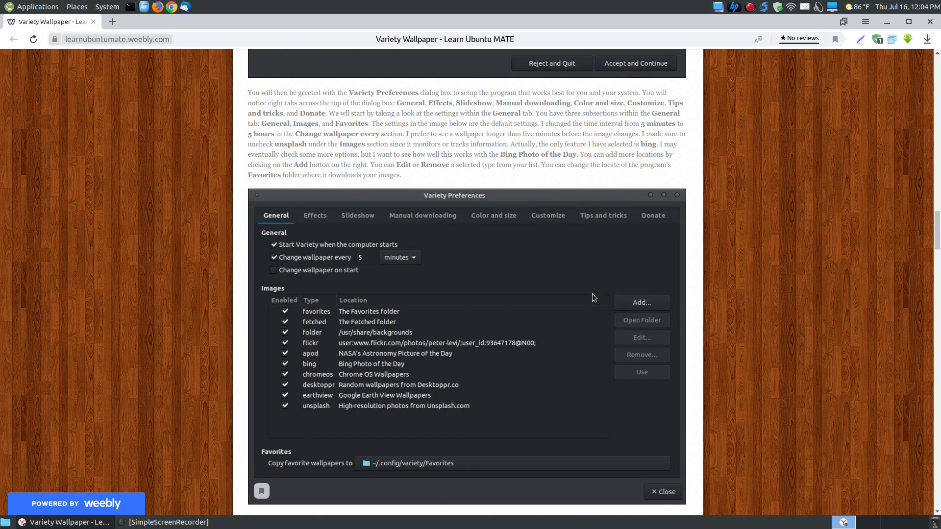
Scroll to the Effects tab description covering Filters, Quotes and Clock
scroll(down, 3)
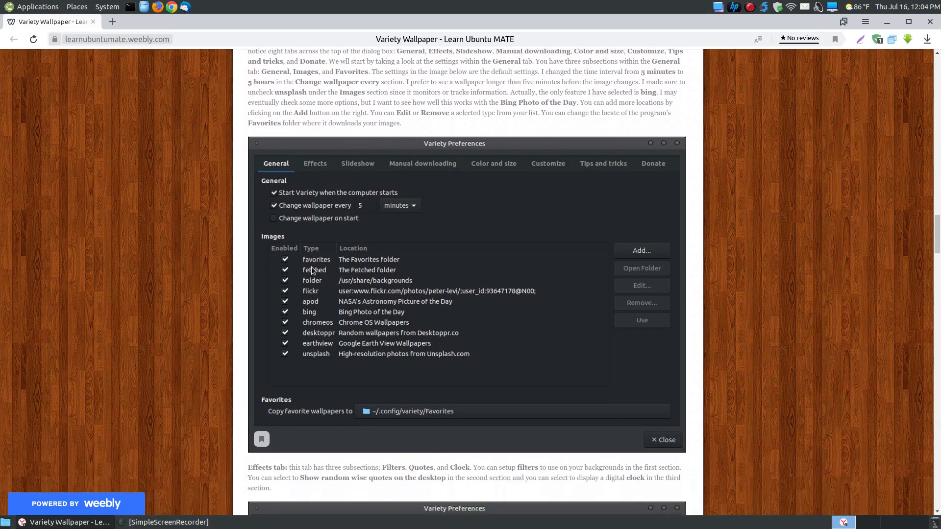
scroll(down, 3)
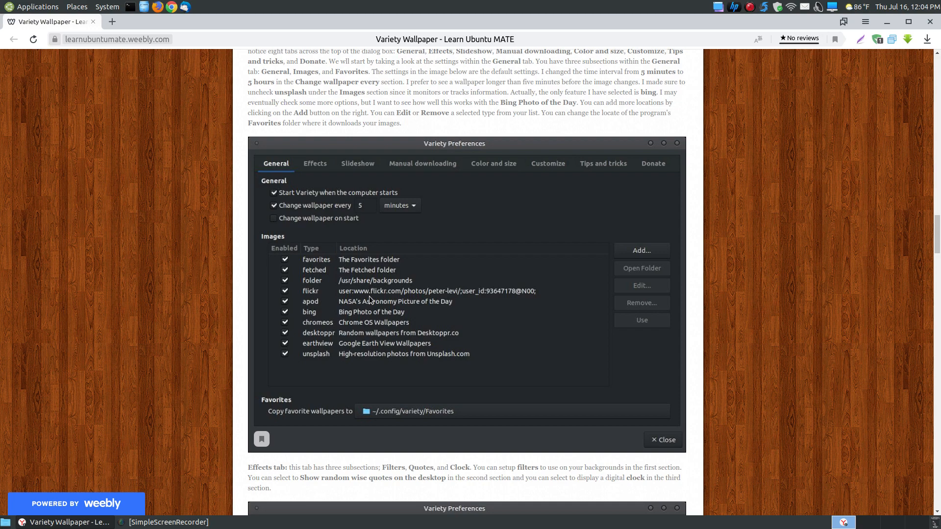
mouse_move(280, 251)
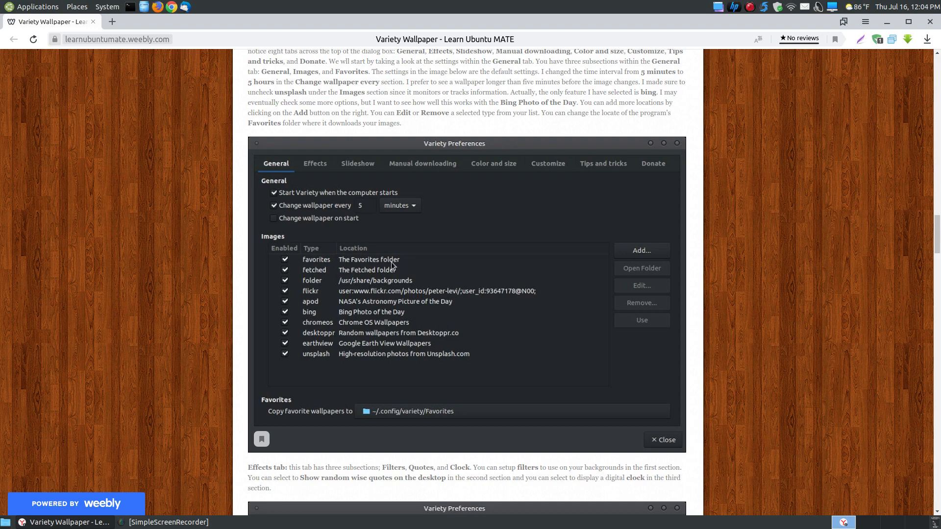
mouse_move(326, 265)
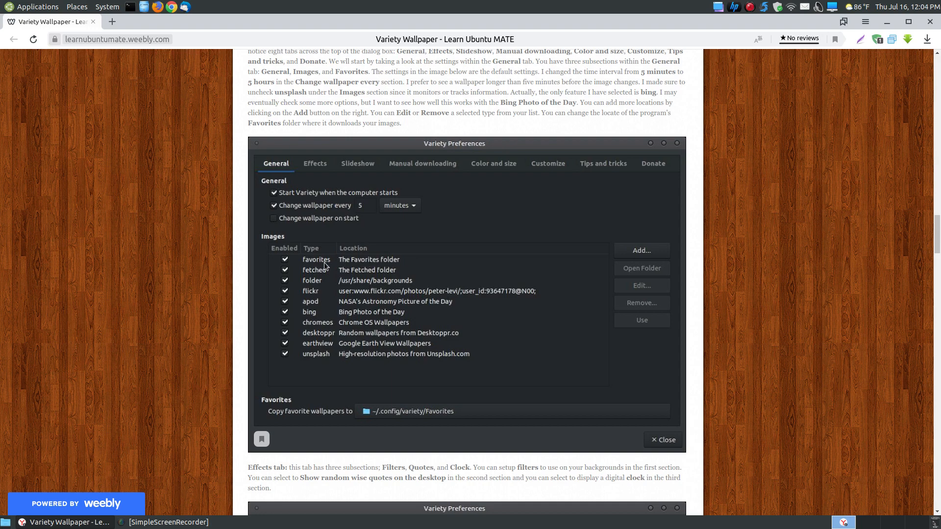
mouse_move(299, 266)
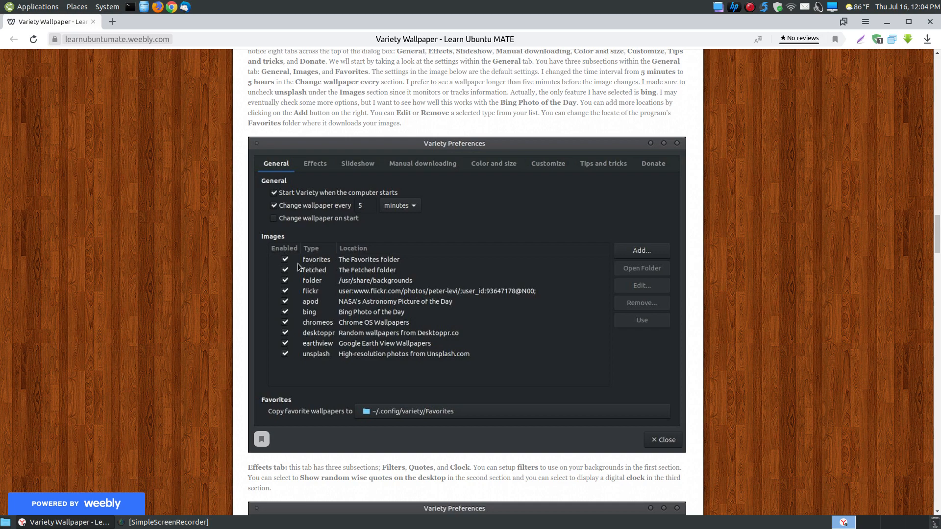
mouse_move(305, 279)
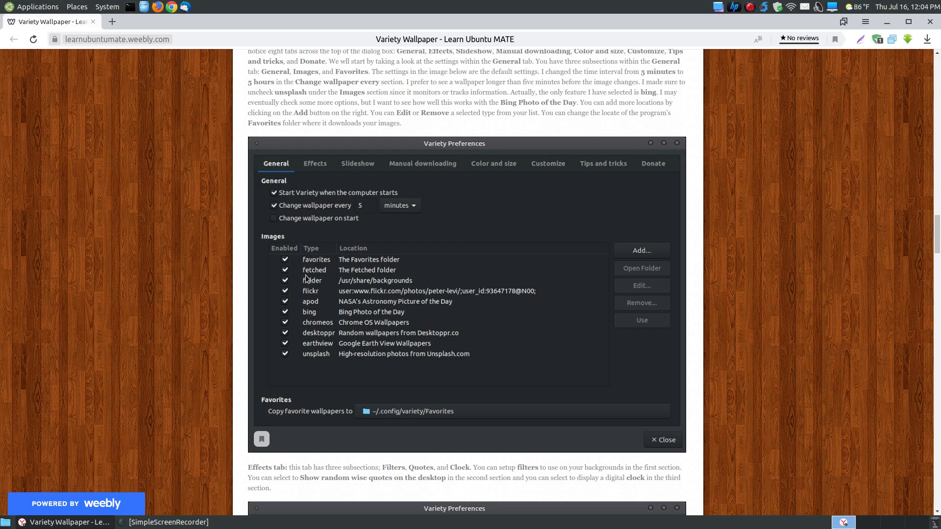
mouse_move(382, 280)
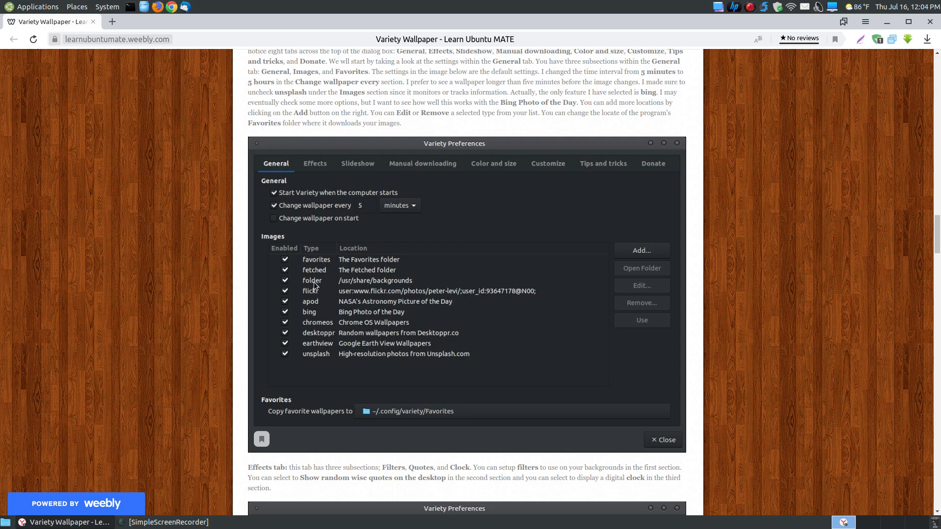
mouse_move(399, 284)
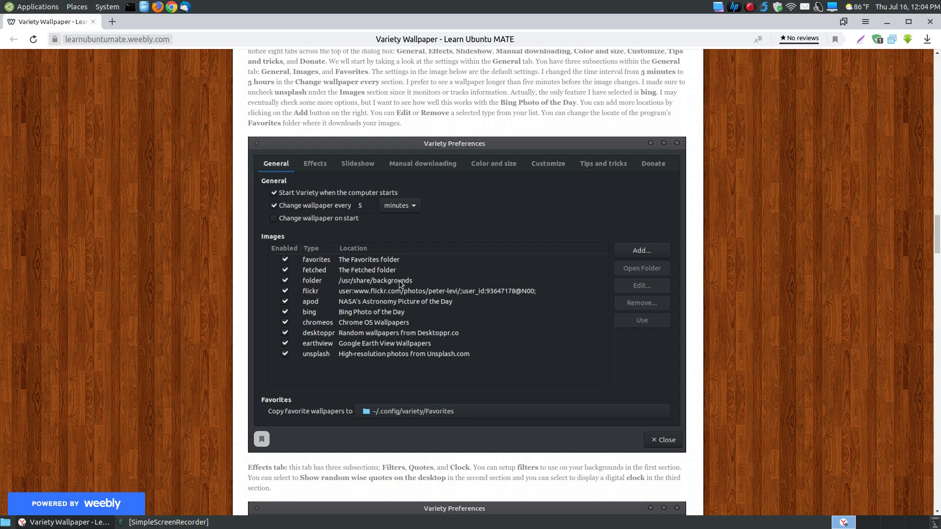
mouse_move(349, 293)
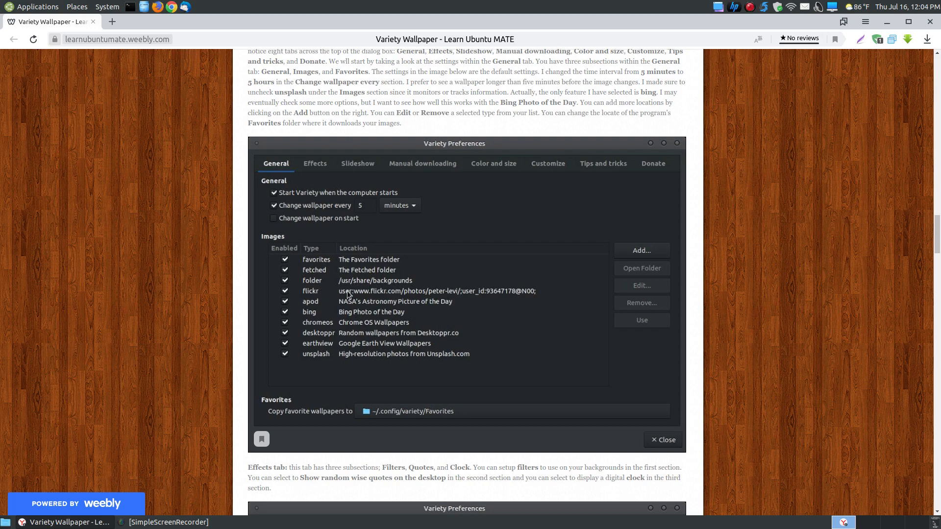
mouse_move(395, 305)
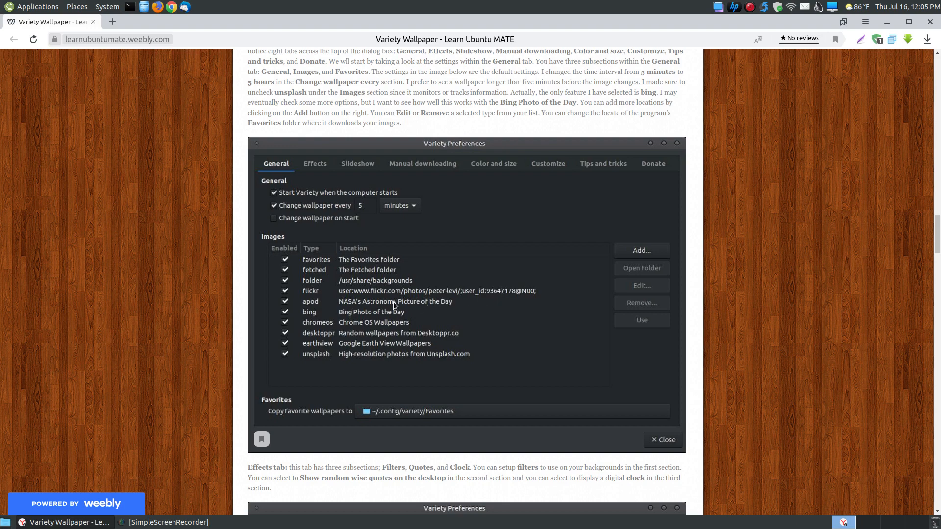
mouse_move(356, 315)
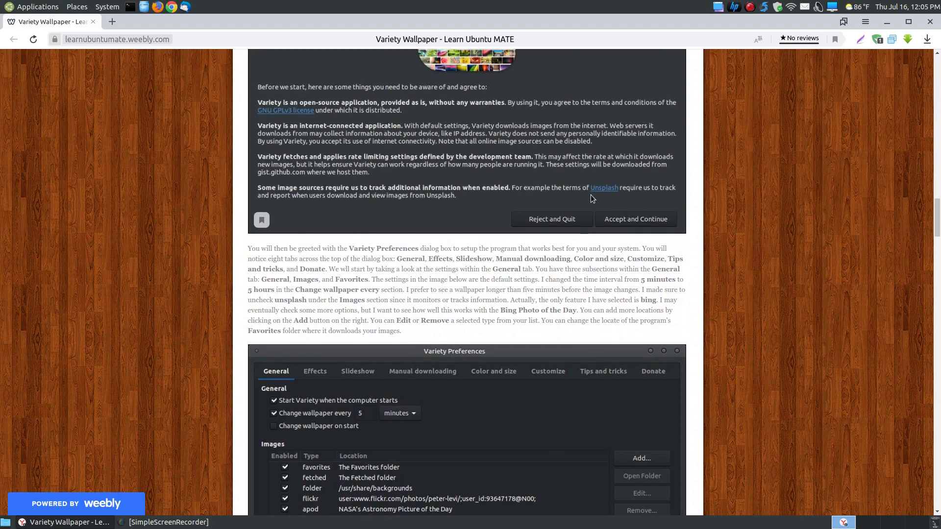
Scroll through the Effects, Manual downloading and Customize tab sections down to the Donate tab
scroll(down, 3)
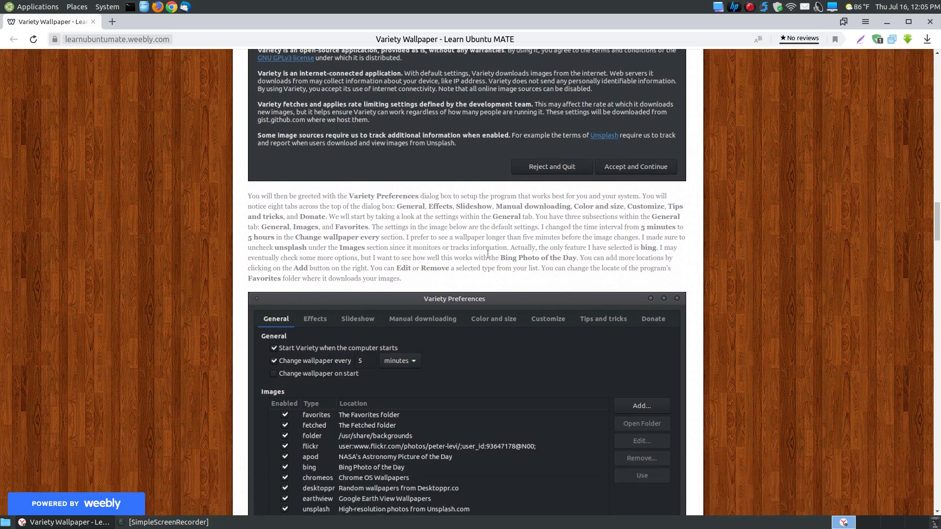
scroll(down, 3)
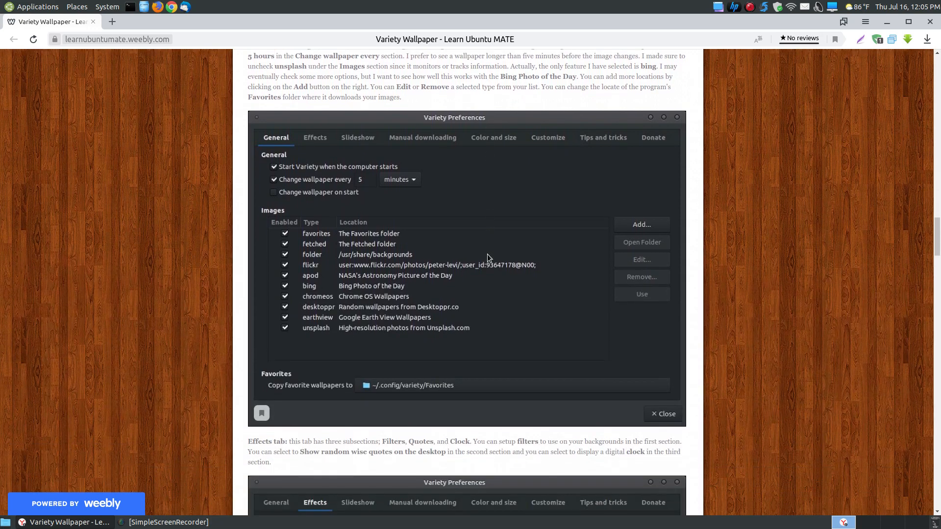
mouse_move(459, 335)
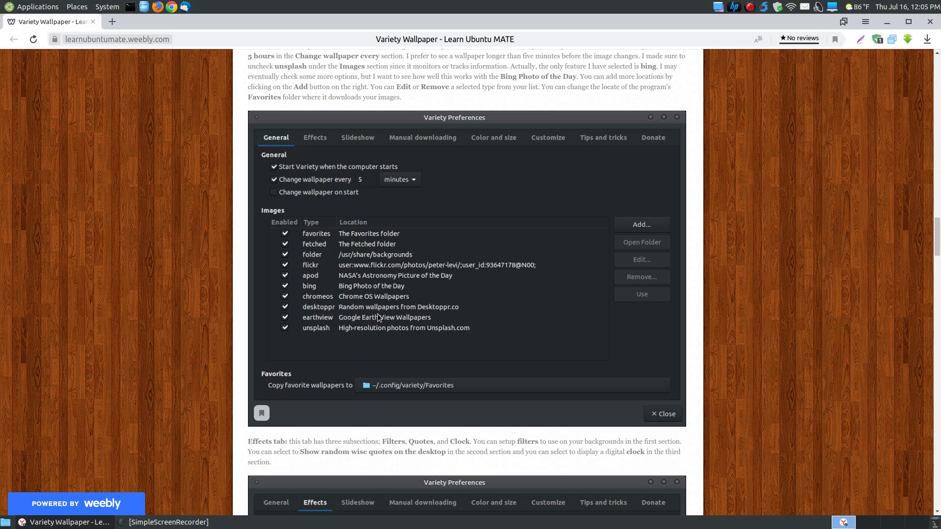
mouse_move(315, 331)
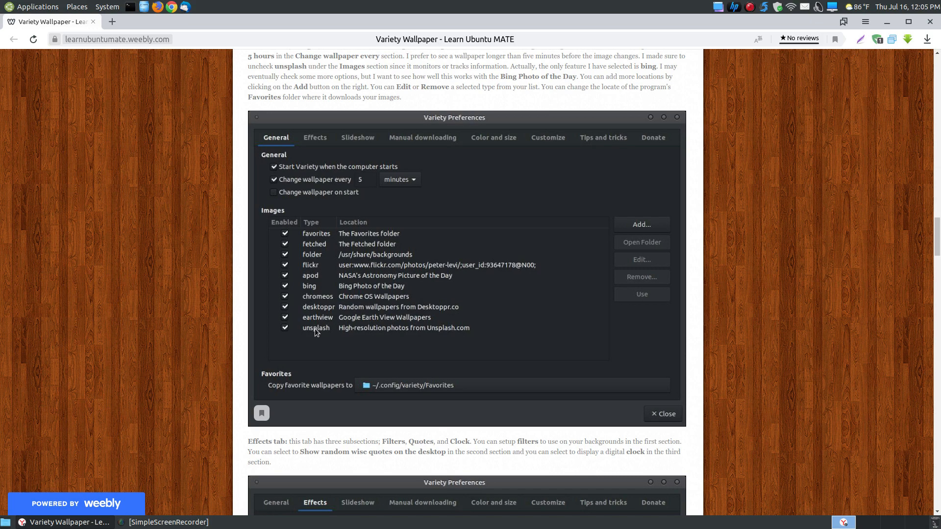
mouse_move(382, 321)
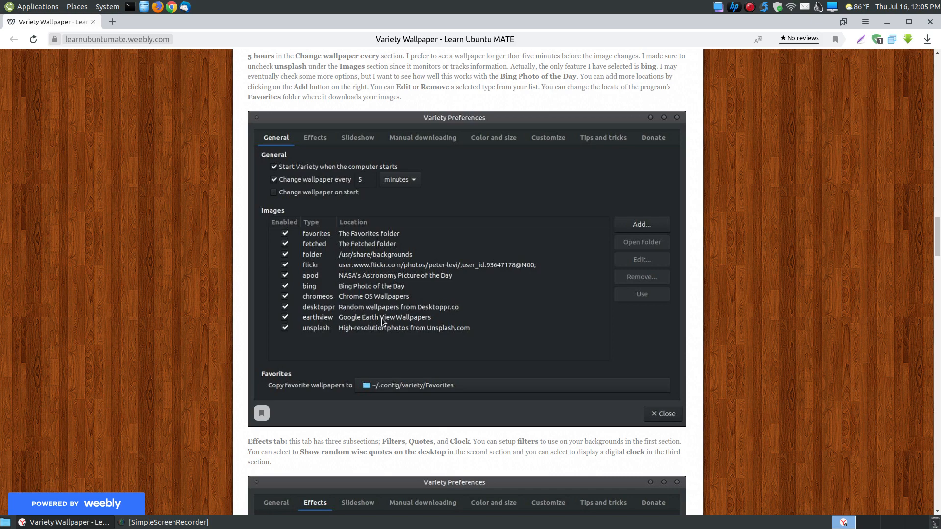
mouse_move(321, 291)
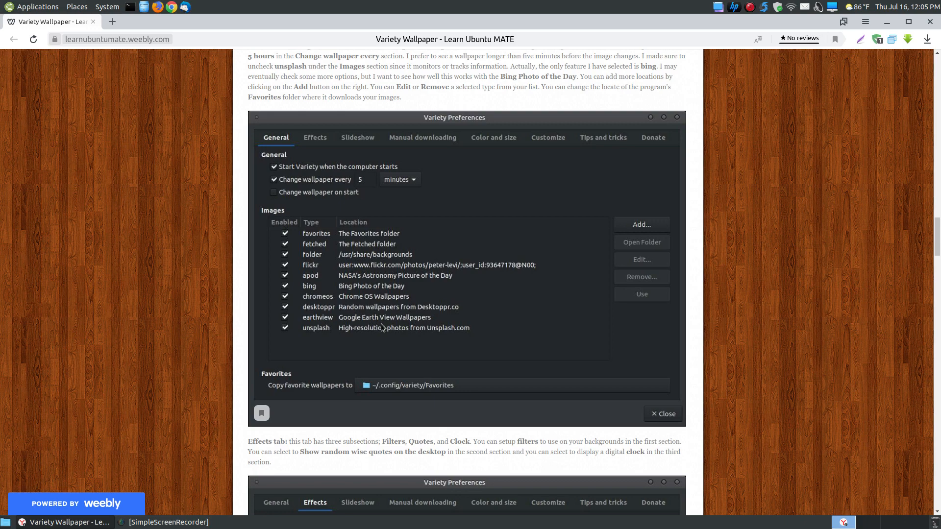
scroll(down, 3)
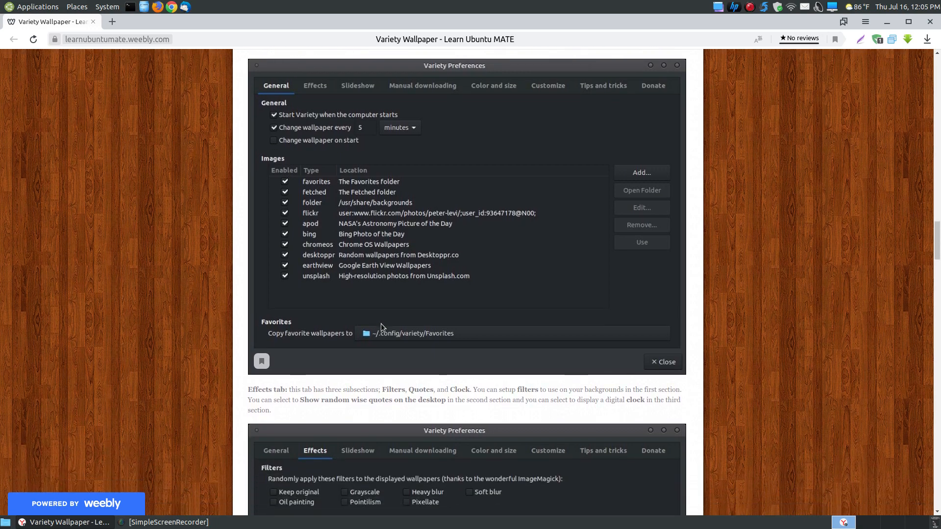
scroll(down, 3)
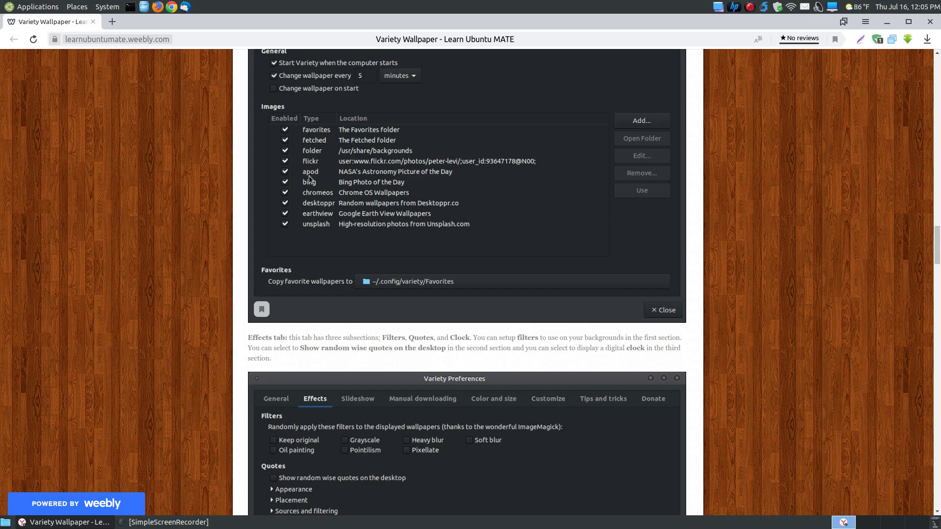
scroll(down, 3)
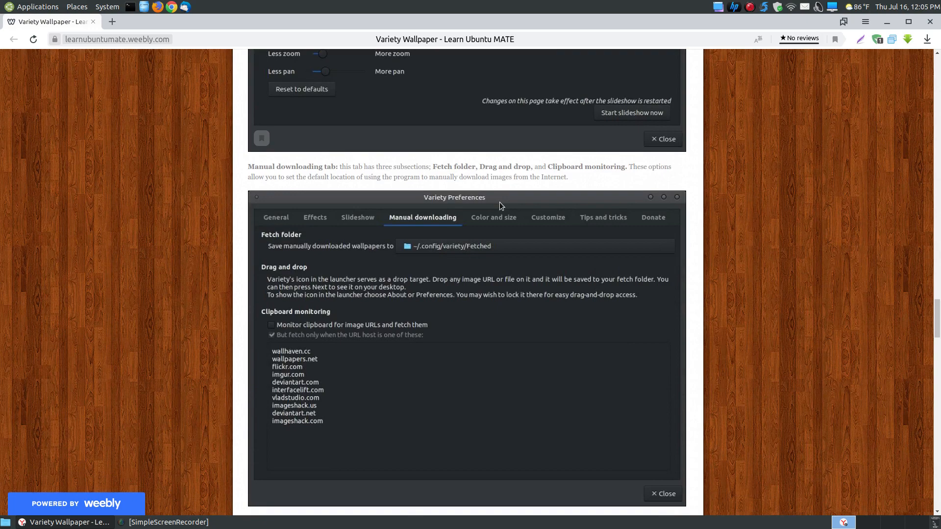
scroll(down, 3)
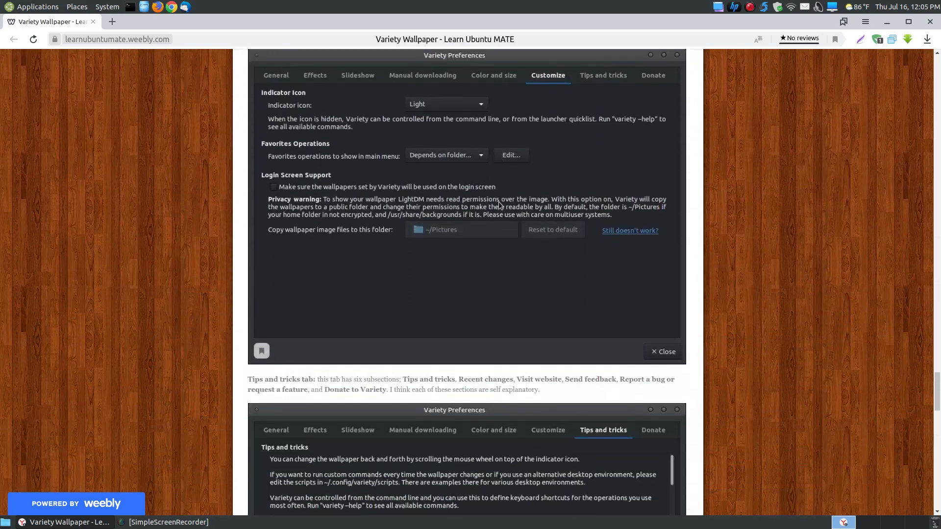
scroll(down, 3)
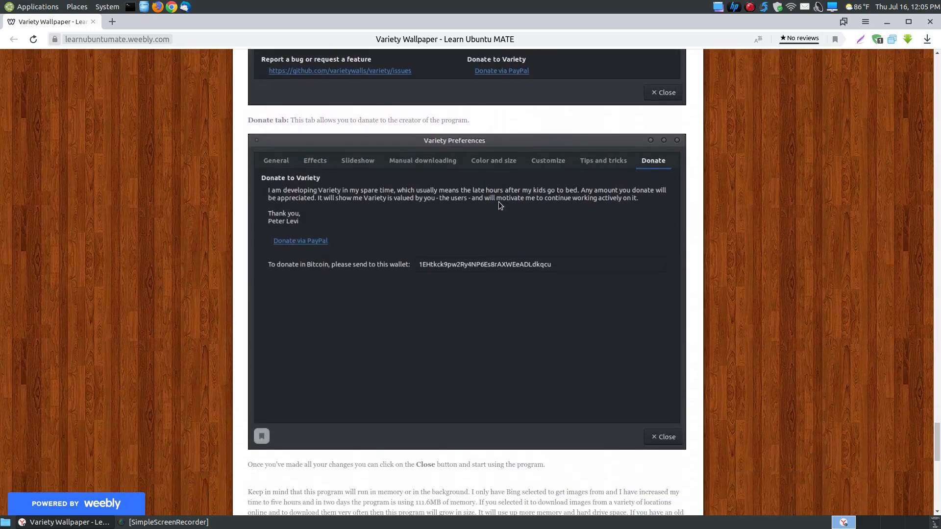
Scroll to the System Monitor screenshot showing the variety process at 111.6 MiB
scroll(down, 3)
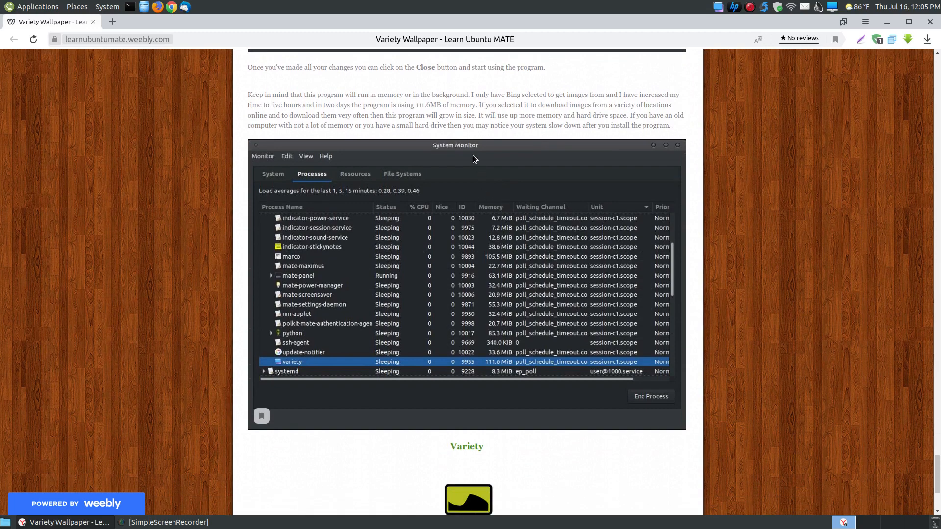
mouse_move(465, 153)
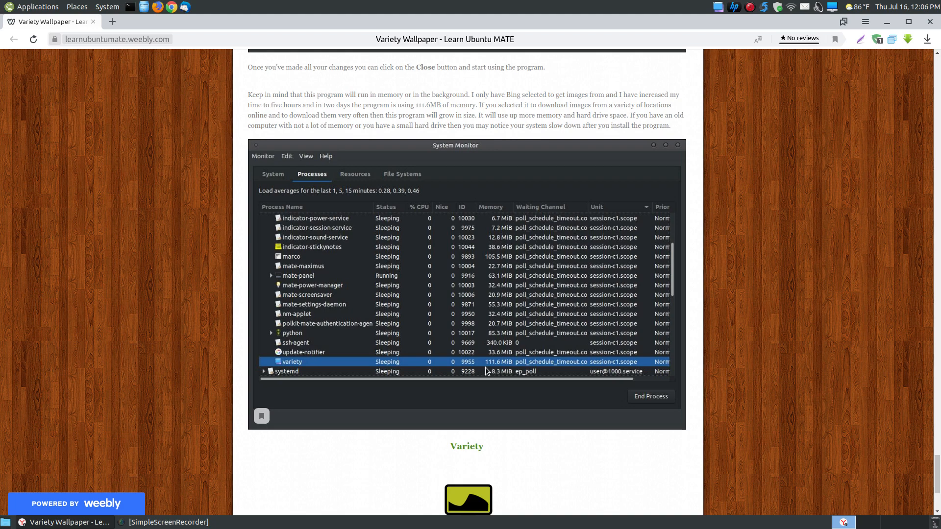
mouse_move(503, 362)
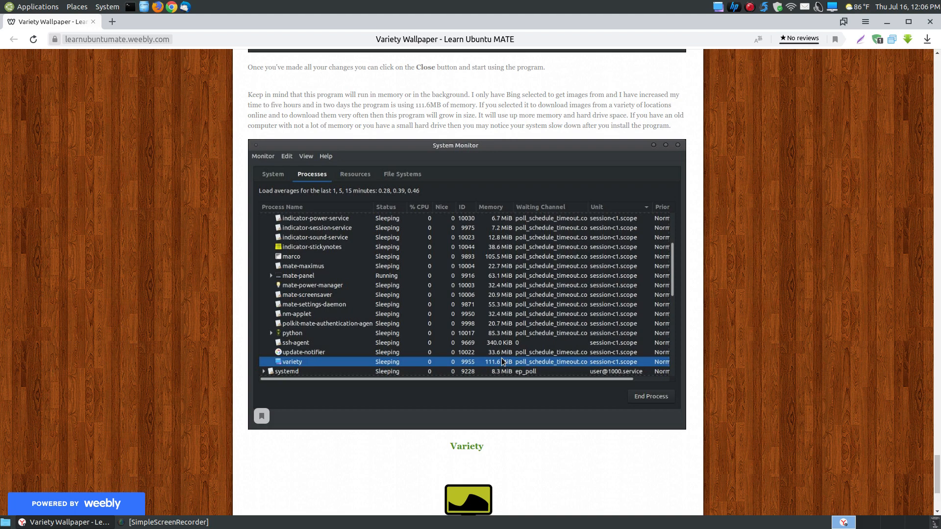
mouse_move(504, 368)
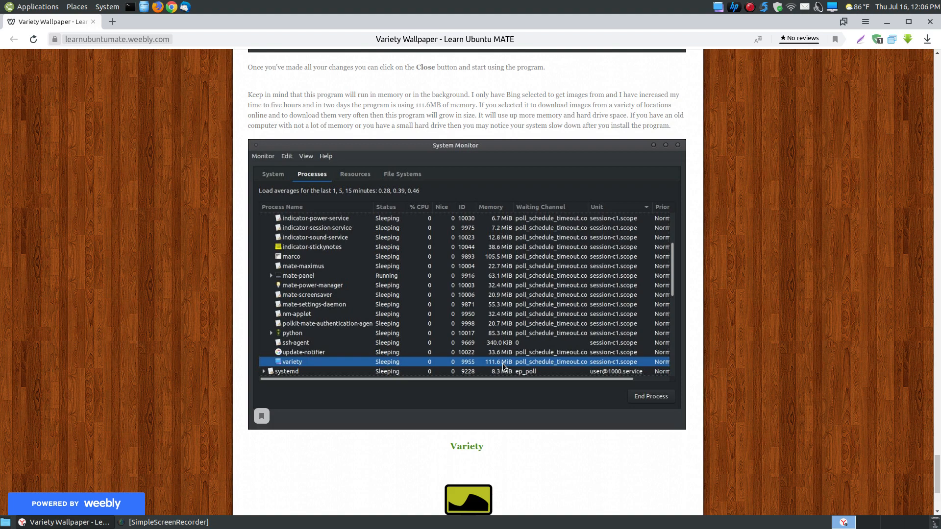
scroll(down, 3)
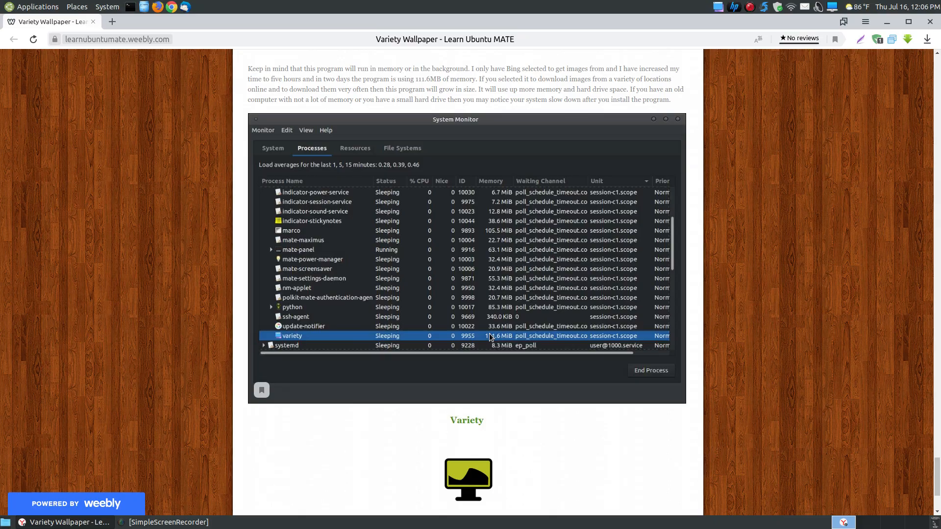
scroll(down, 3)
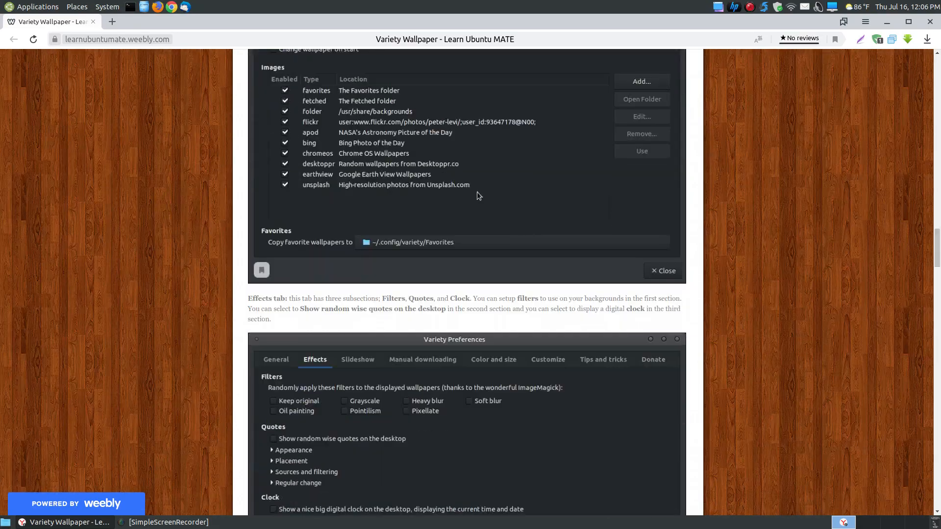
mouse_move(451, 141)
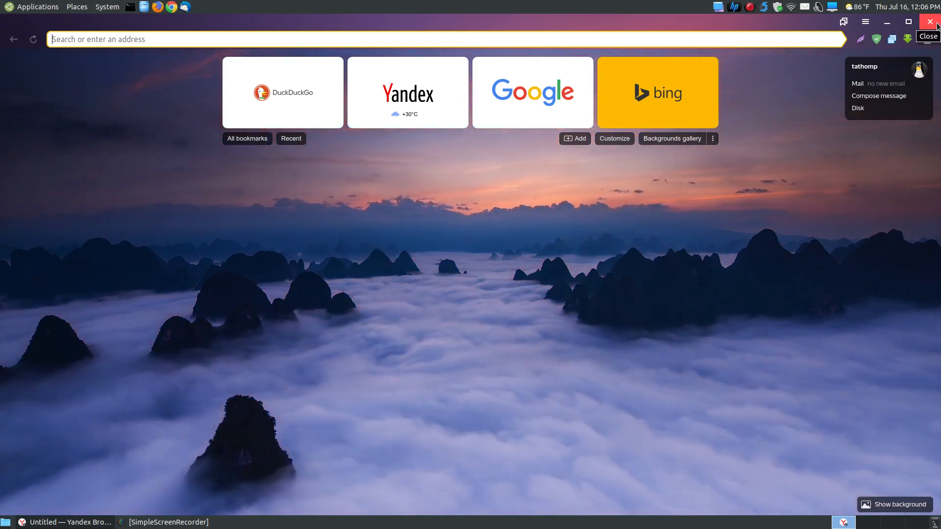
Close Yandex Browser, peek at the Applications menu, and open Variety's tray indicator menu
click(929, 21)
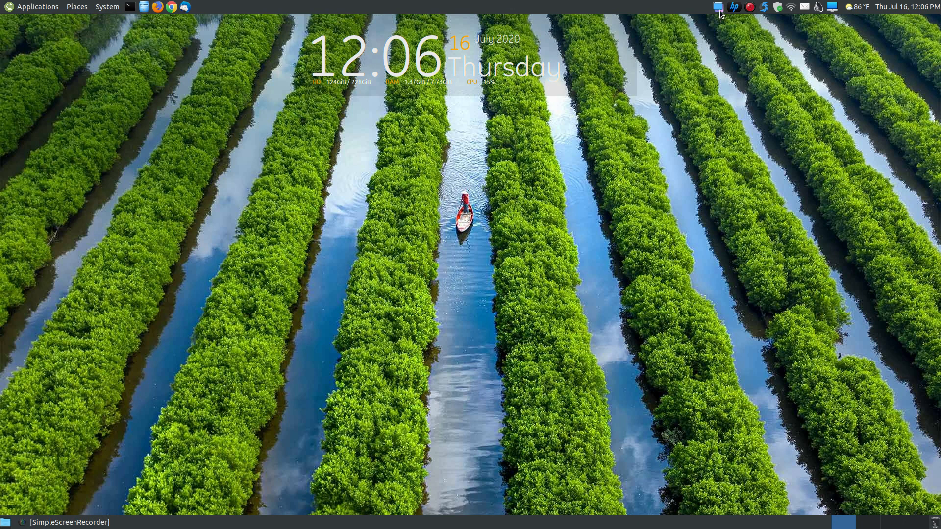
click(37, 6)
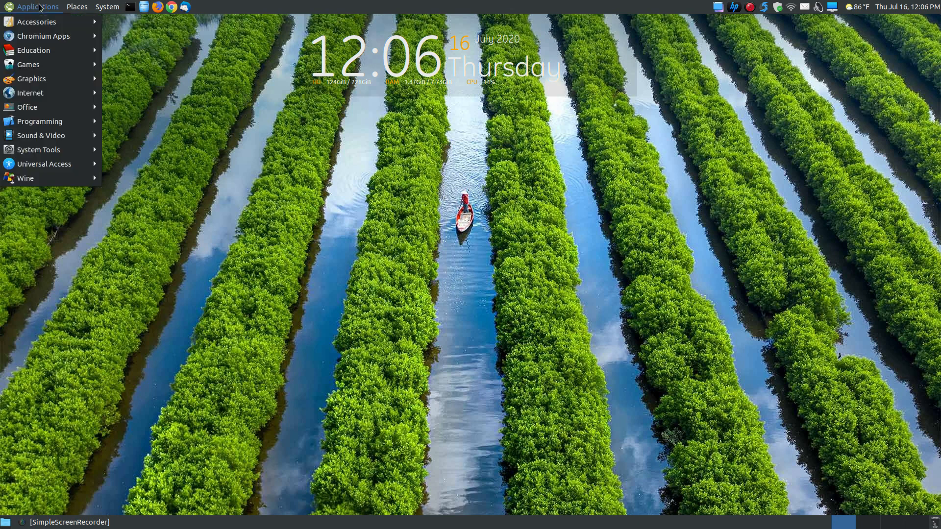
click(36, 22)
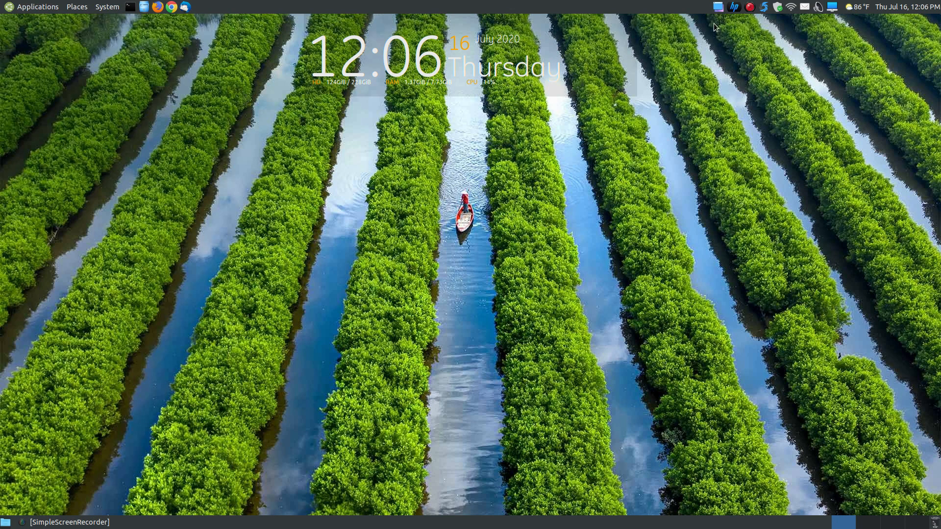
click(715, 8)
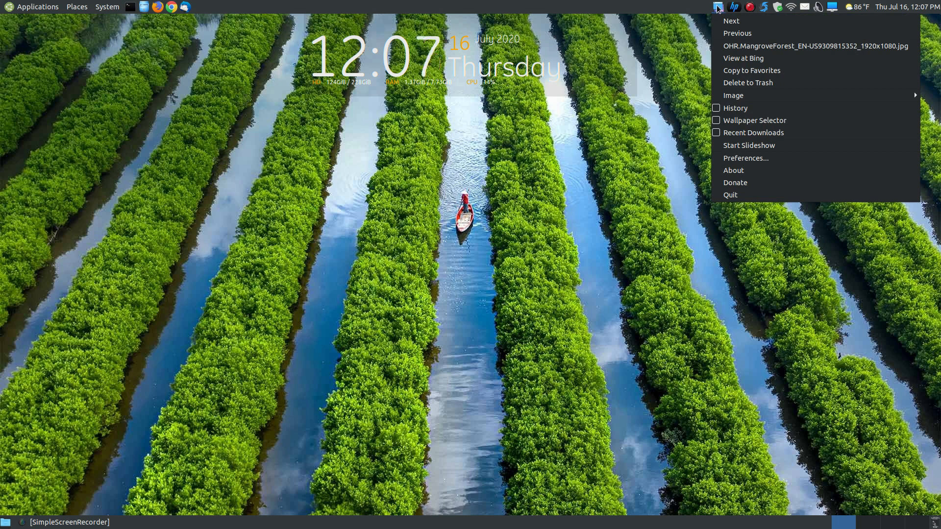
mouse_move(739, 22)
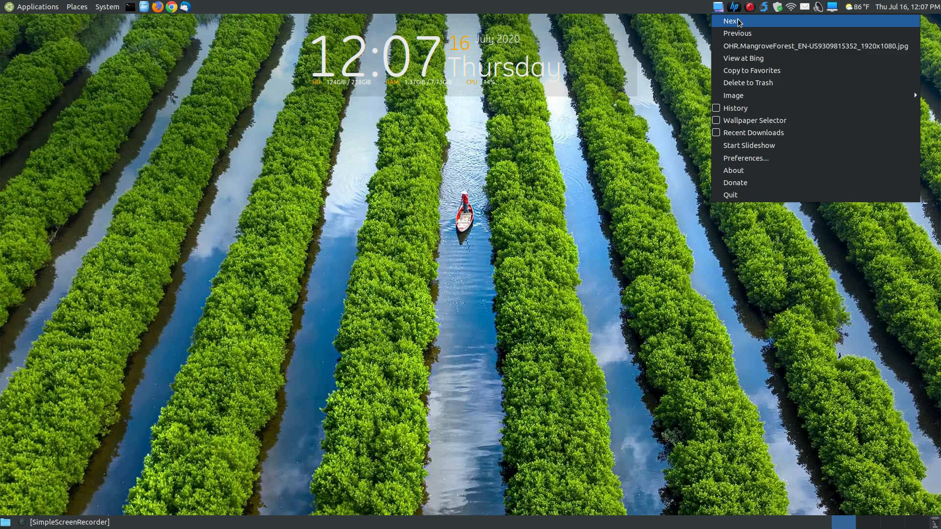
Choose 'View at Bing' from Variety's tray menu for the current mangrove wallpaper
click(727, 22)
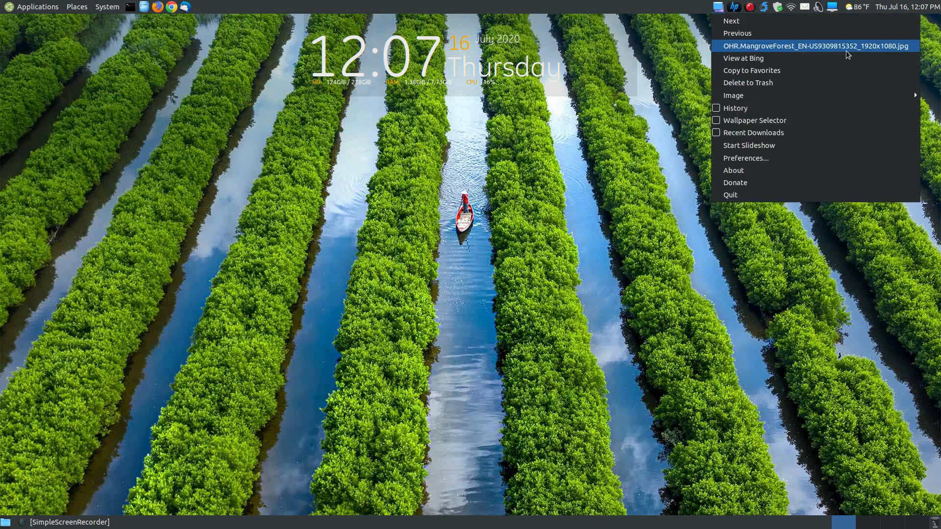
mouse_move(862, 49)
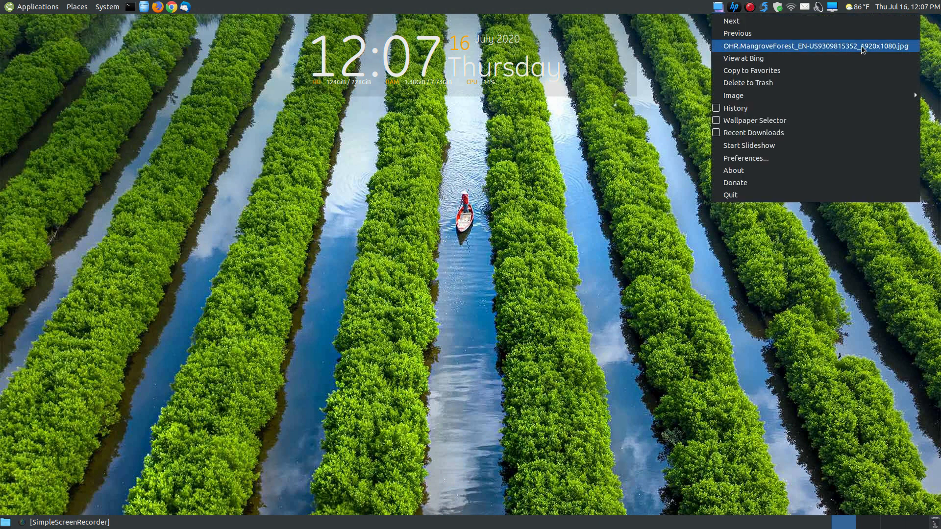
mouse_move(866, 51)
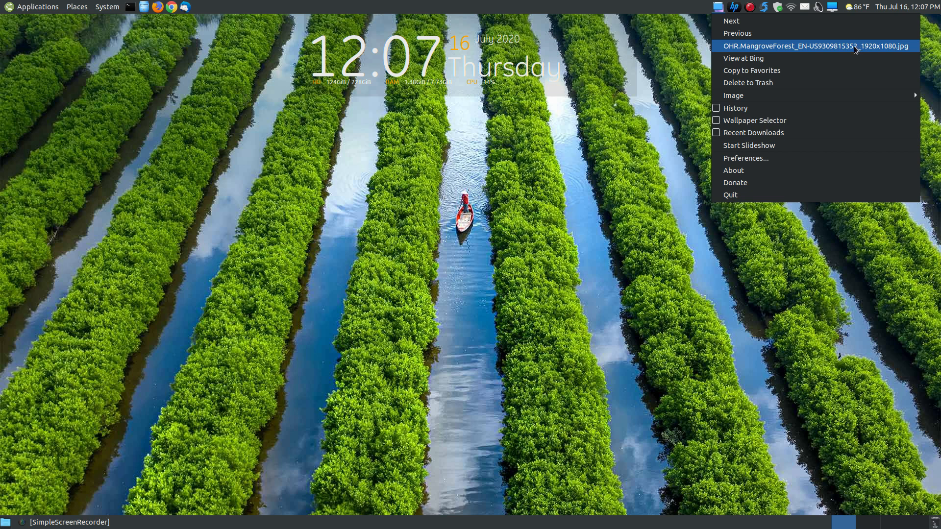
mouse_move(758, 60)
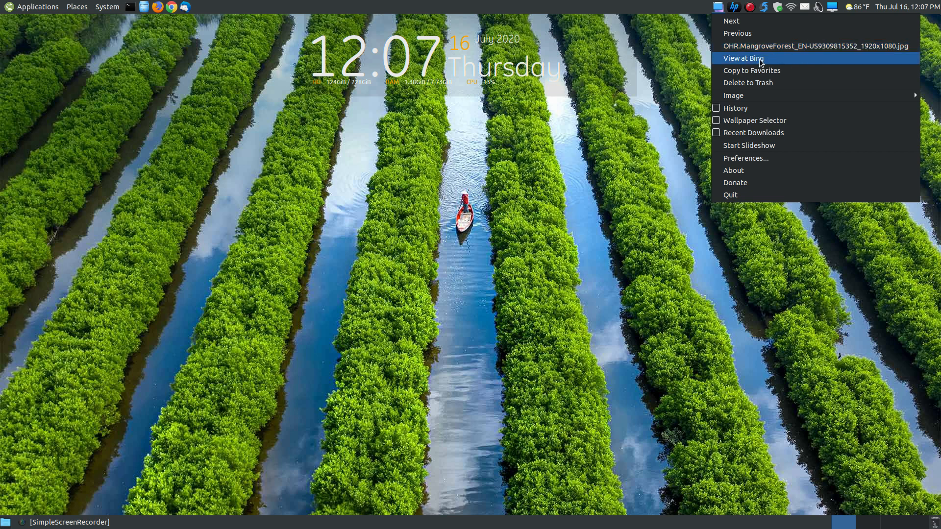
click(743, 58)
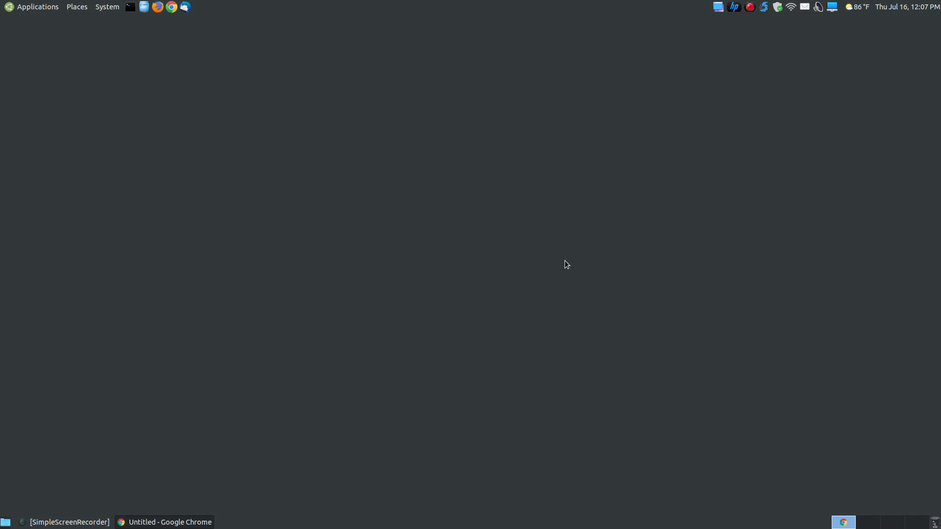
mouse_move(565, 258)
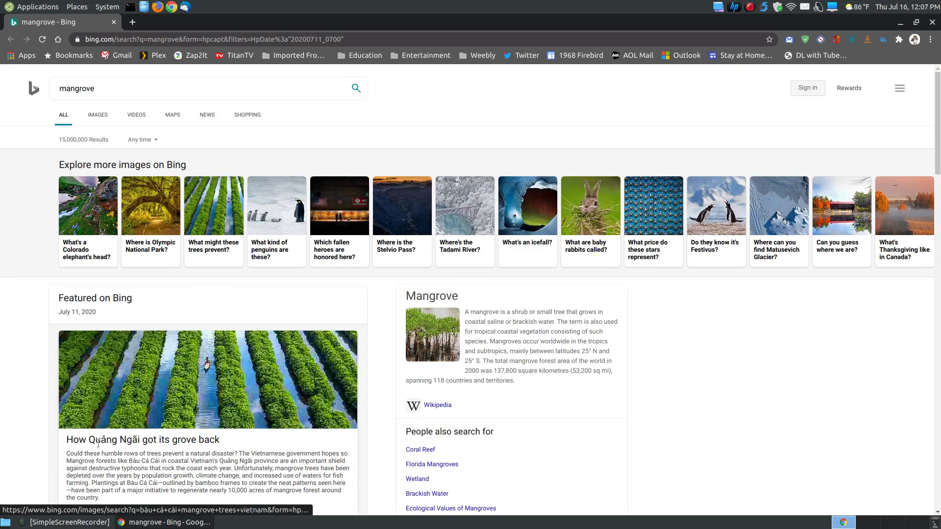
Skim Bing's mangrove article and close the Chrome window to return to the desktop
scroll(down, 3)
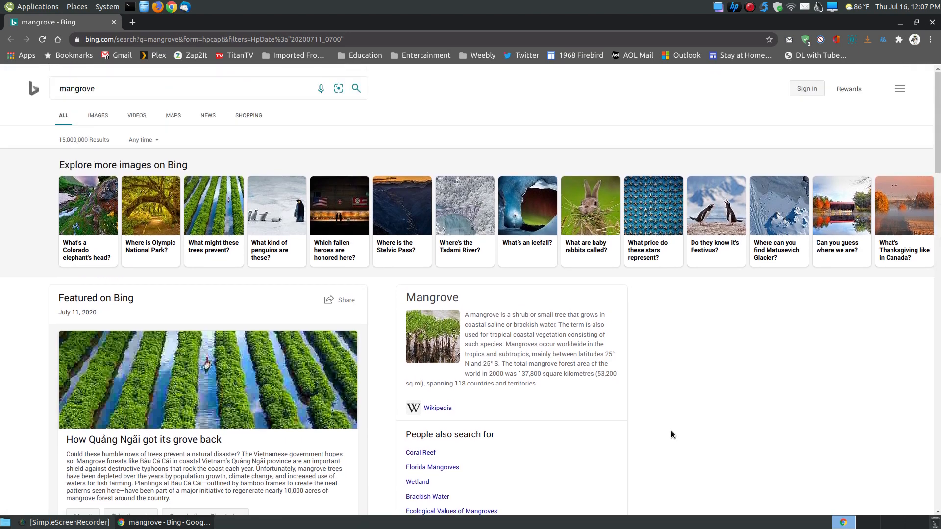
mouse_move(151, 215)
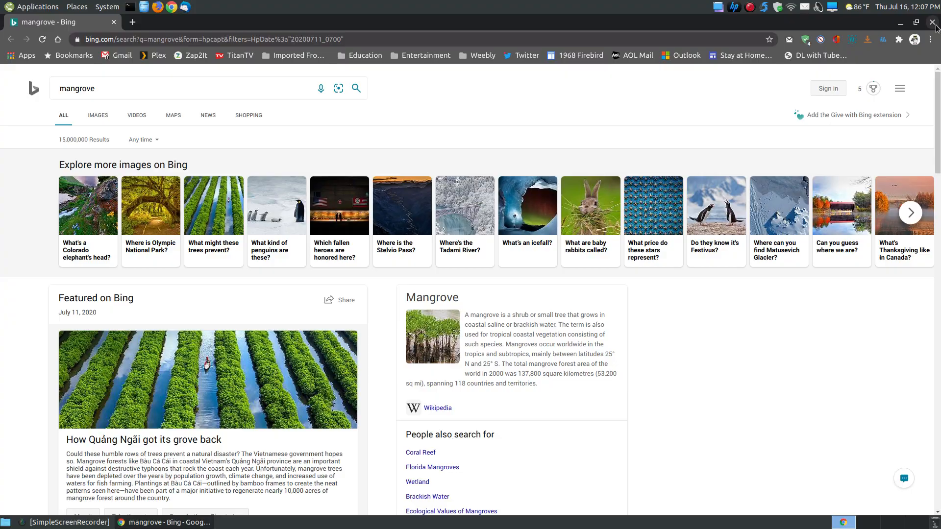
click(931, 23)
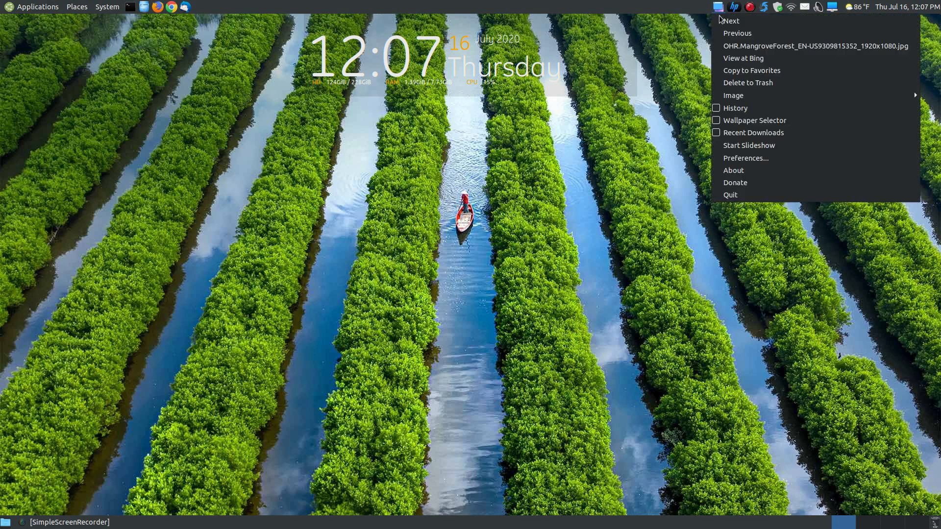
mouse_move(751, 75)
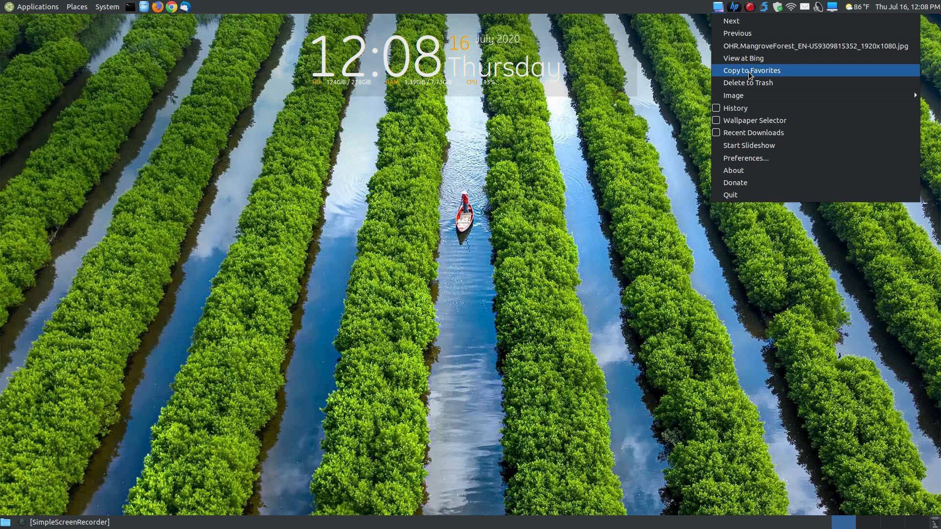
mouse_move(750, 86)
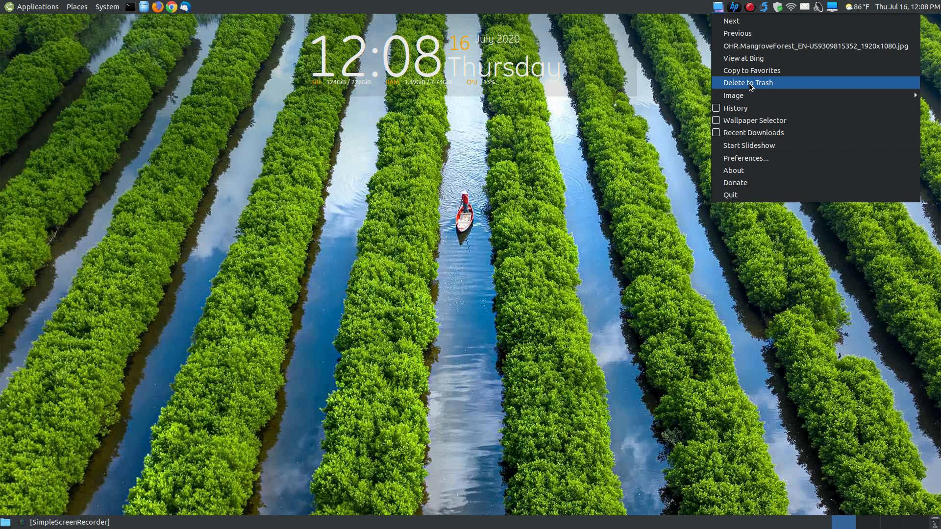
mouse_move(733, 96)
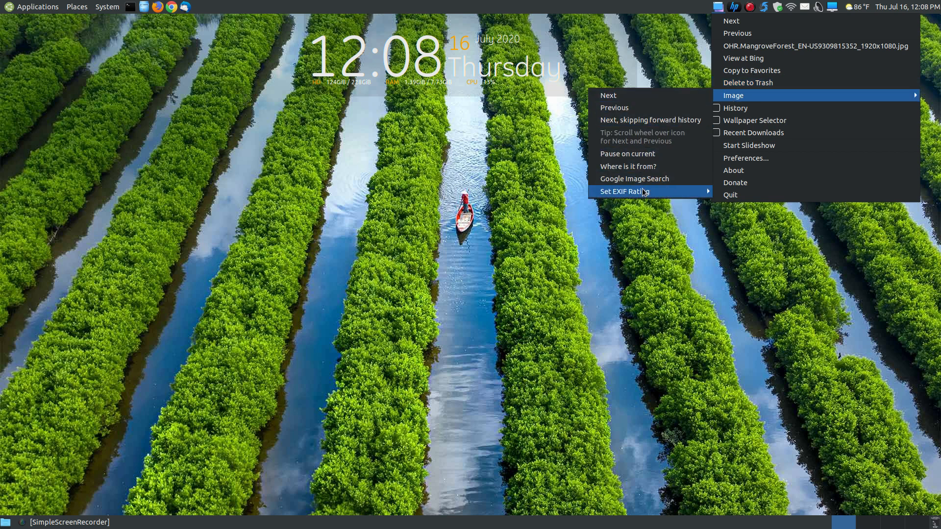
mouse_move(698, 128)
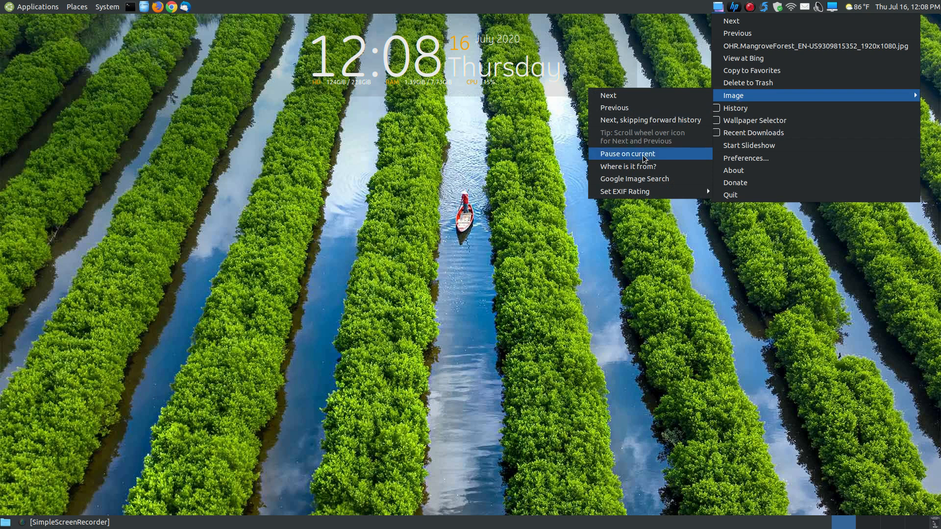
mouse_move(735, 108)
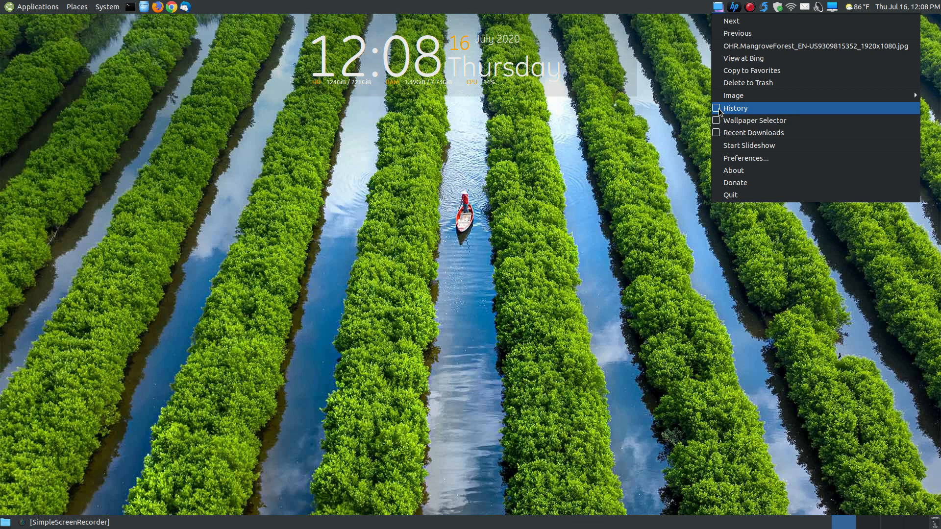
mouse_move(760, 135)
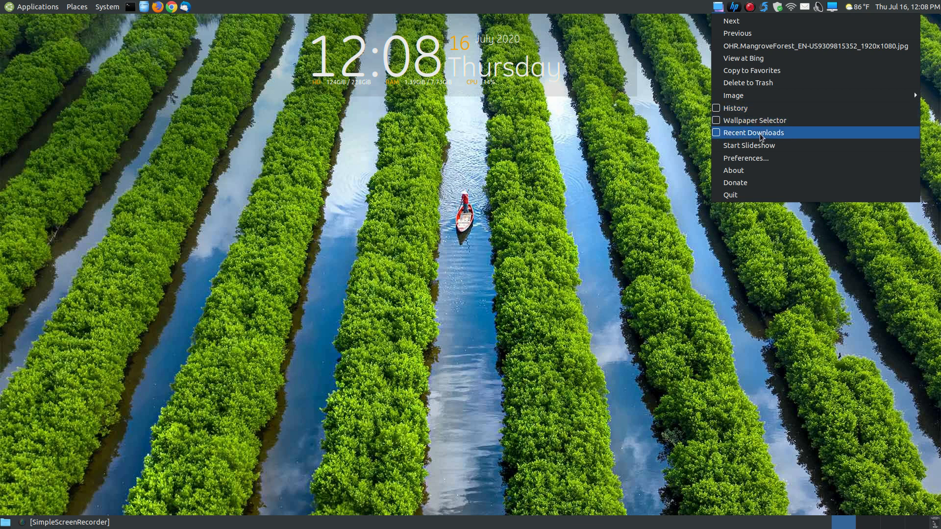
mouse_move(756, 147)
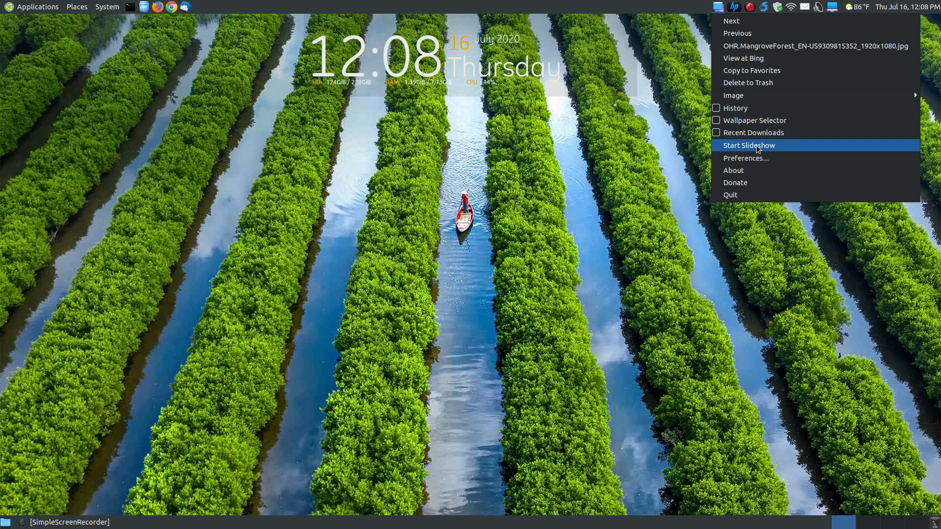
mouse_move(759, 157)
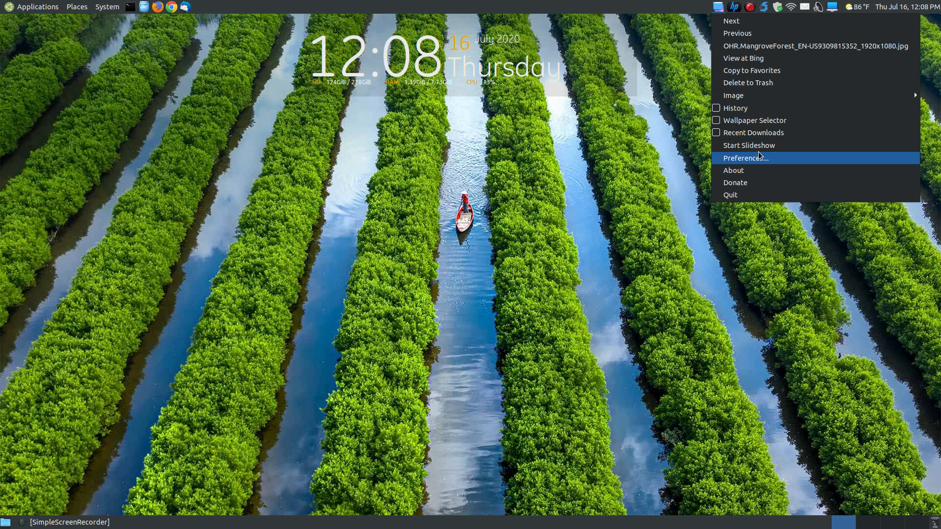
mouse_move(756, 161)
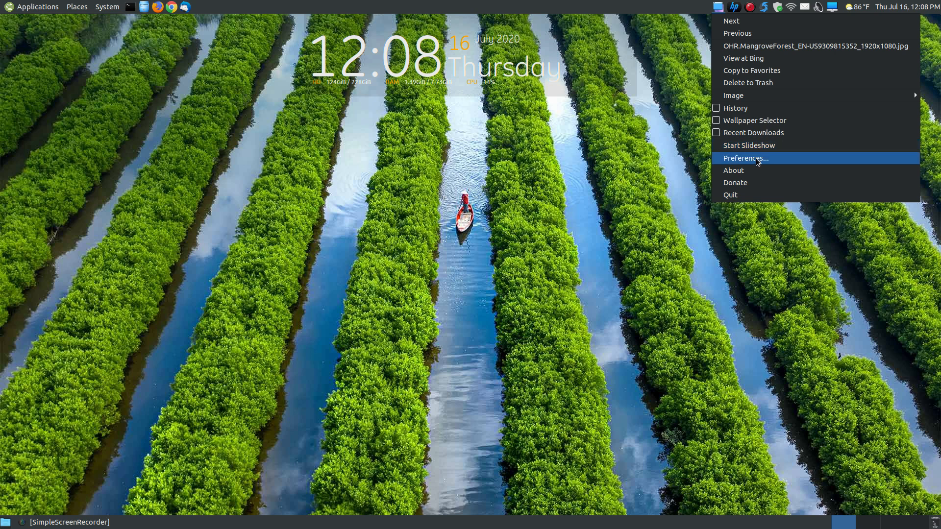
mouse_move(743, 171)
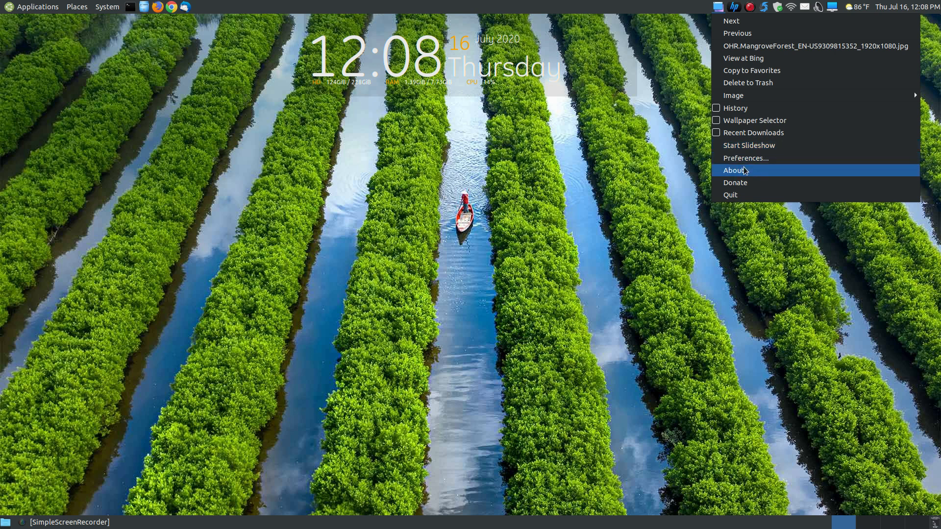
Bring up the About Variety window from the tray menu, showing version 0.8.3
click(734, 170)
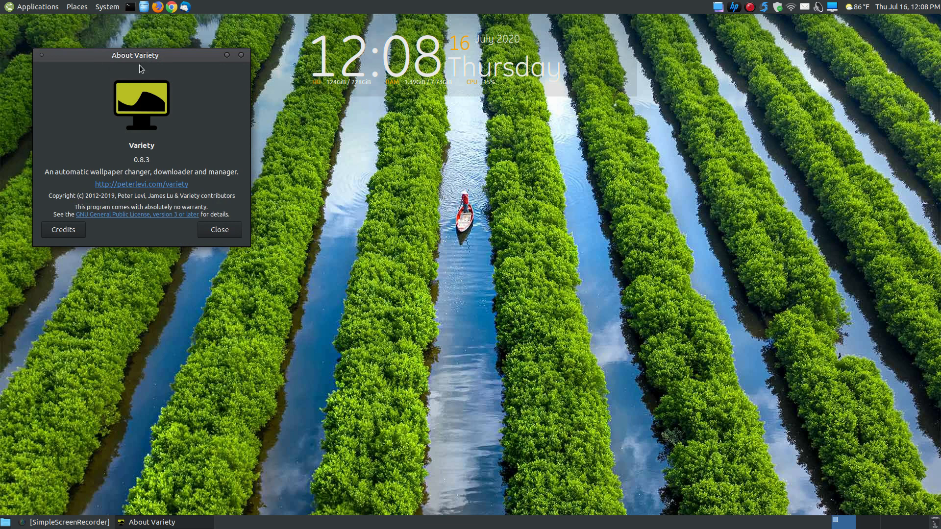
Centre and close the About window, then bring up Variety Preferences on the General tab
drag(136, 55, 483, 132)
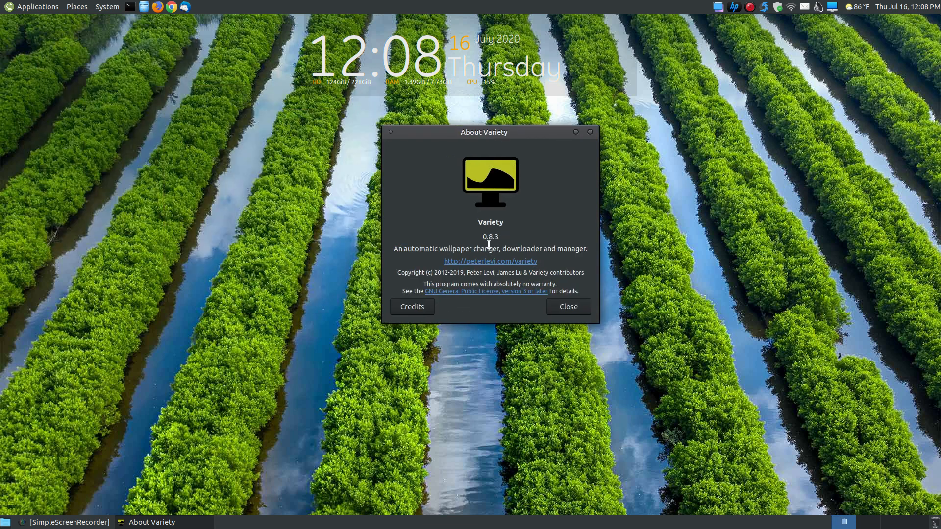
mouse_move(502, 266)
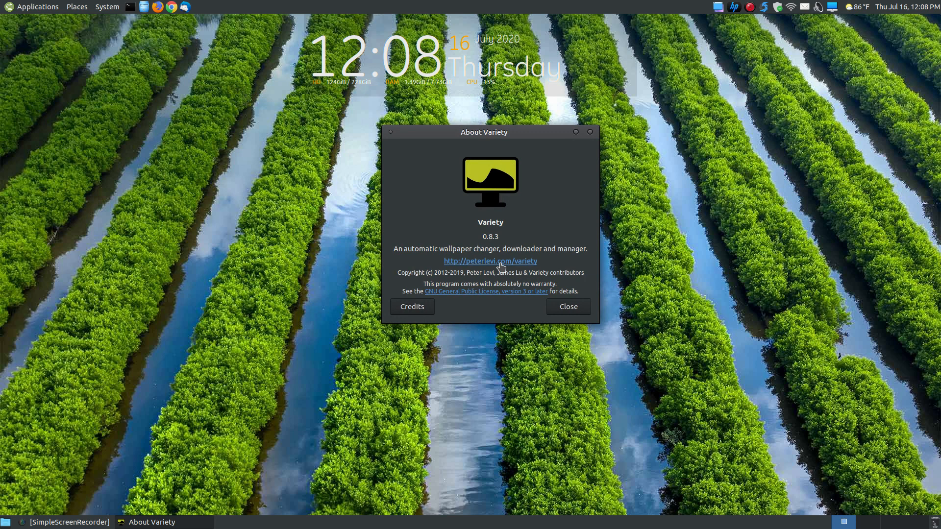
mouse_move(507, 304)
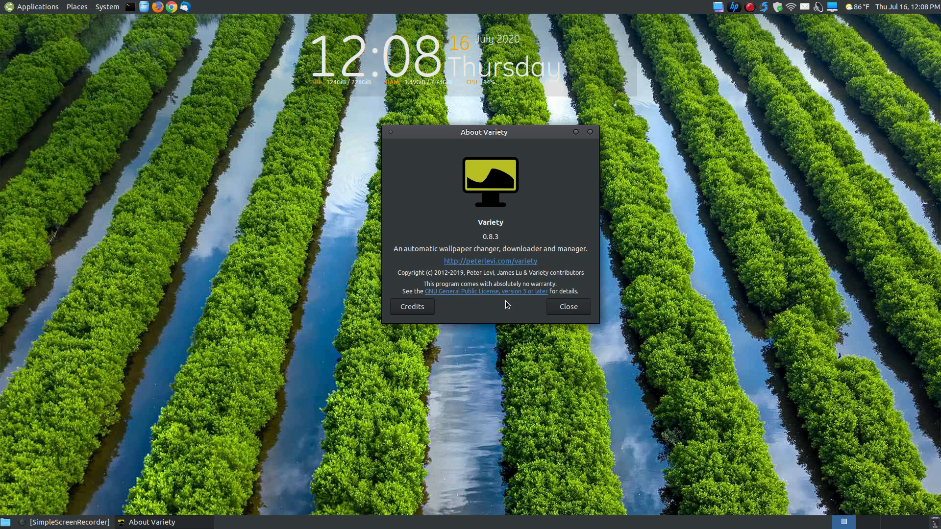
mouse_move(565, 310)
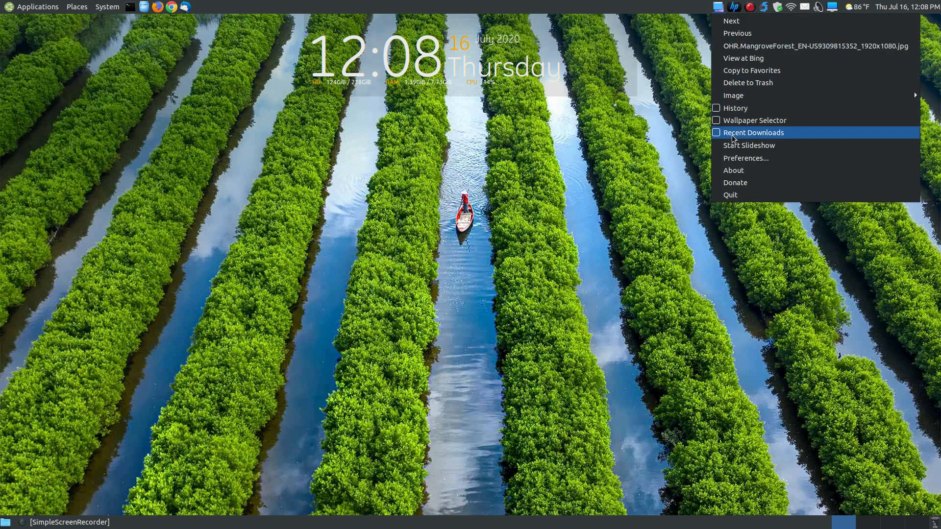
click(745, 158)
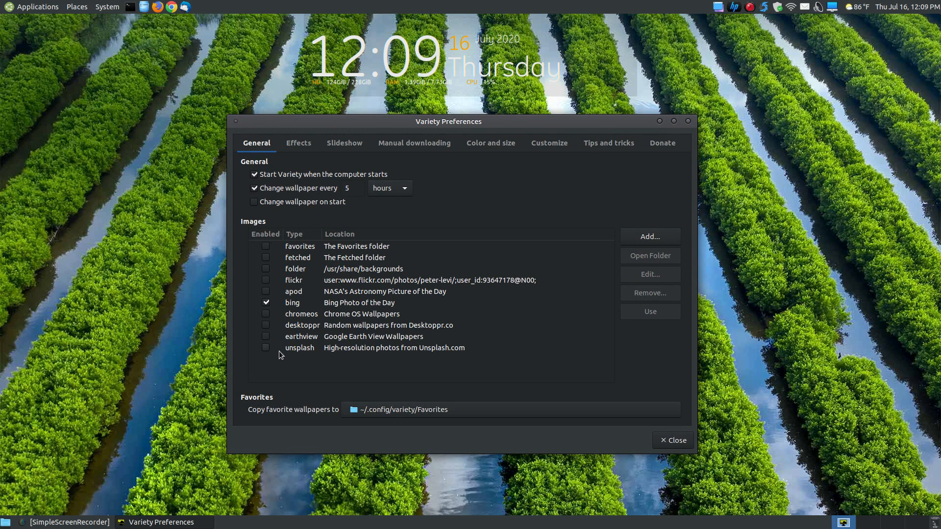
mouse_move(448, 360)
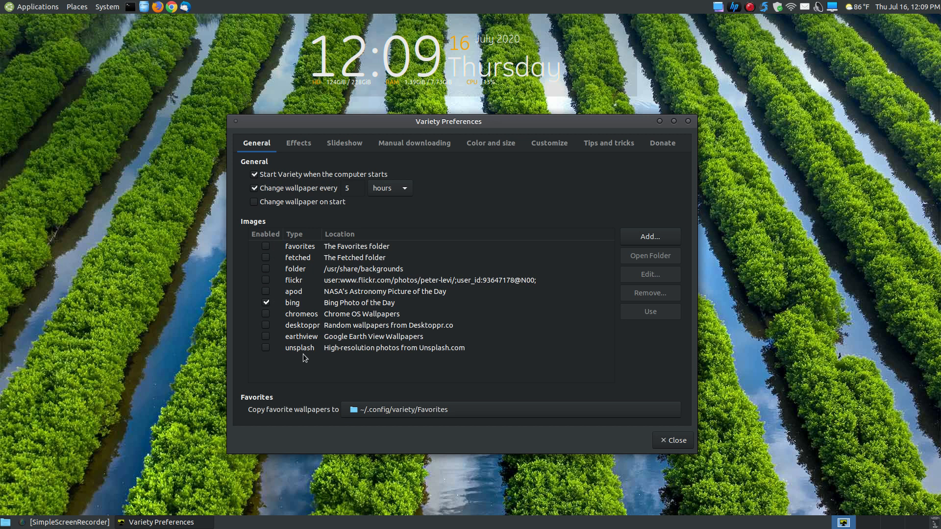
mouse_move(419, 365)
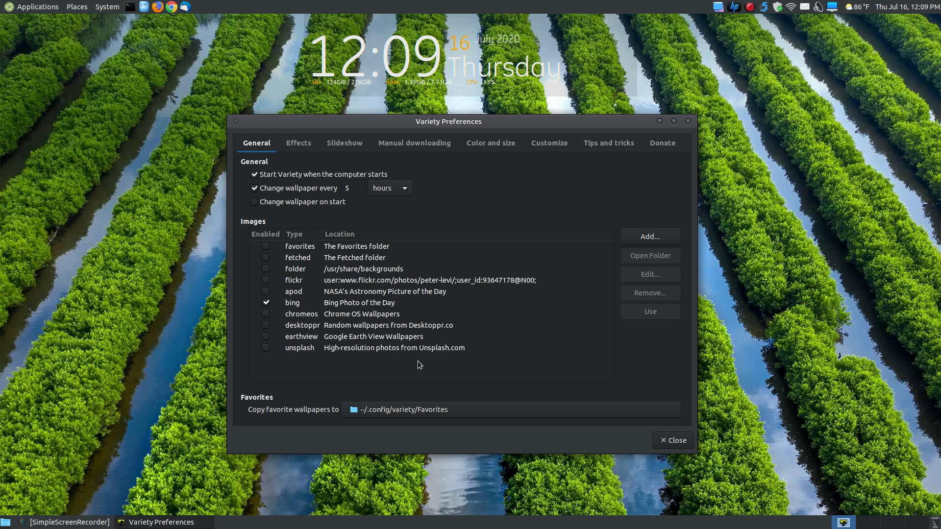
mouse_move(454, 362)
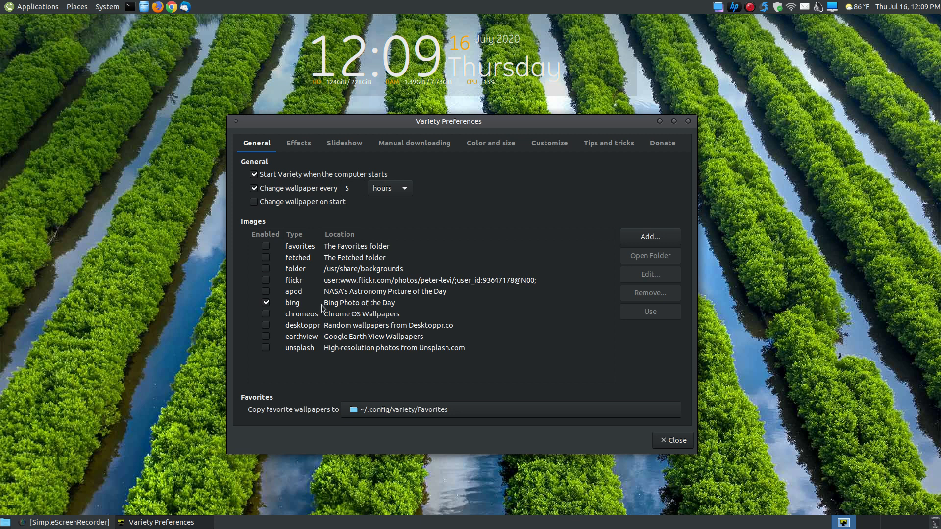
mouse_move(364, 315)
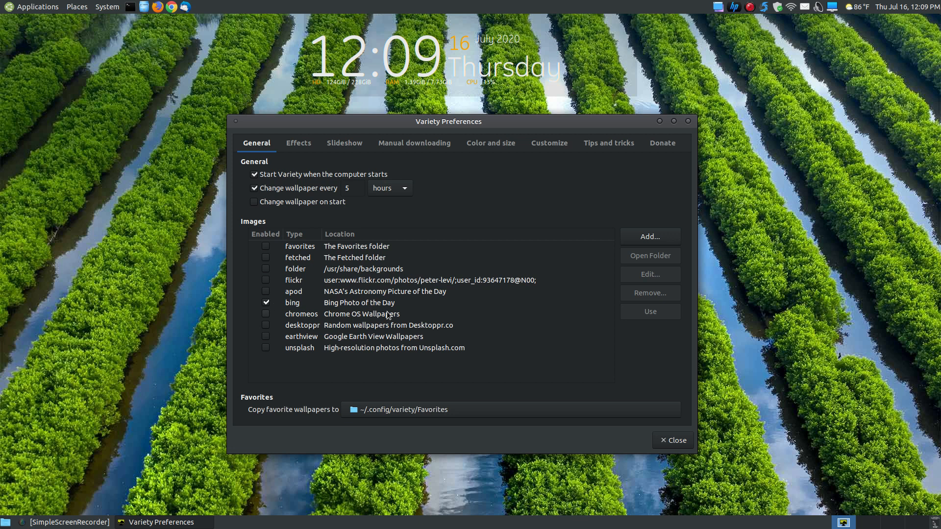
mouse_move(361, 306)
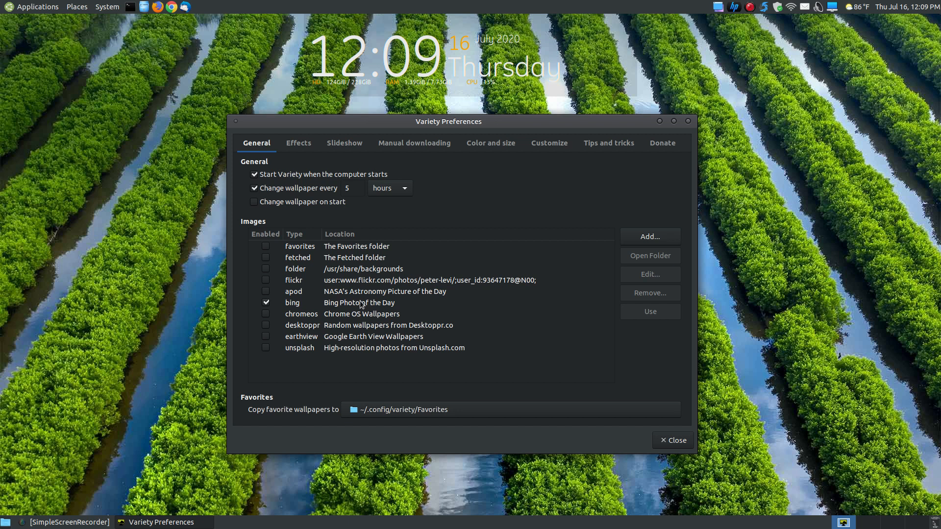
mouse_move(365, 308)
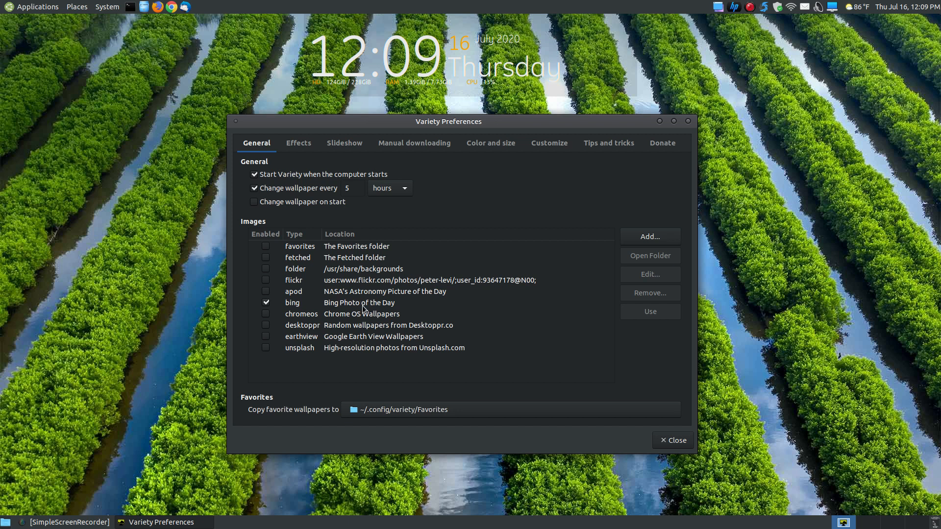
mouse_move(351, 308)
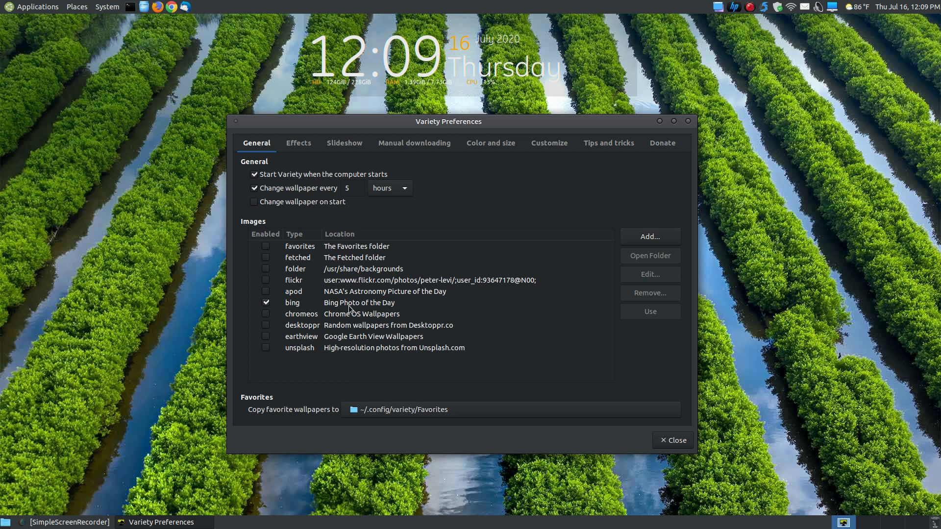
mouse_move(408, 301)
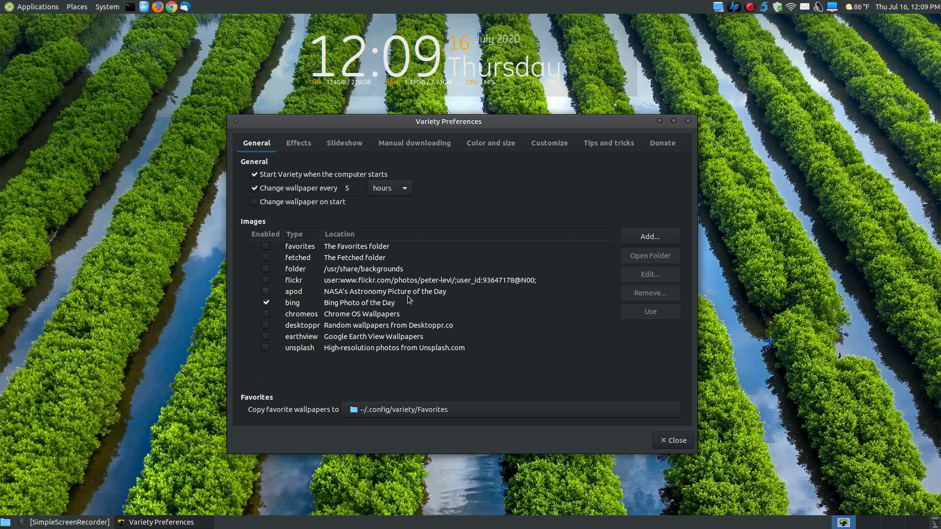
mouse_move(353, 295)
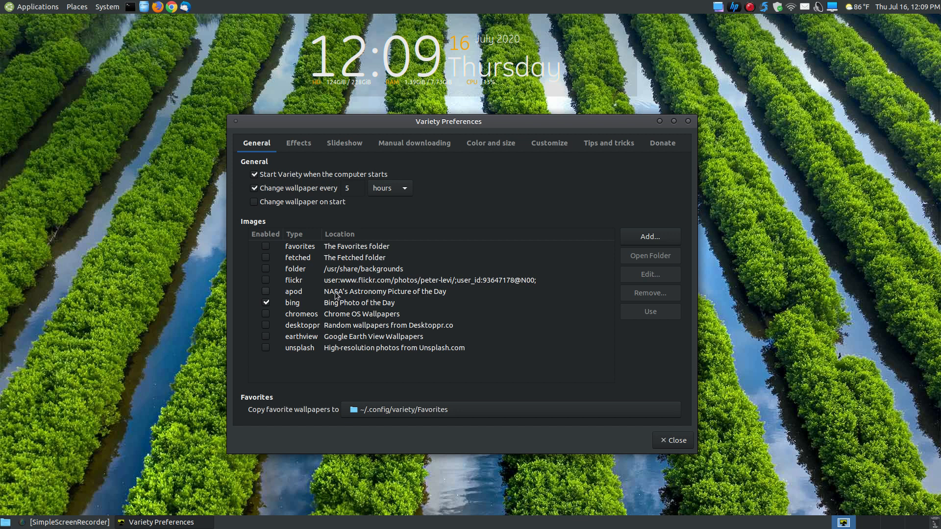
mouse_move(278, 316)
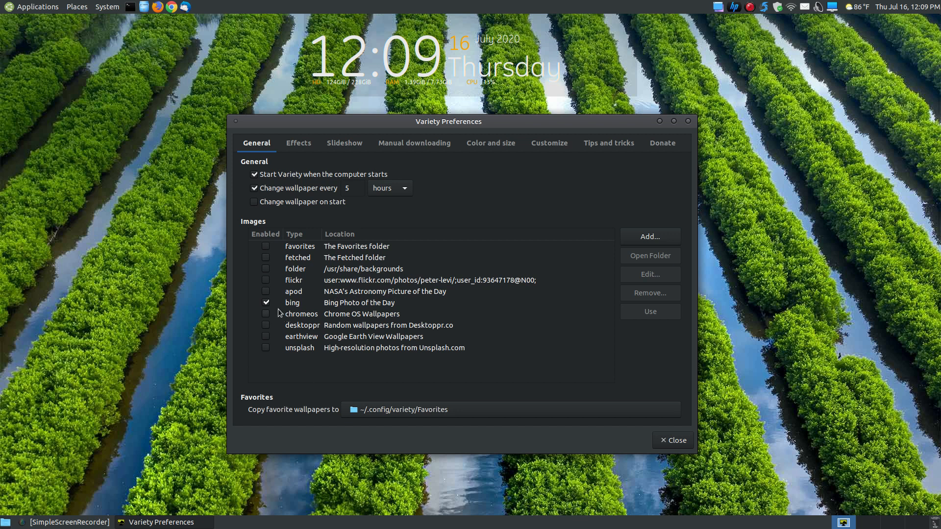
mouse_move(379, 317)
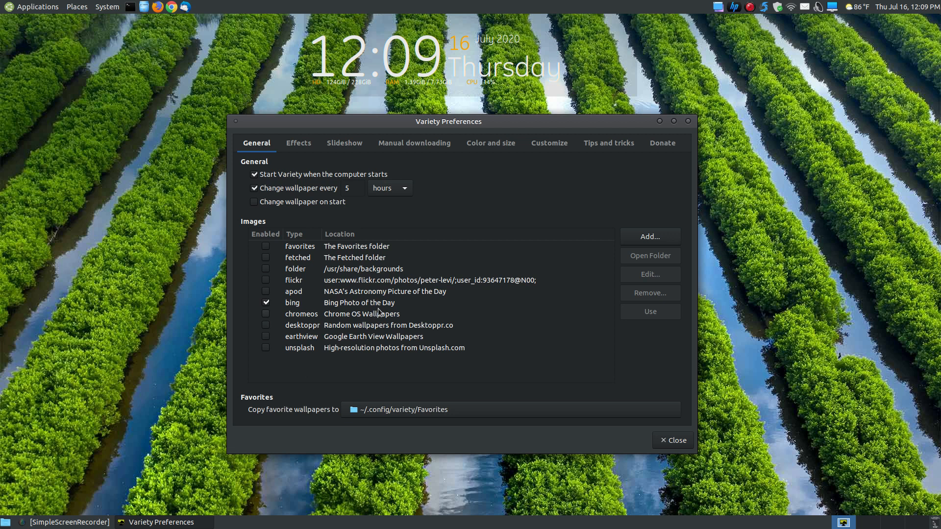
mouse_move(337, 305)
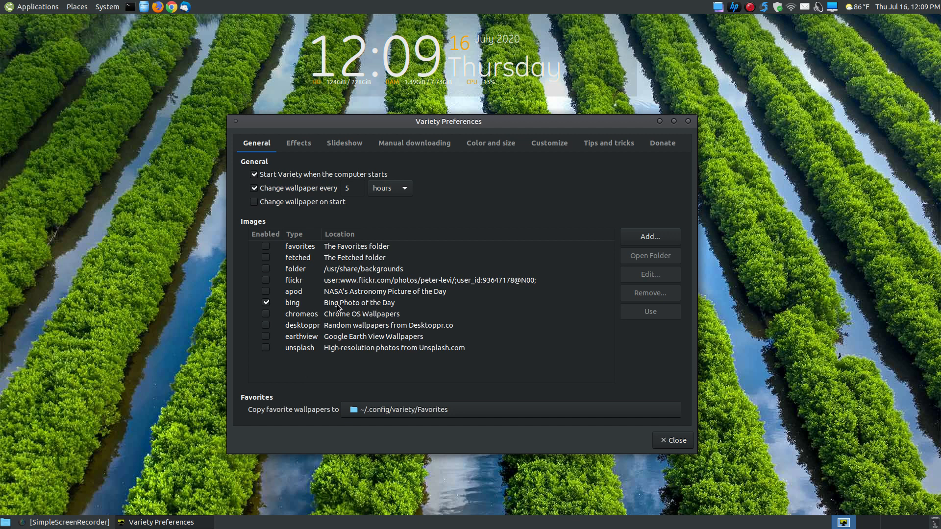
mouse_move(795, 23)
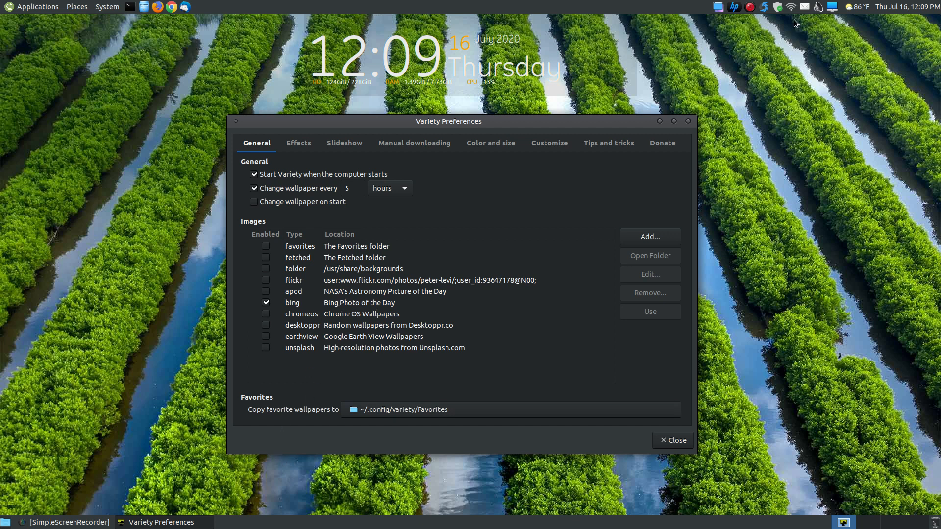
Flash the tray quick-action menu, then show the Effects tab with filters, quotes and clock options
click(730, 8)
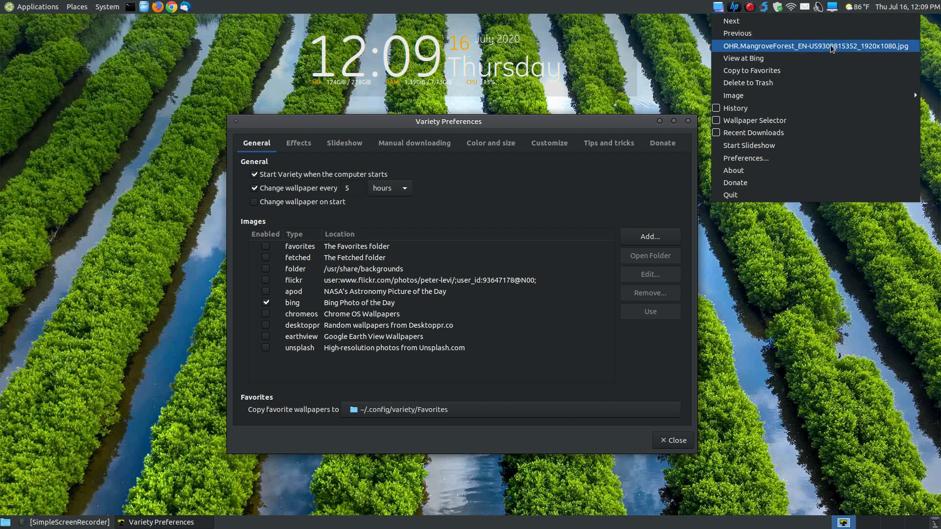
mouse_move(570, 87)
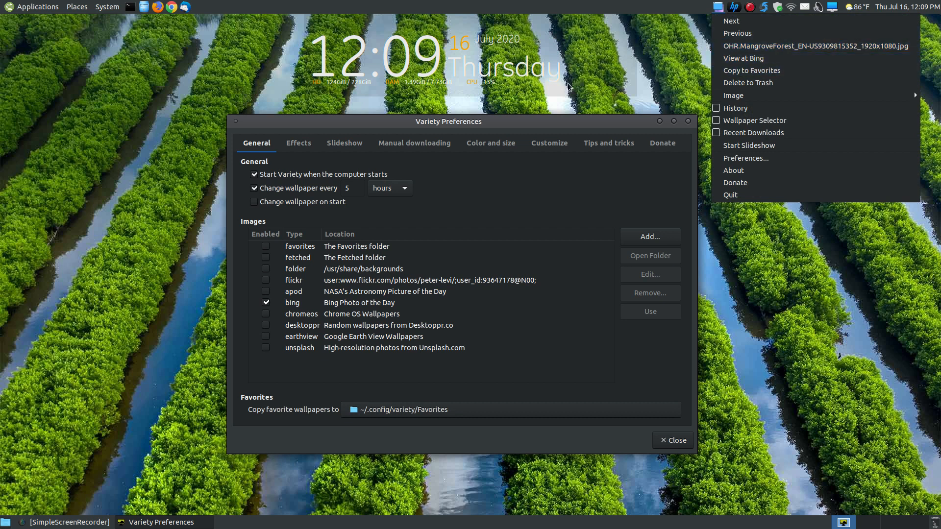
click(449, 427)
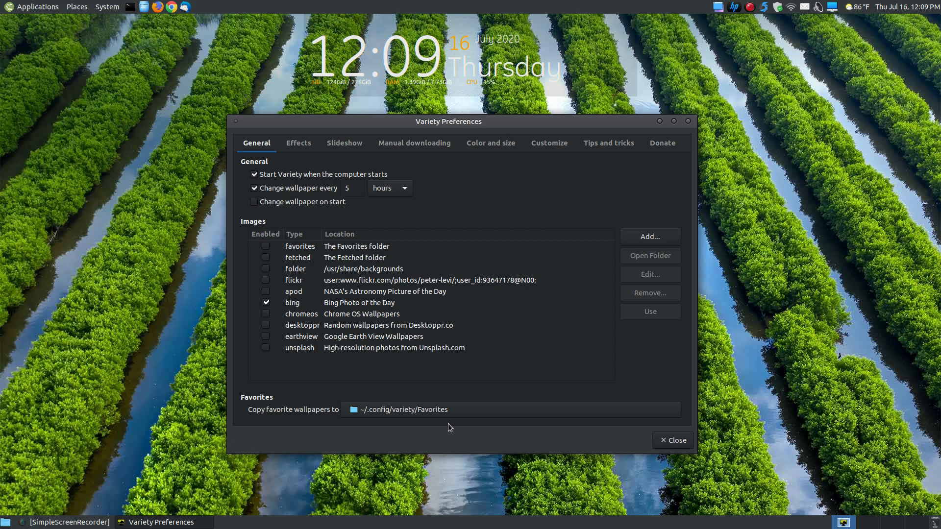
mouse_move(266, 425)
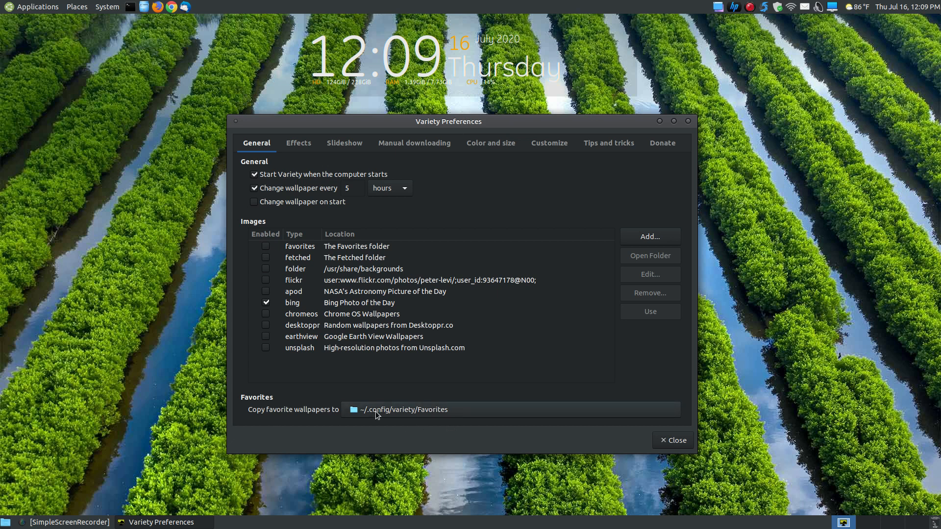
mouse_move(375, 415)
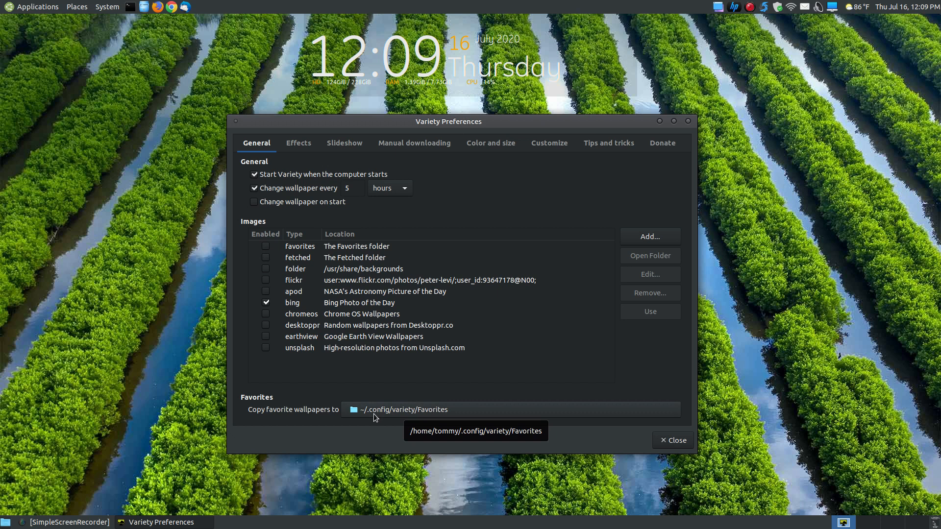
mouse_move(439, 433)
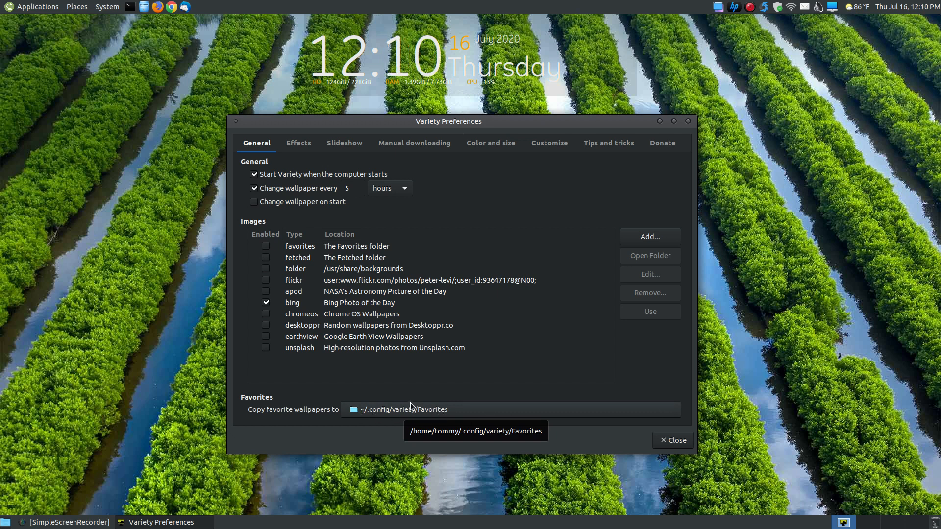
mouse_move(454, 413)
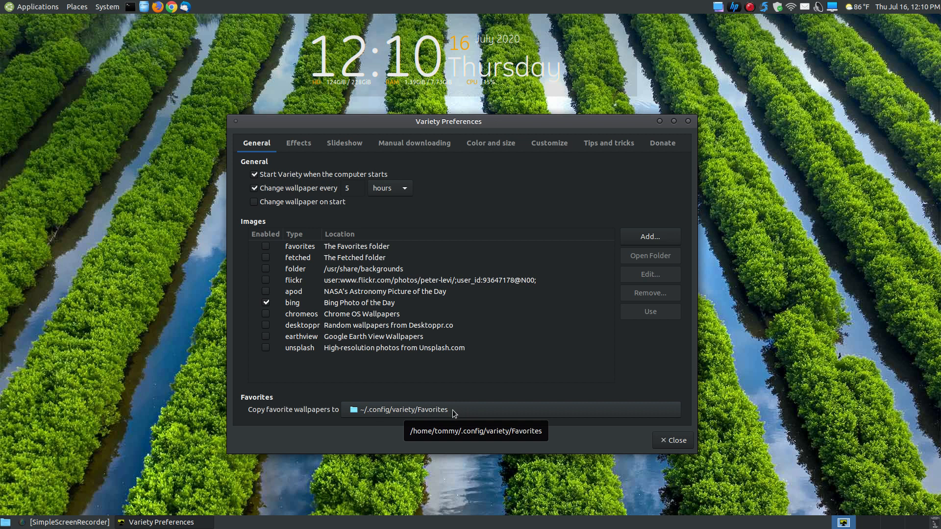
mouse_move(610, 230)
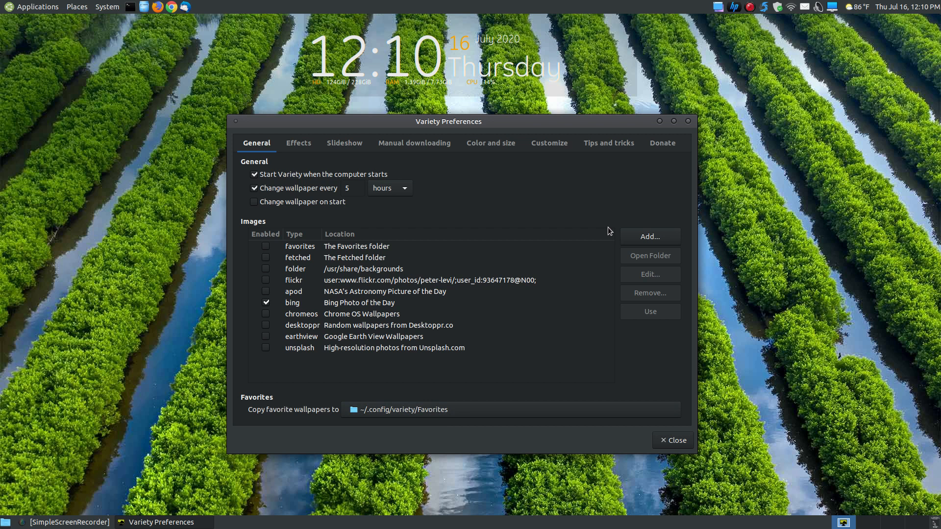
mouse_move(637, 282)
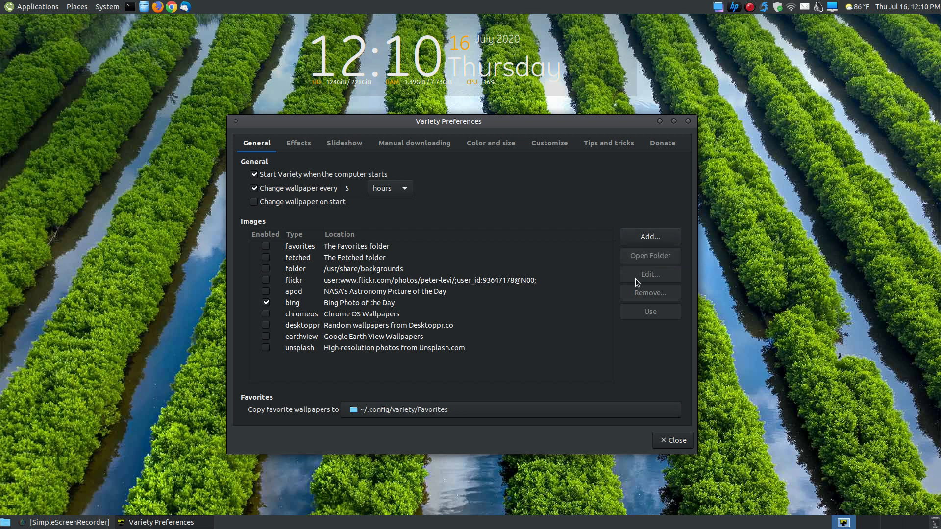
mouse_move(361, 286)
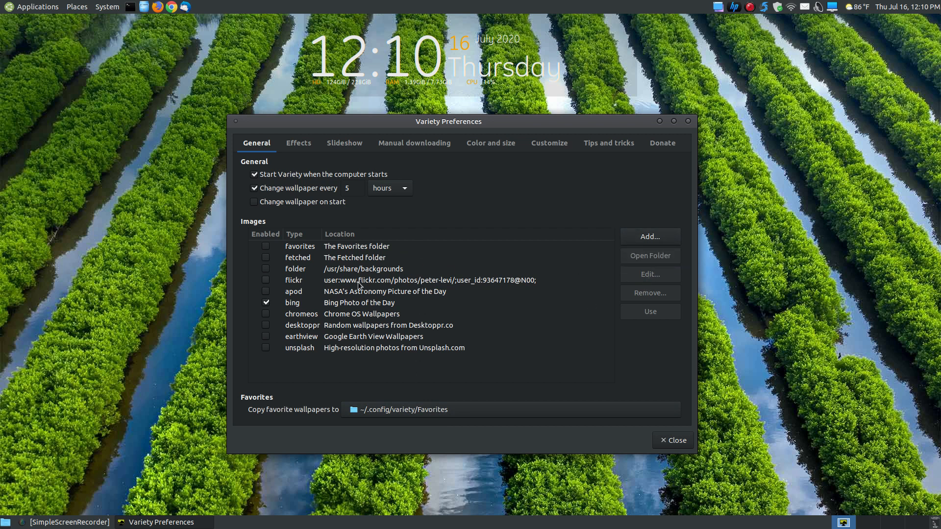
mouse_move(641, 296)
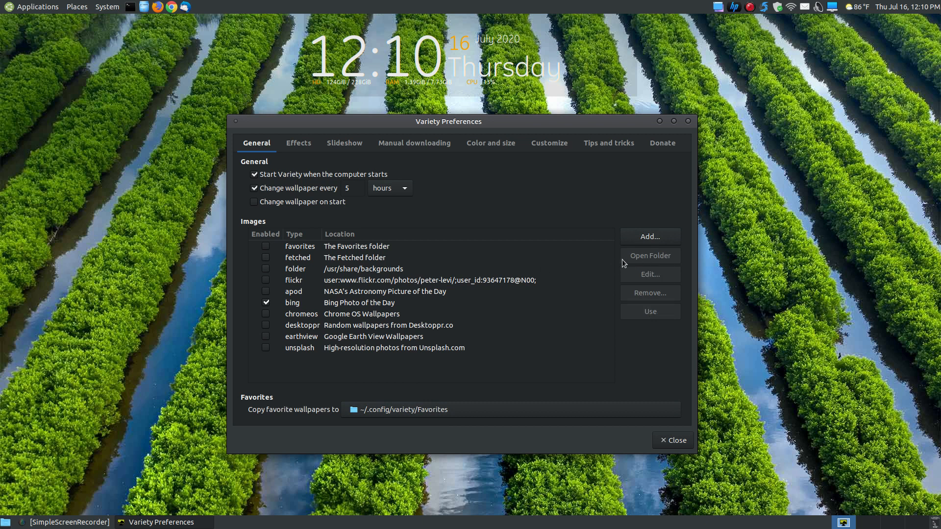
mouse_move(468, 306)
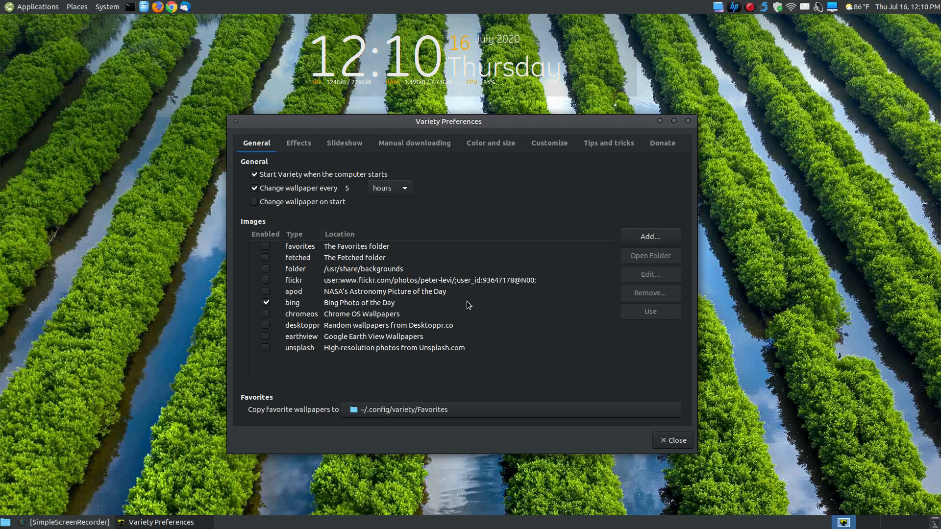
click(298, 143)
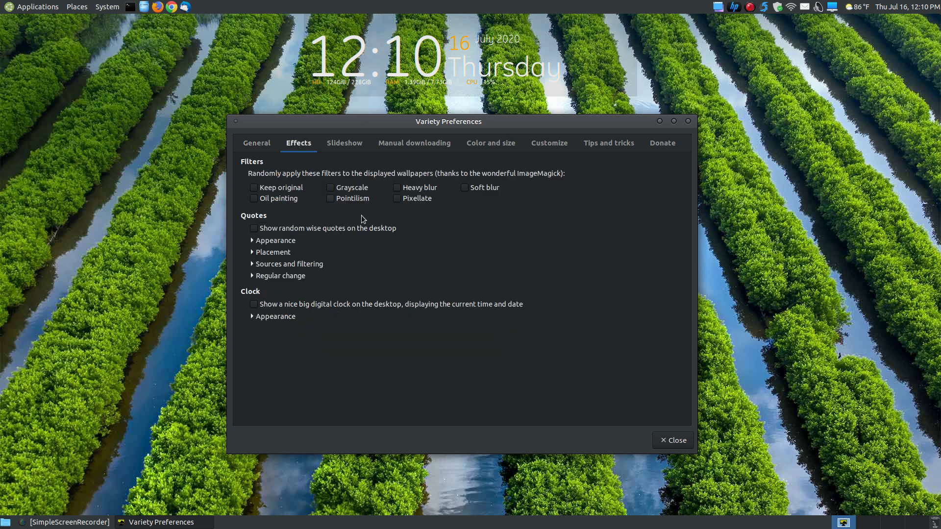
mouse_move(567, 362)
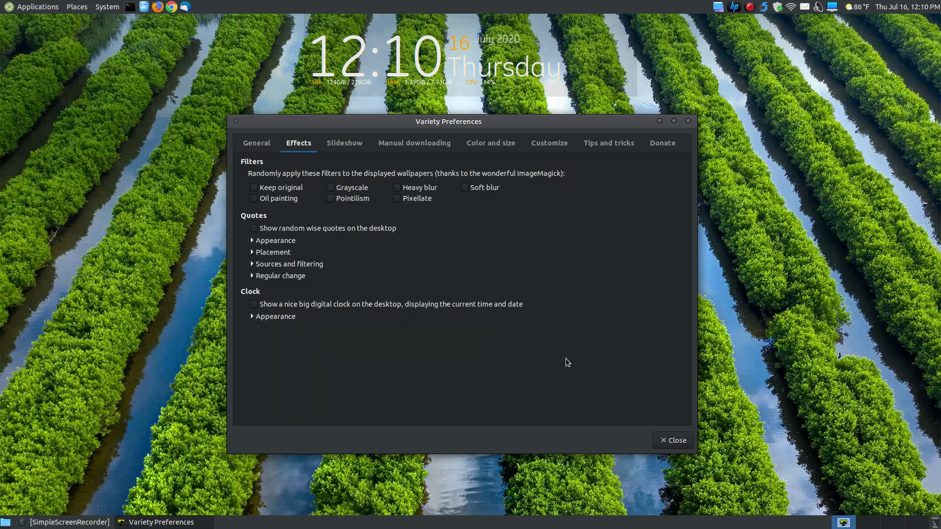
mouse_move(291, 200)
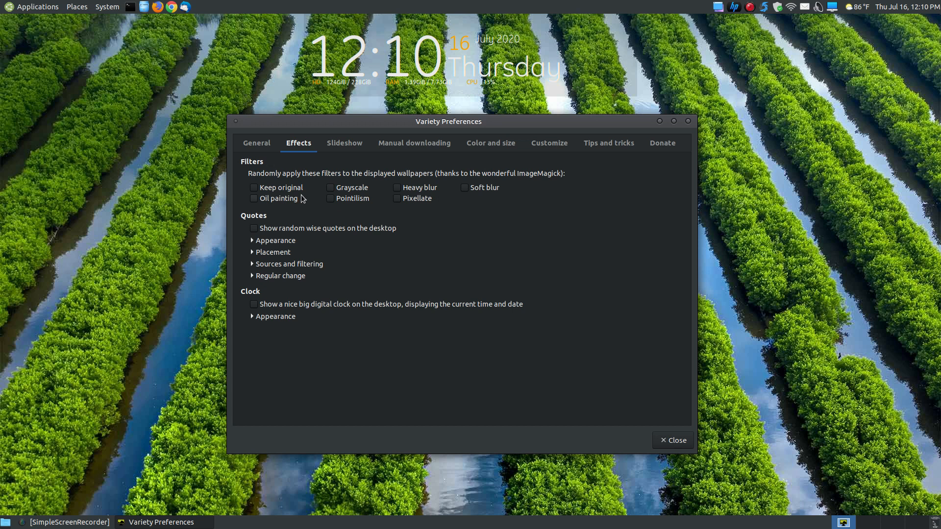
mouse_move(390, 186)
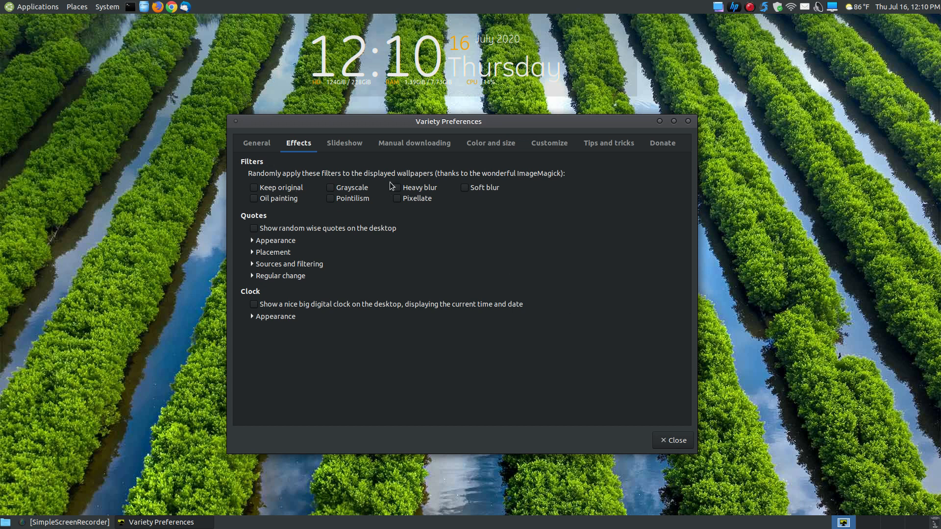
mouse_move(811, 197)
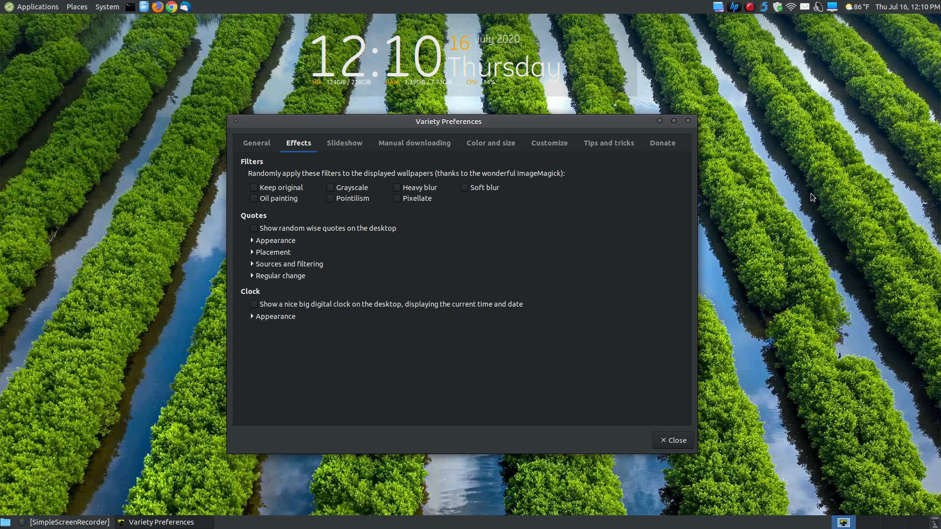
mouse_move(643, 241)
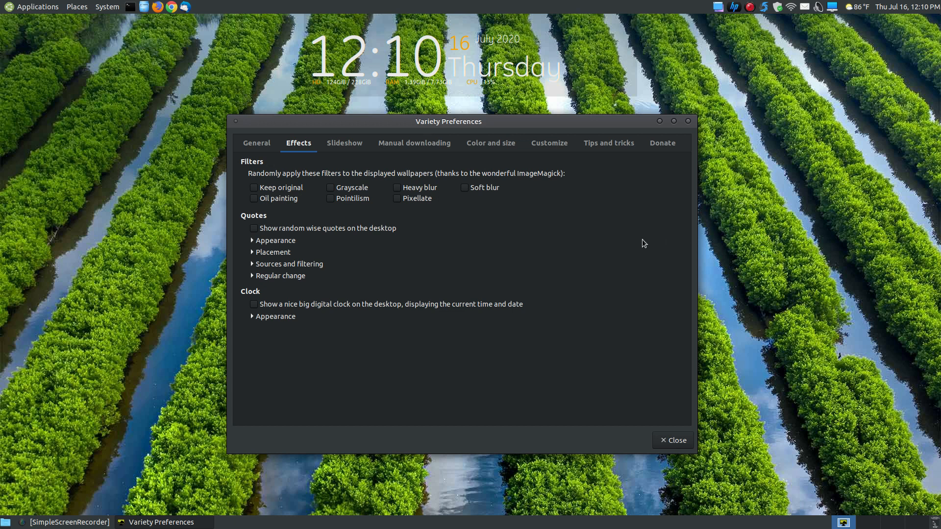
mouse_move(444, 194)
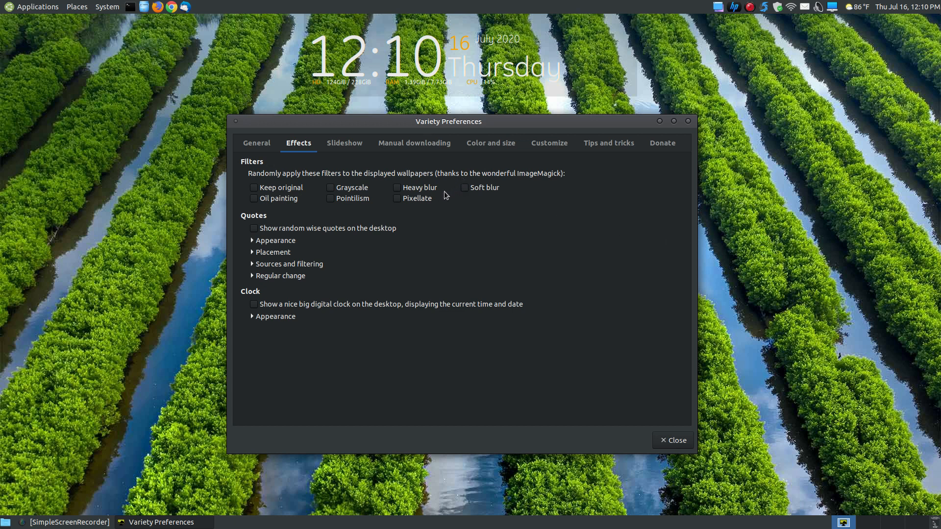
mouse_move(484, 190)
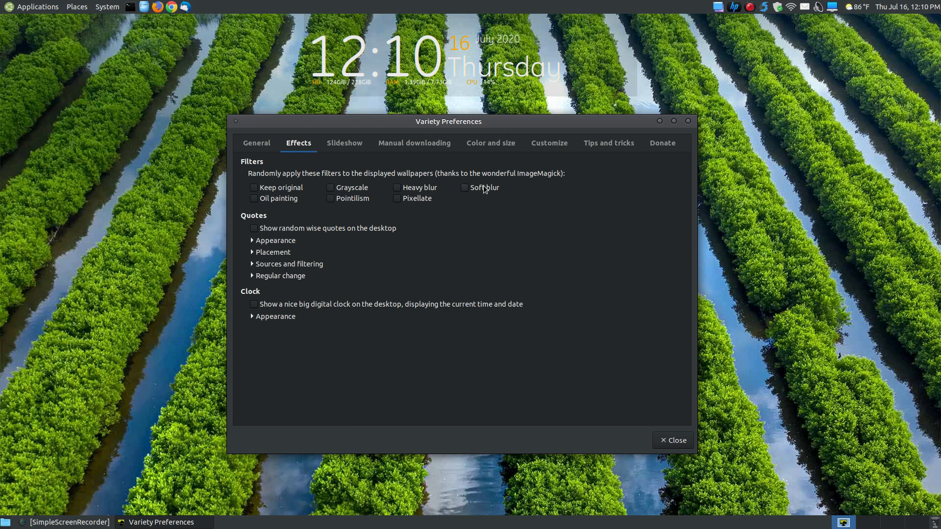
mouse_move(280, 203)
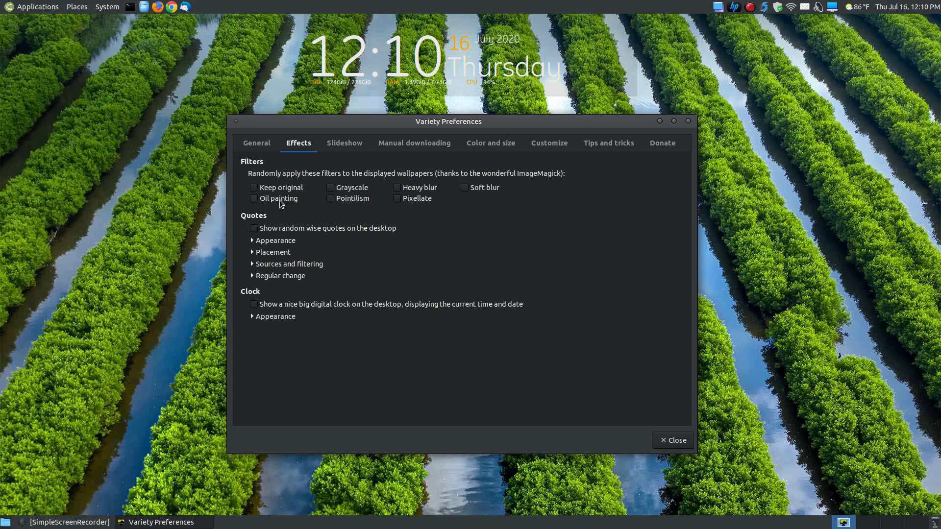
mouse_move(453, 217)
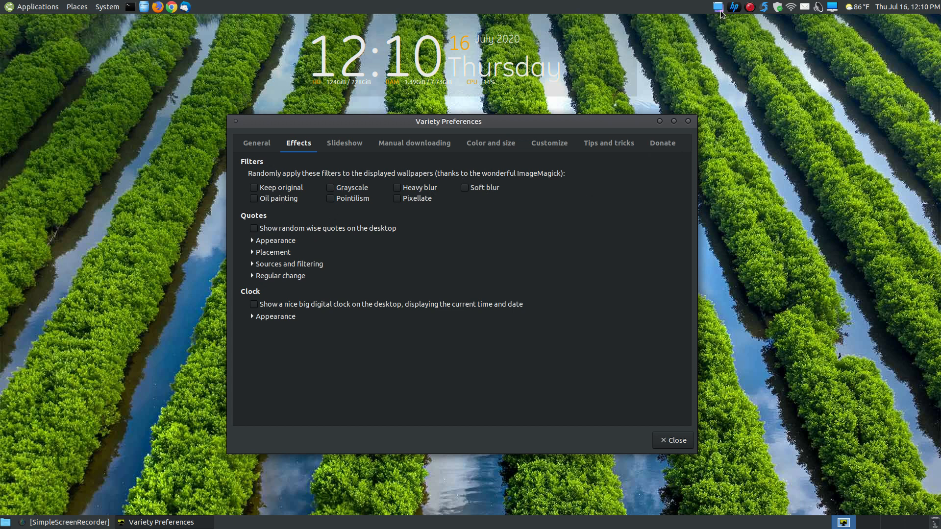
mouse_move(167, 316)
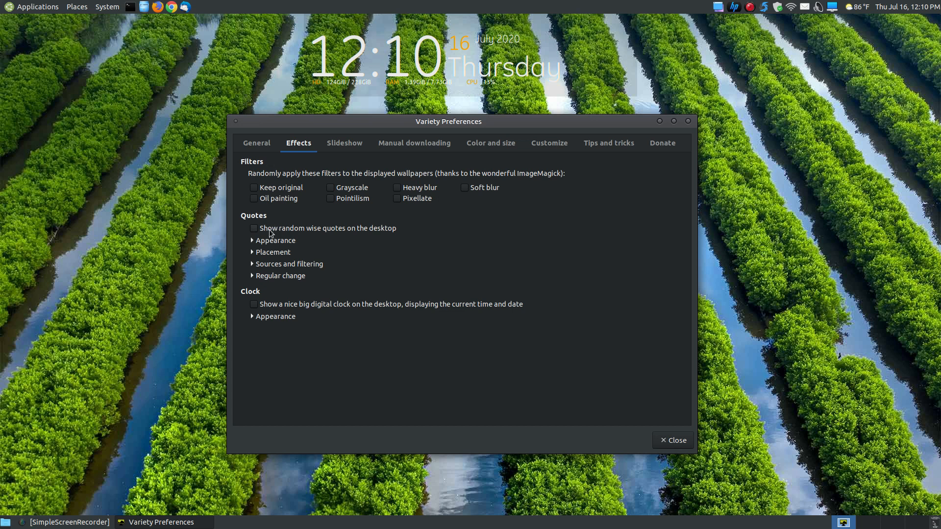
mouse_move(258, 245)
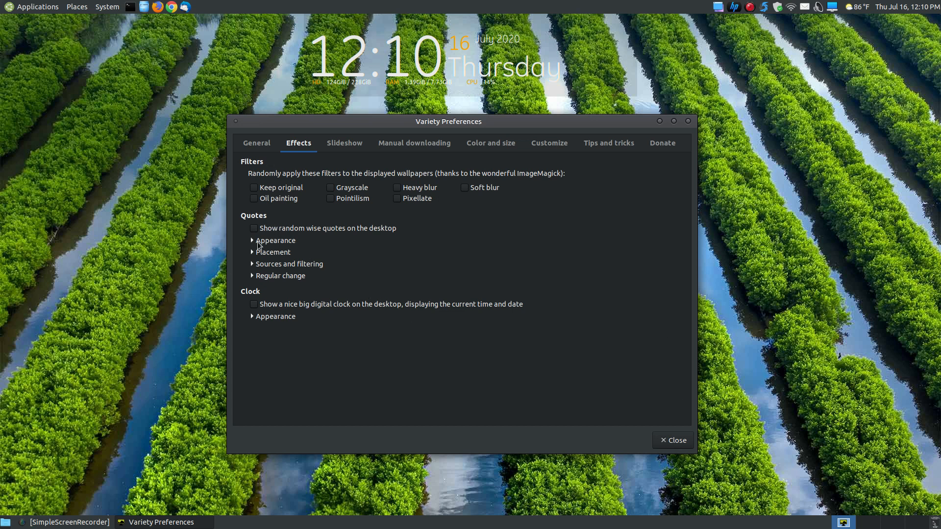
click(253, 240)
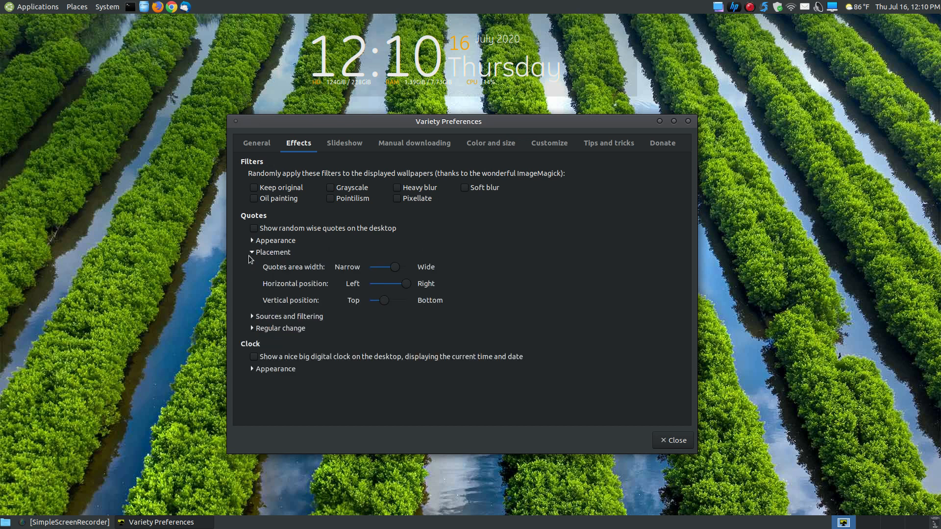
click(251, 263)
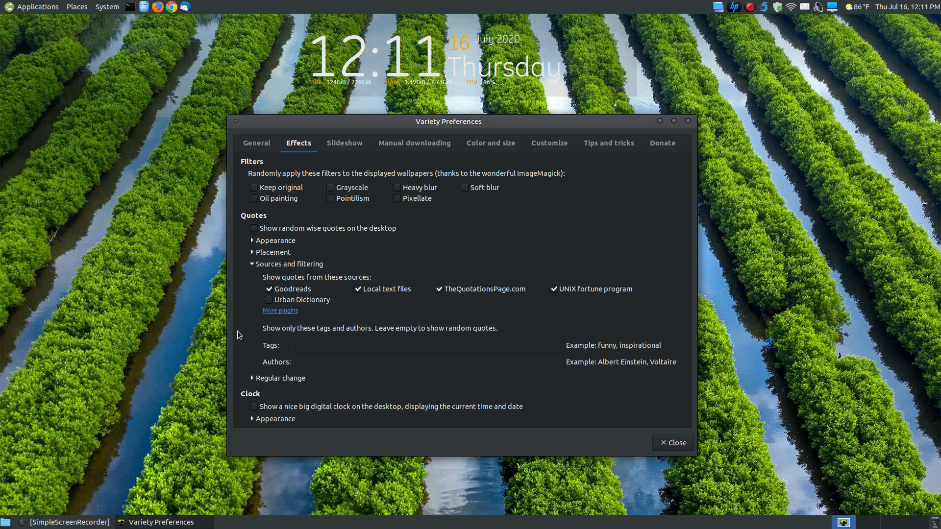
click(252, 263)
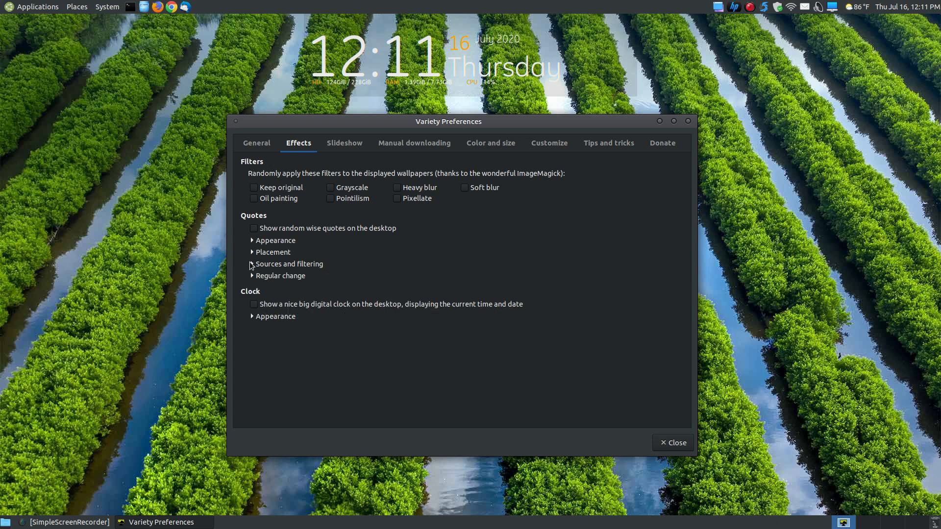
click(252, 276)
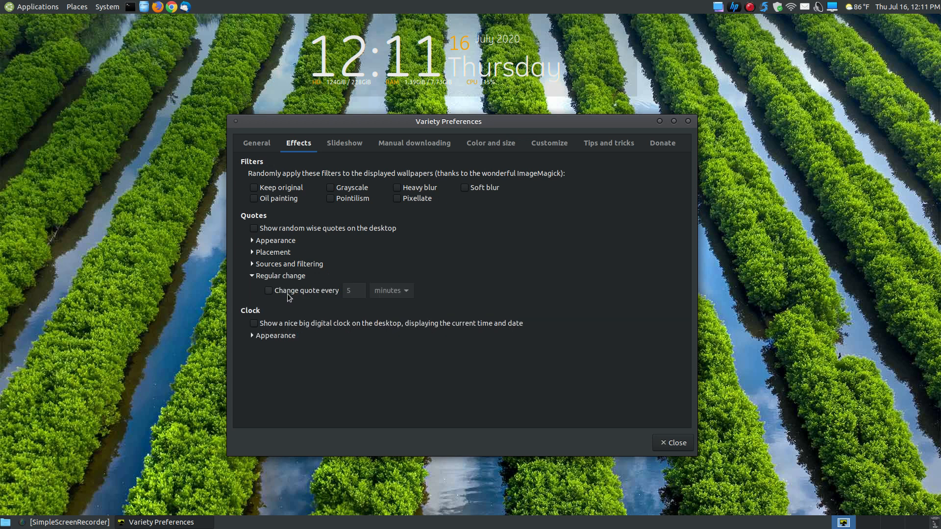
mouse_move(262, 288)
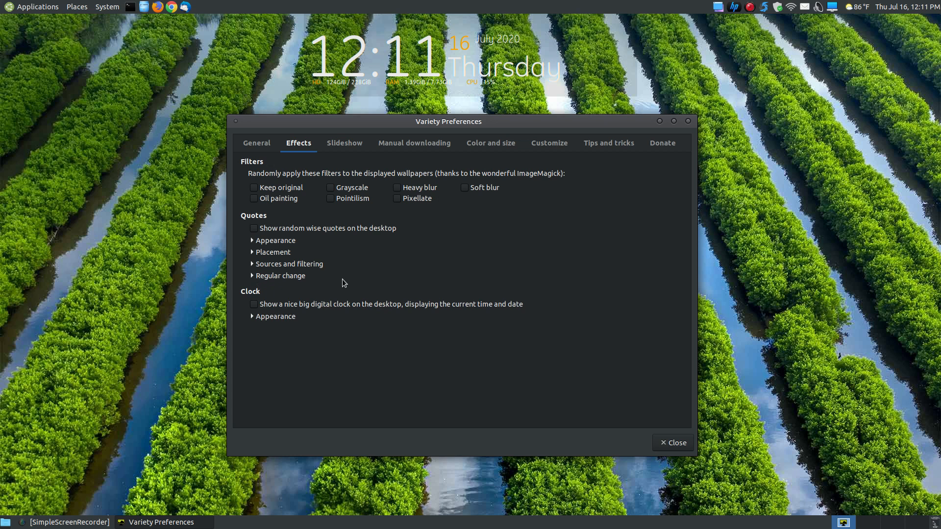
mouse_move(747, 94)
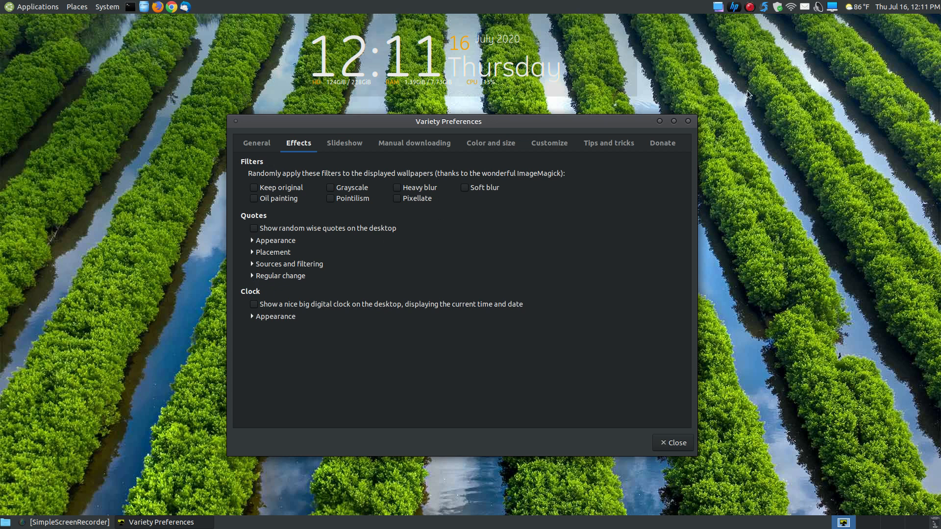
mouse_move(335, 361)
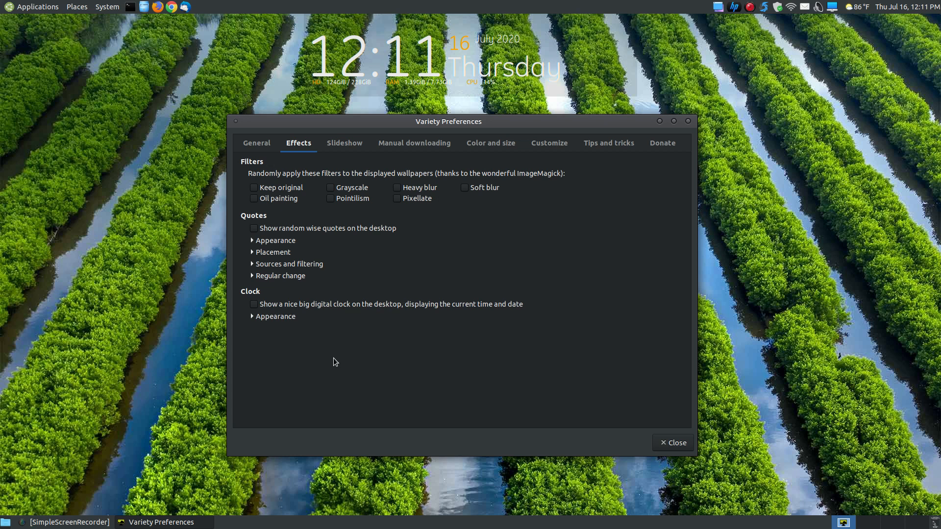
mouse_move(259, 298)
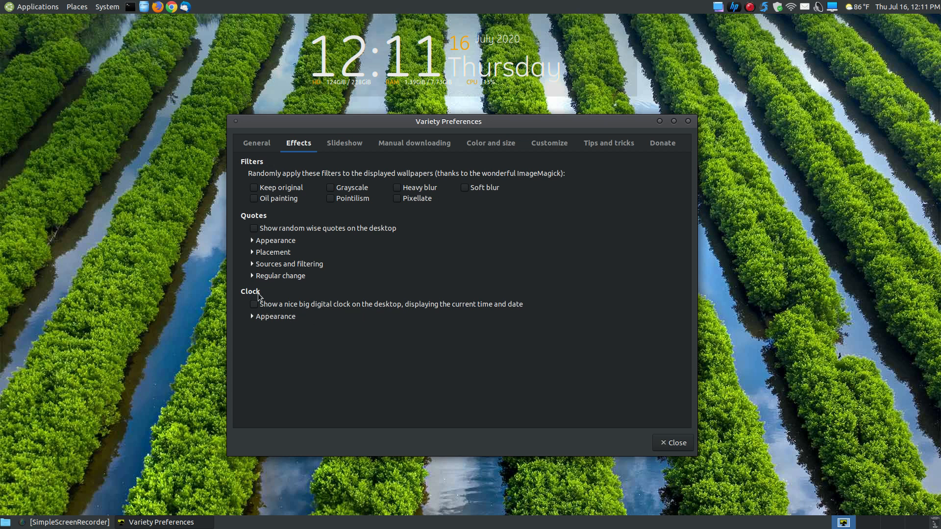
mouse_move(442, 98)
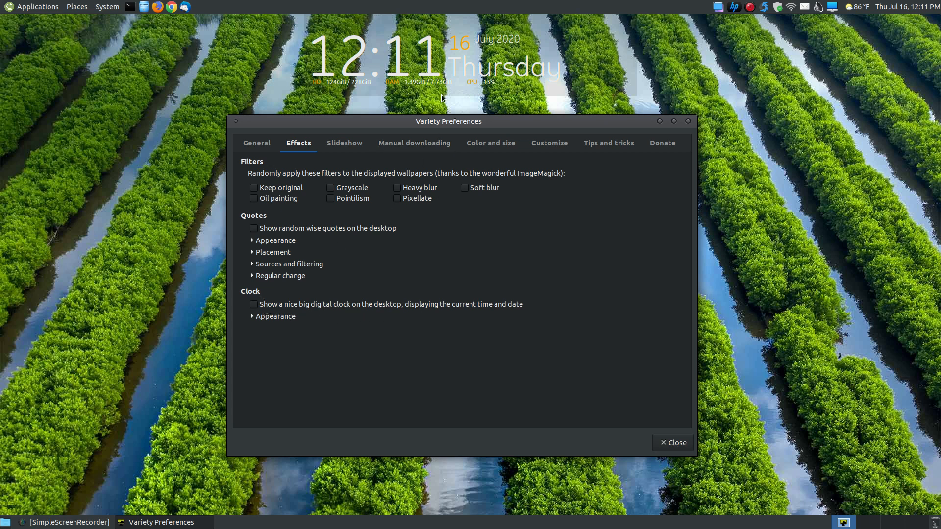
mouse_move(390, 72)
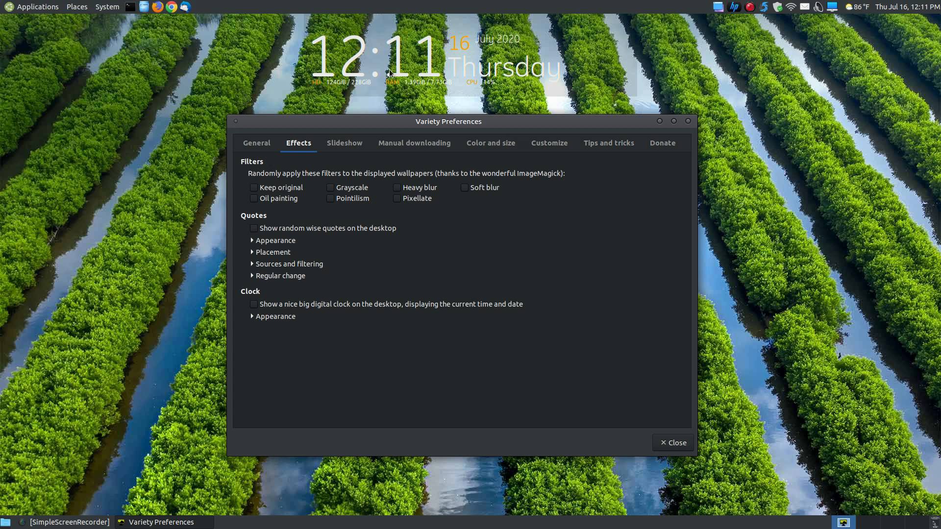
mouse_move(526, 315)
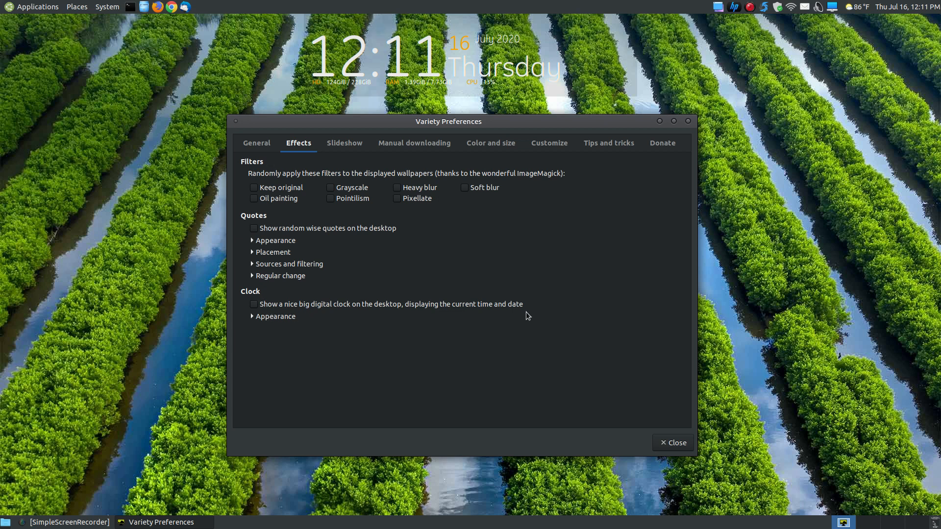
Peek at the clock's Appearance font options, then move to the Slideshow tab
click(275, 315)
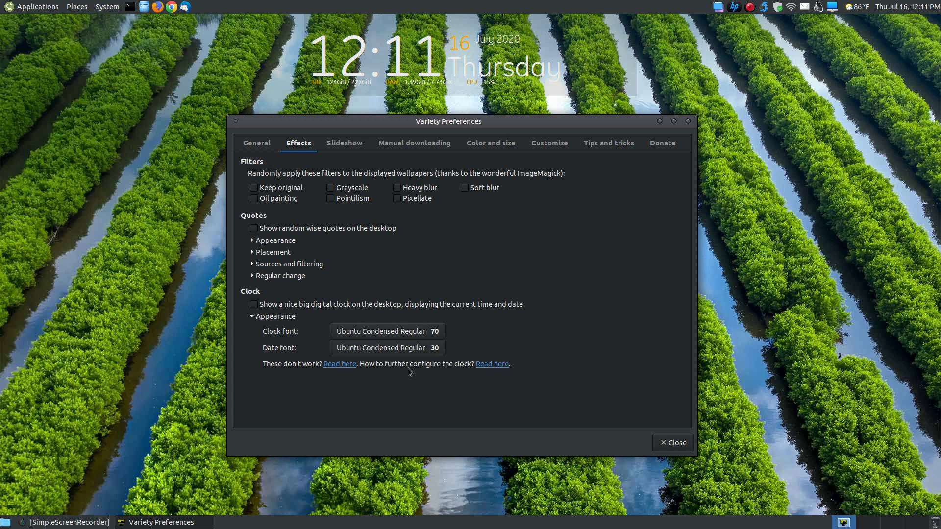
click(274, 316)
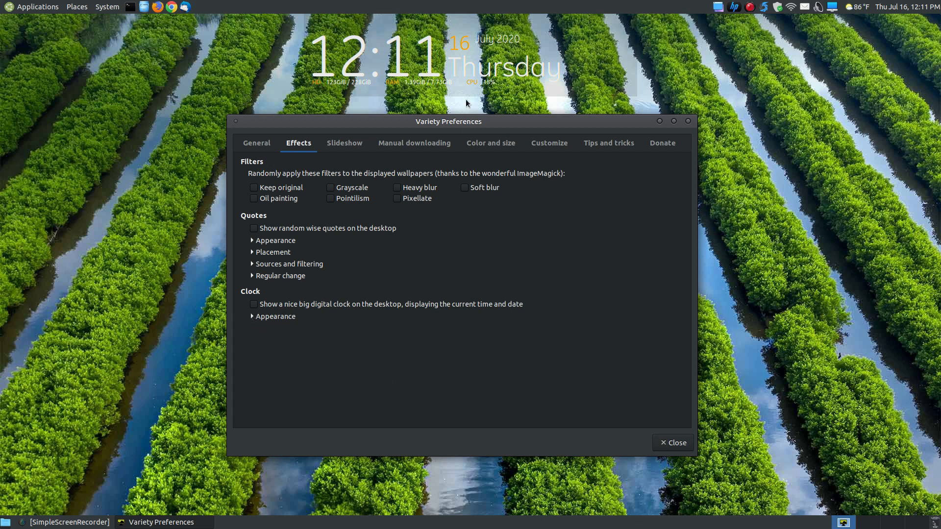
mouse_move(483, 217)
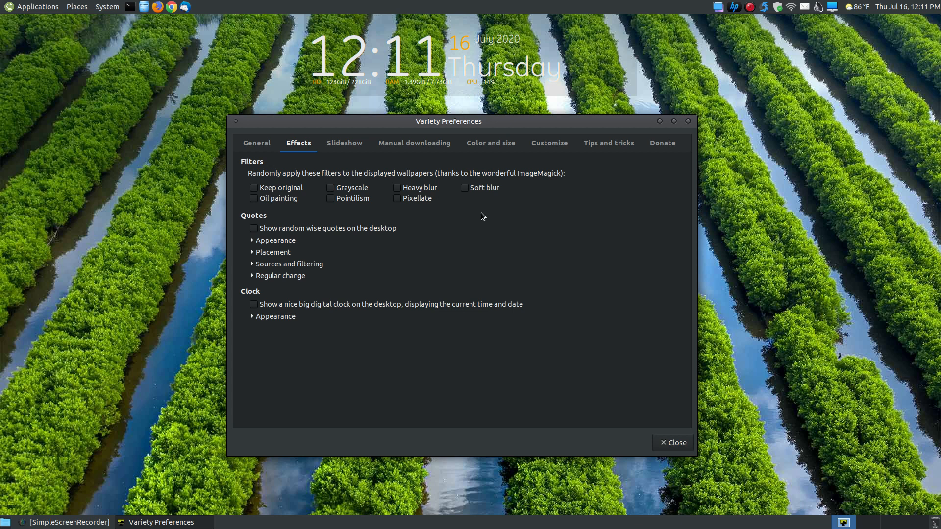
click(345, 143)
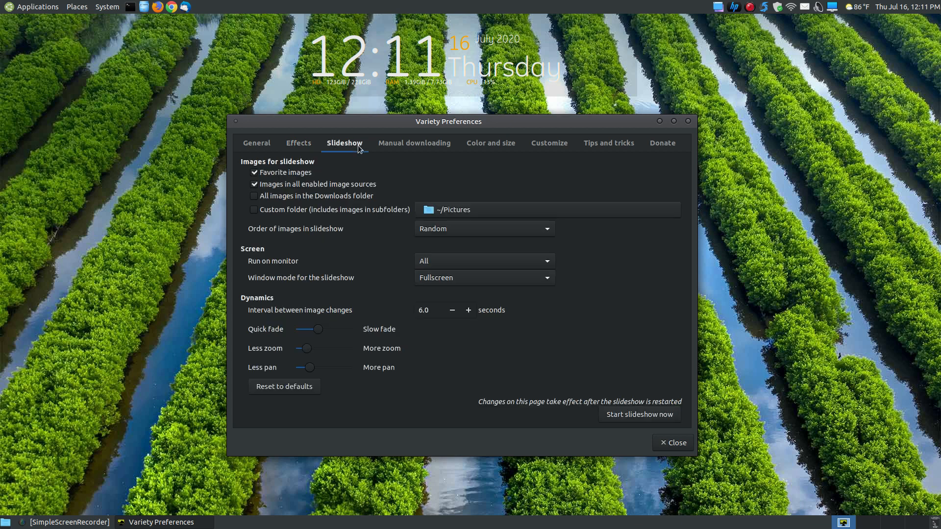
mouse_move(283, 177)
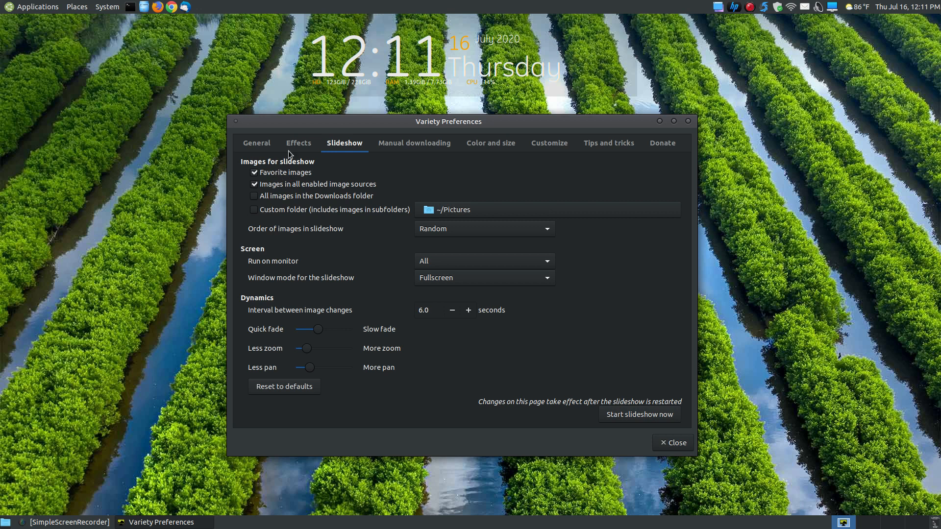
Glance back at the General tab's image sources and return to the Slideshow tab
click(256, 143)
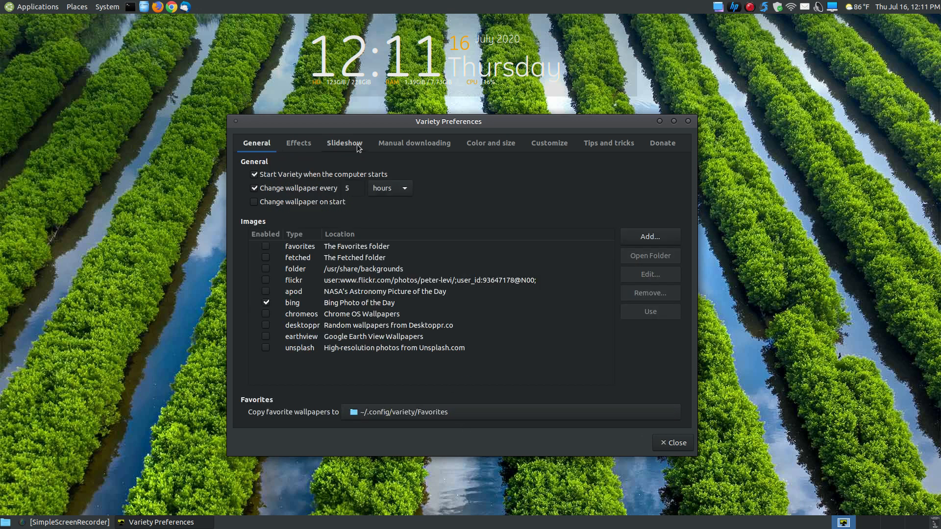
click(345, 143)
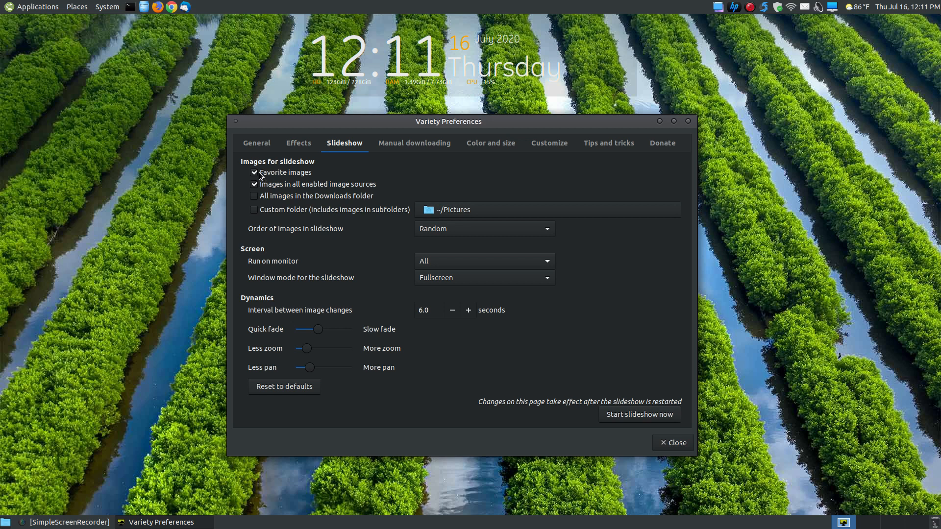
mouse_move(312, 191)
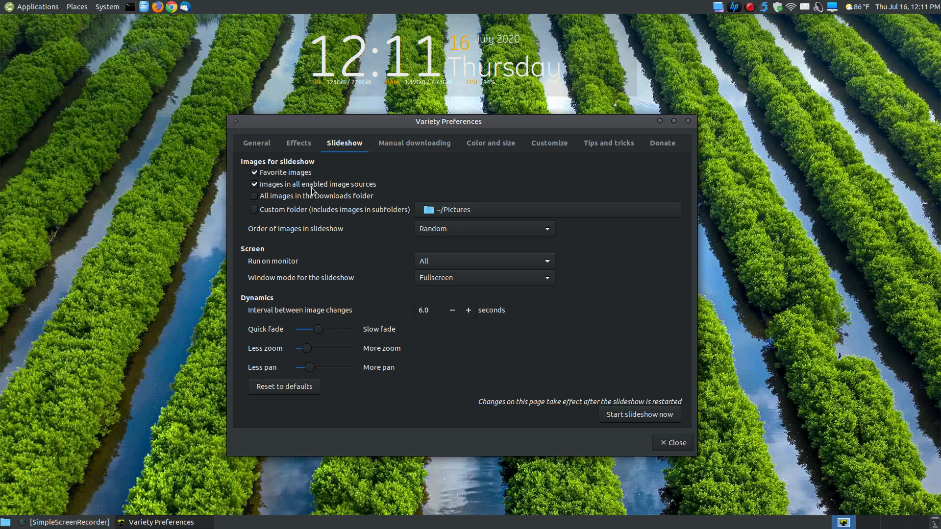
mouse_move(376, 190)
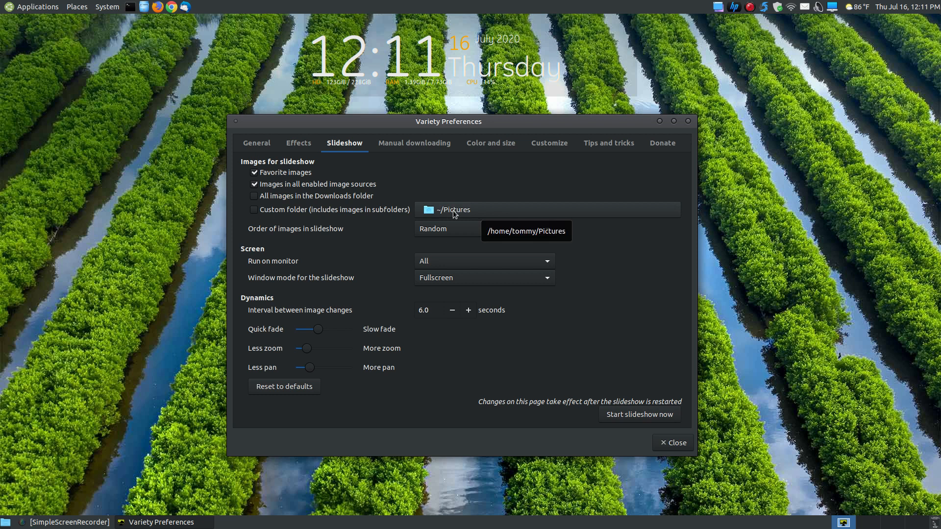
mouse_move(296, 224)
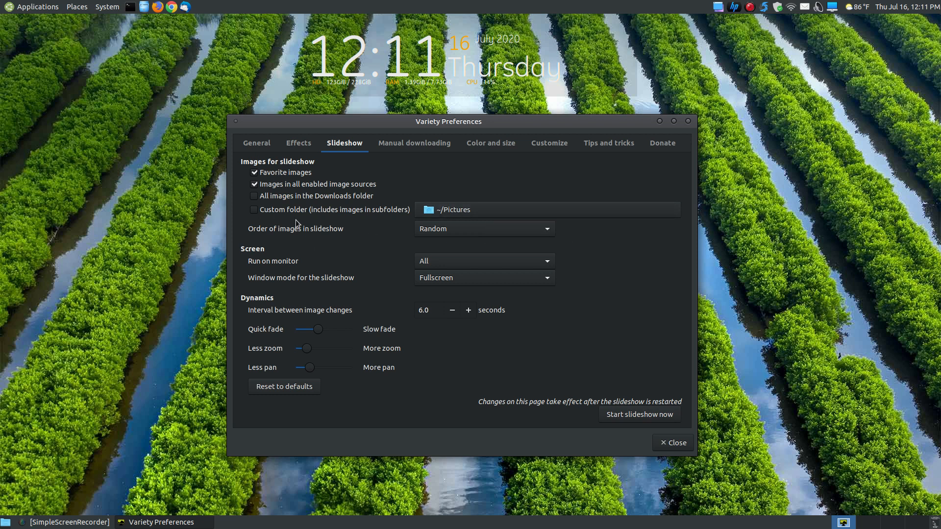
mouse_move(228, 236)
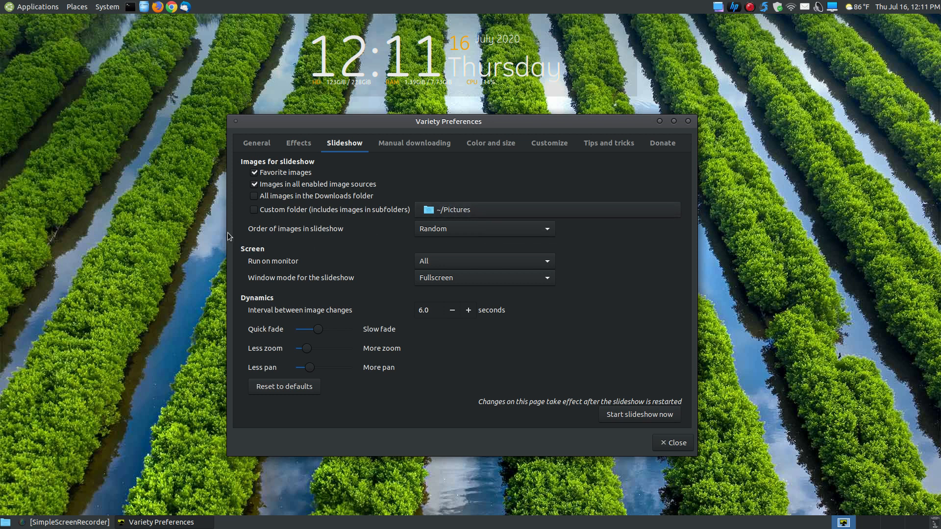
mouse_move(410, 200)
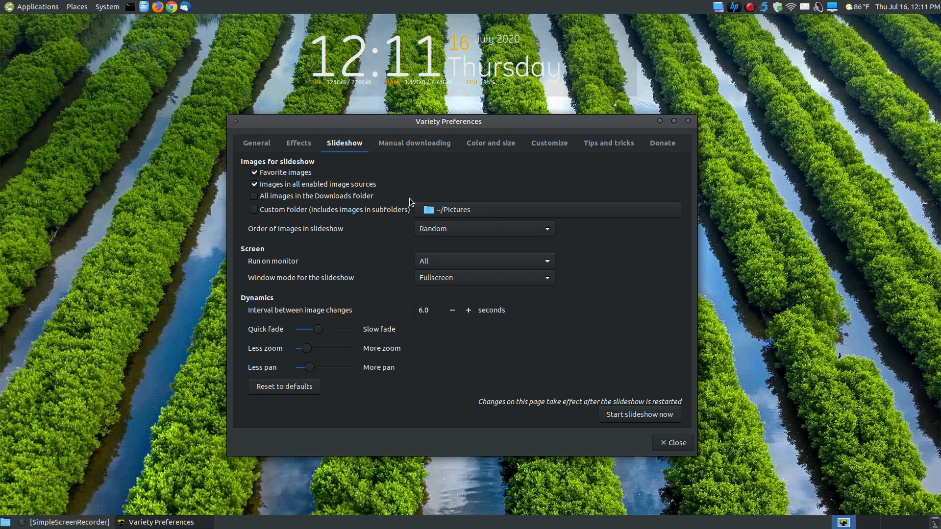
mouse_move(469, 217)
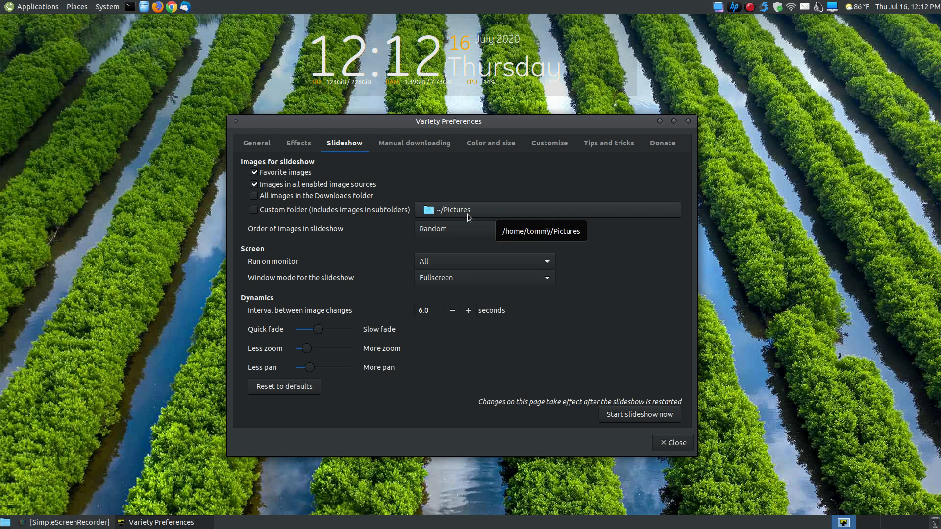
mouse_move(323, 233)
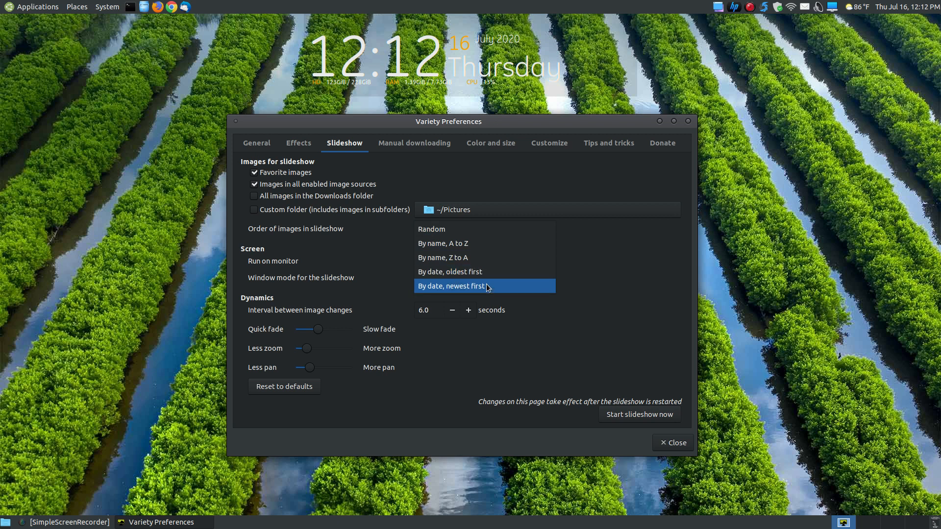
Keep slideshow order Random, set 'Run on monitor' to All, then return to General
click(432, 229)
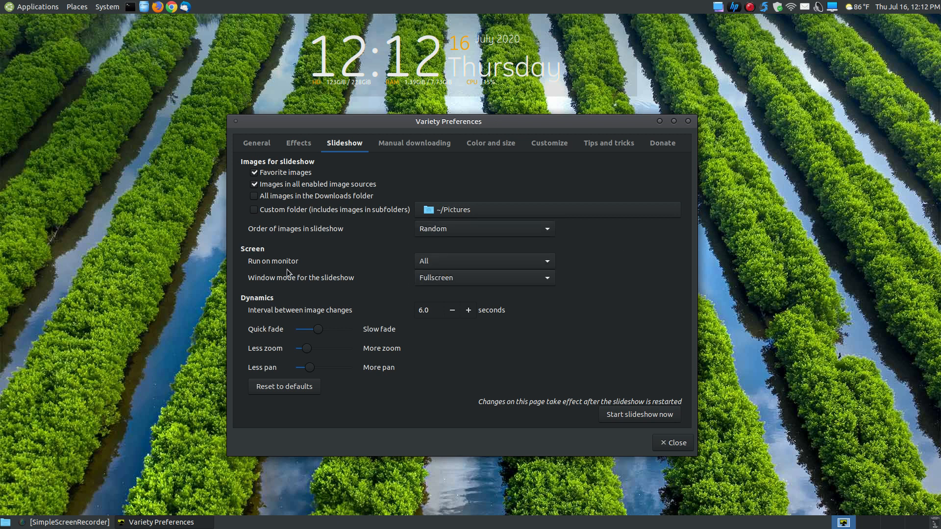
mouse_move(270, 265)
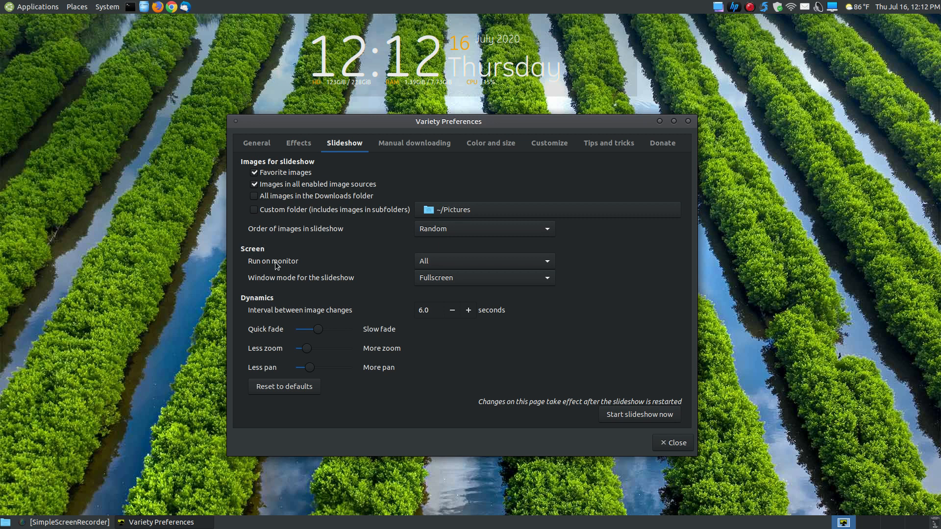
click(484, 261)
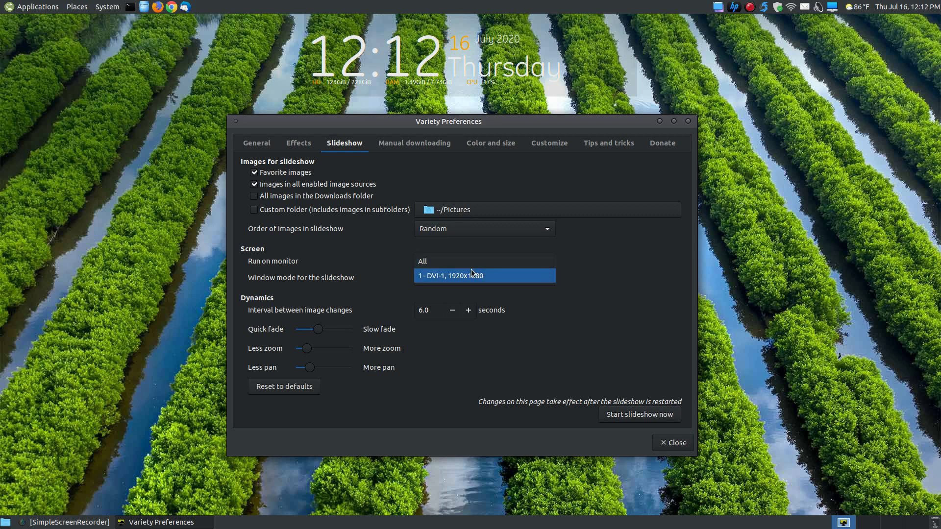
click(484, 261)
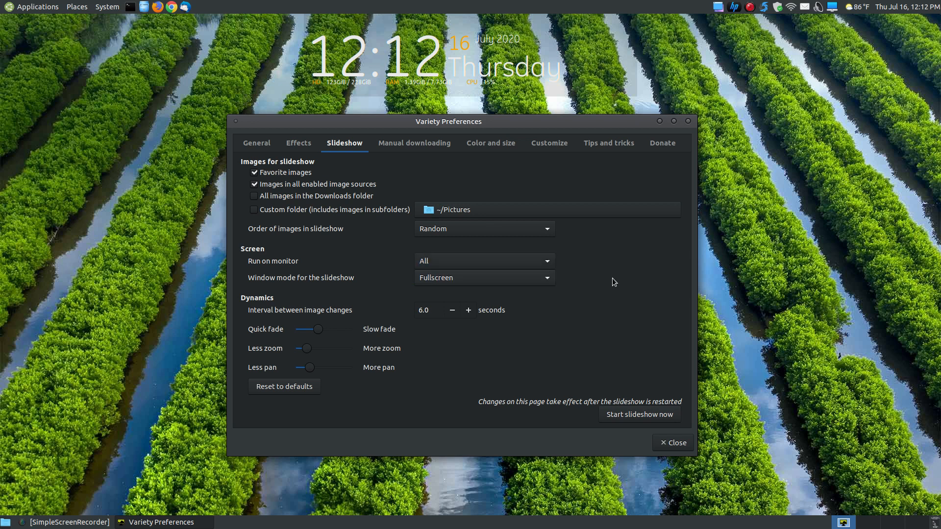
mouse_move(332, 290)
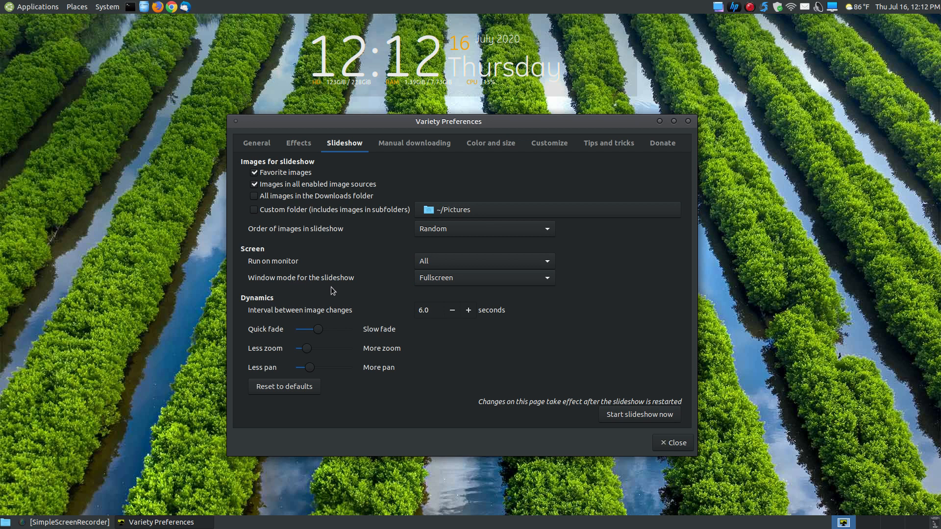
mouse_move(5, 260)
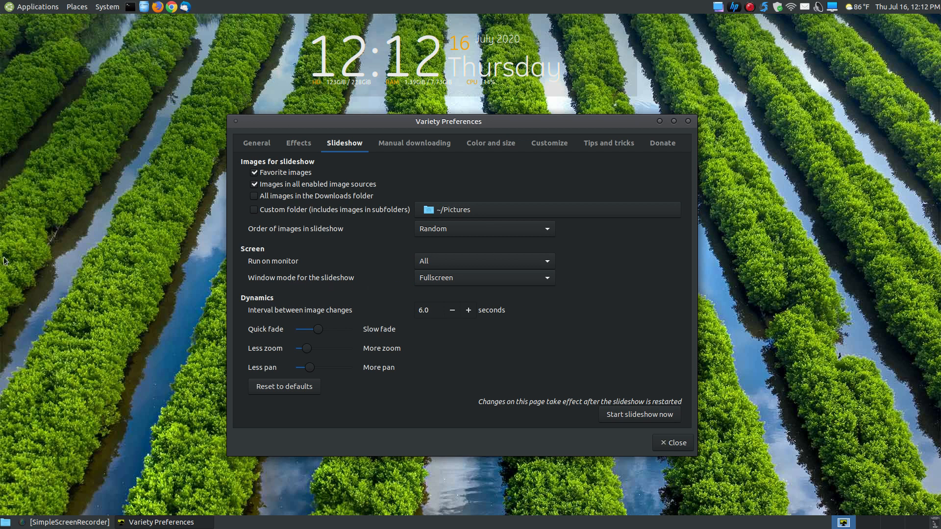
mouse_move(893, 72)
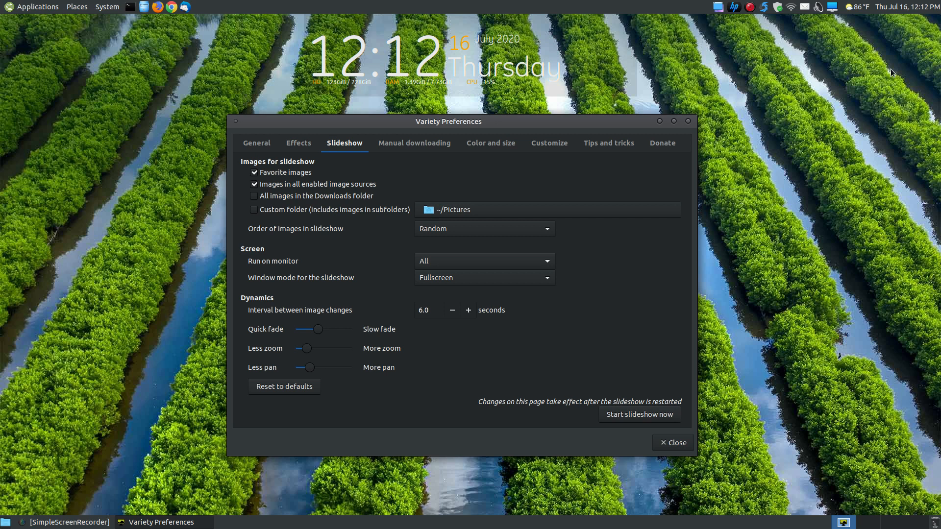
mouse_move(360, 317)
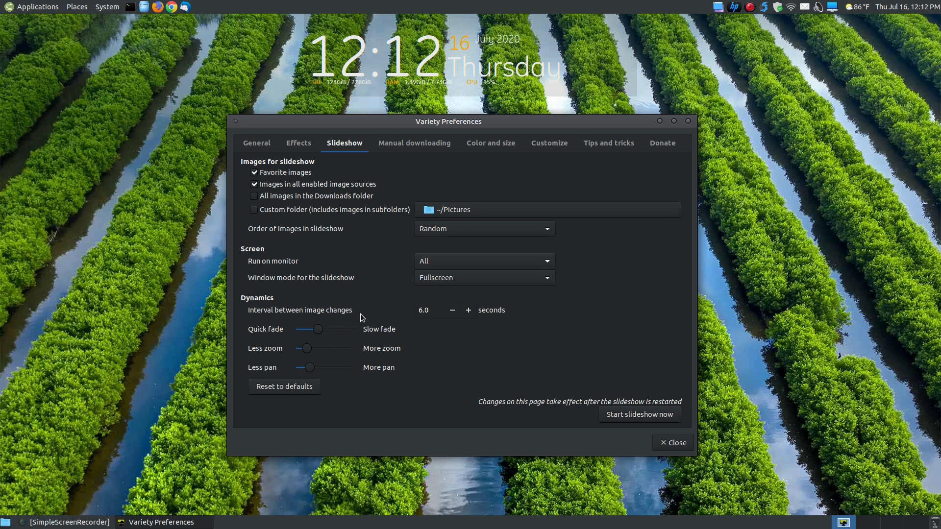
mouse_move(394, 313)
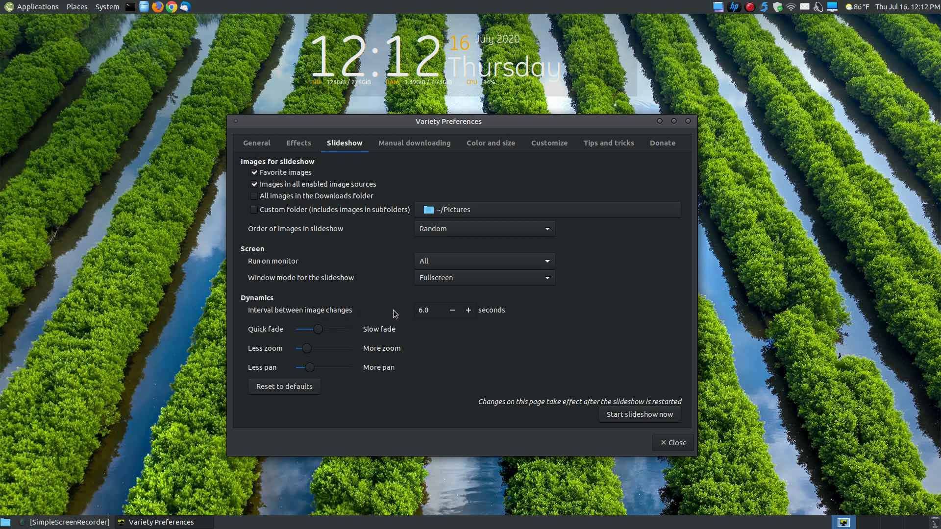
mouse_move(462, 323)
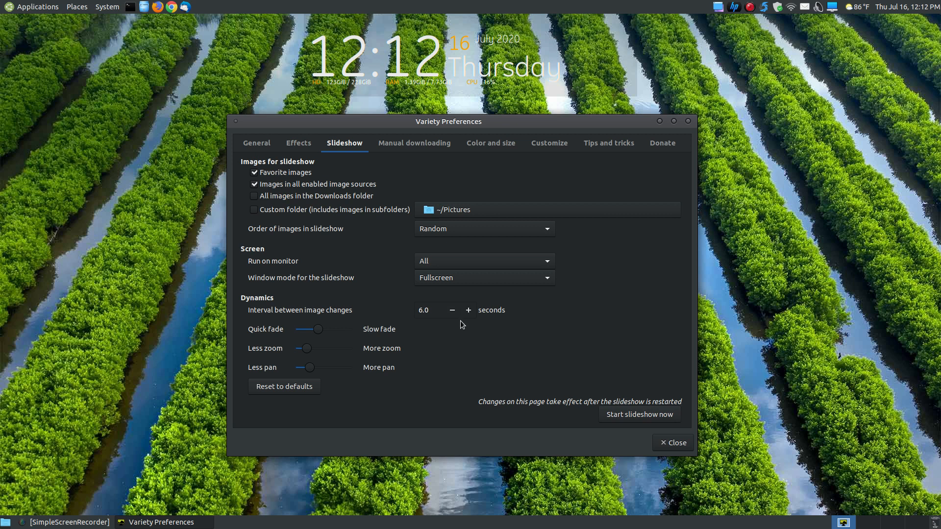
mouse_move(302, 335)
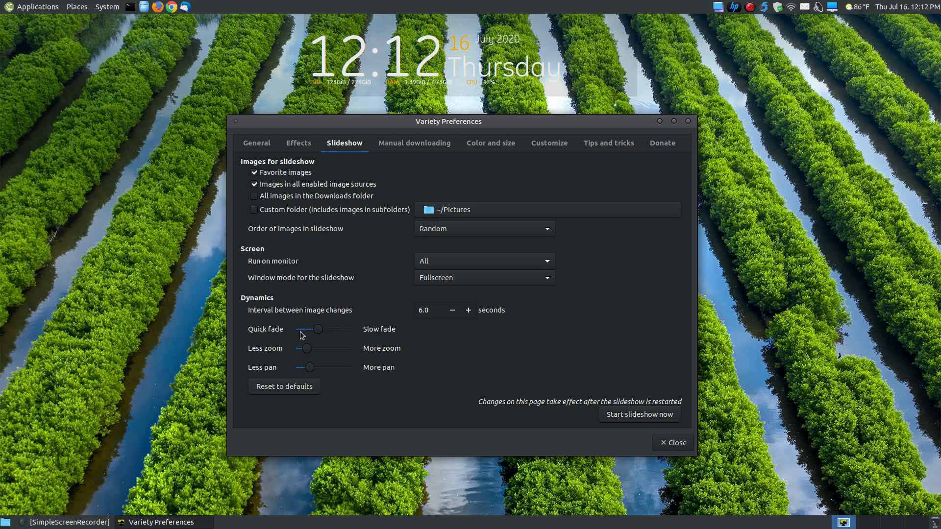
mouse_move(294, 327)
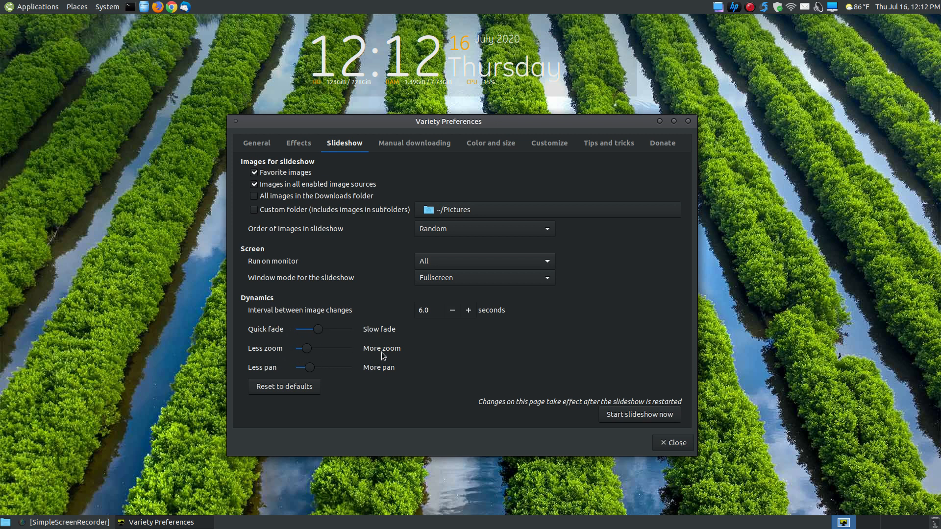
mouse_move(387, 371)
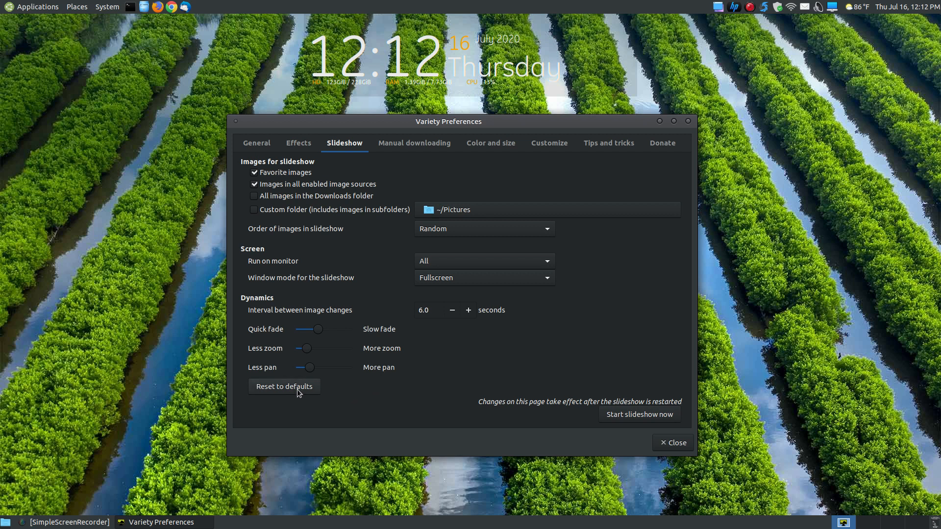
mouse_move(345, 324)
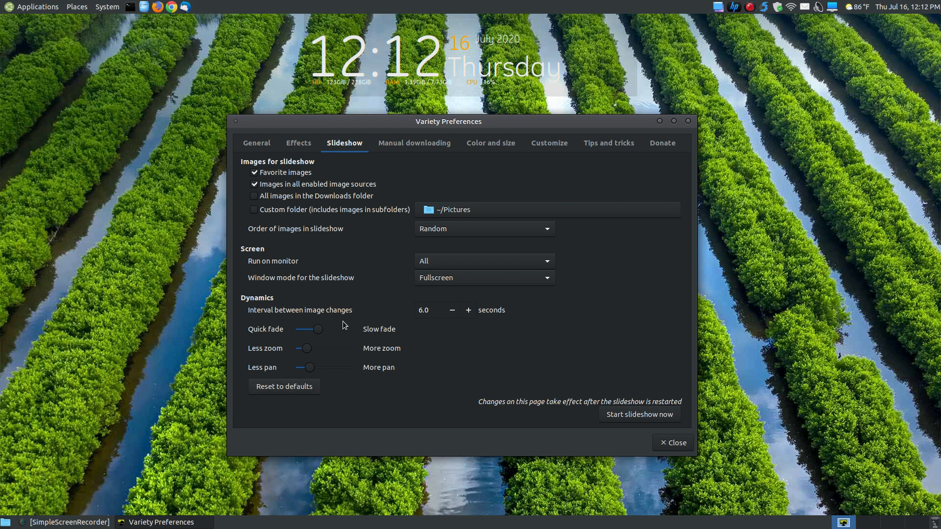
mouse_move(574, 394)
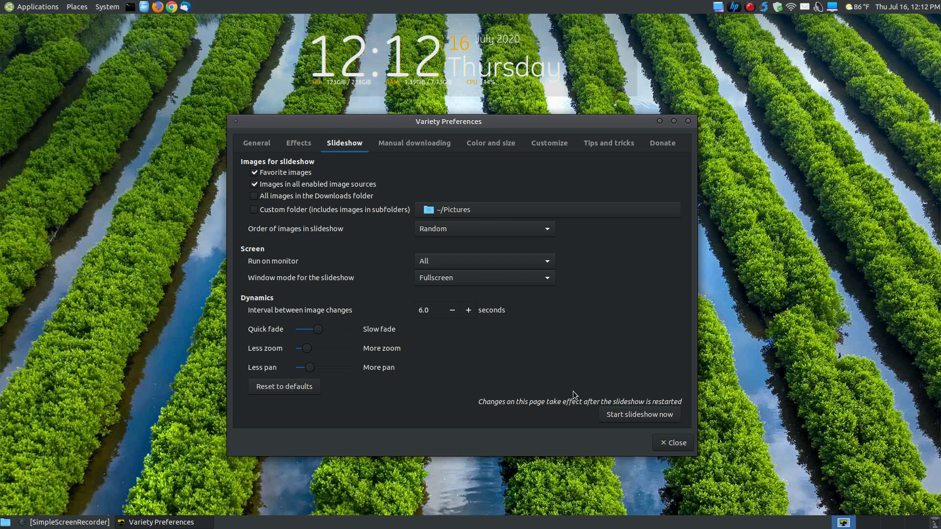
mouse_move(629, 422)
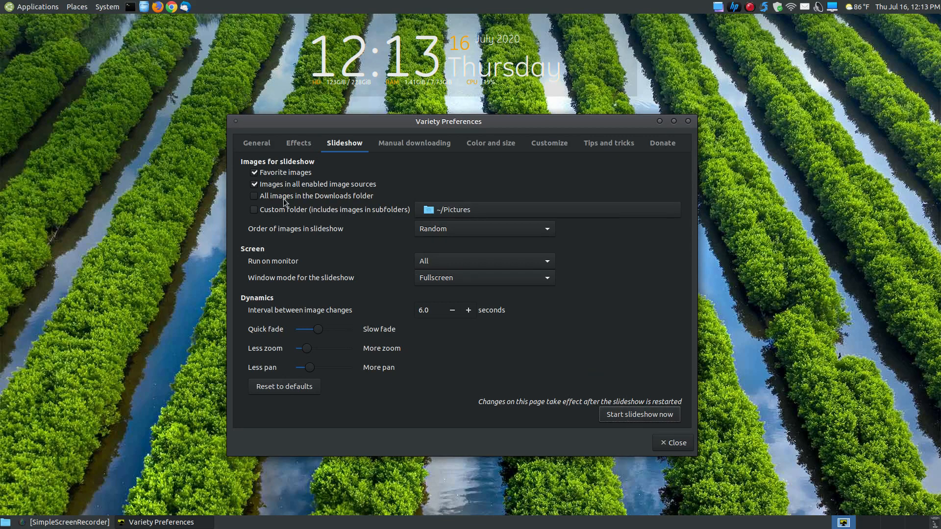
click(257, 143)
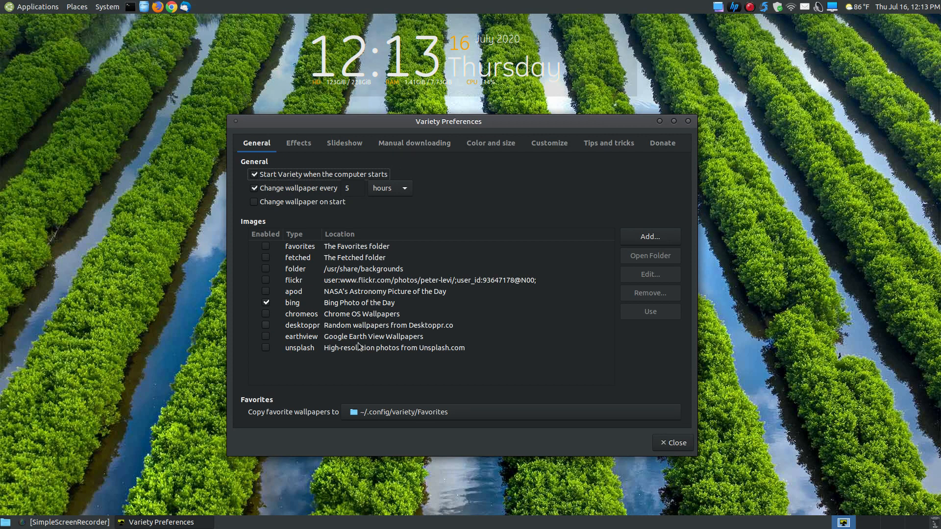
mouse_move(336, 354)
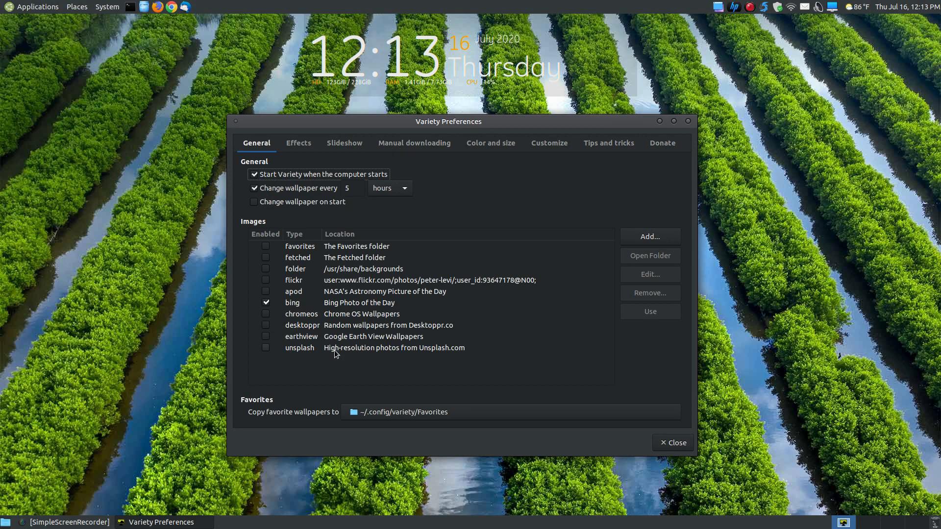
mouse_move(343, 308)
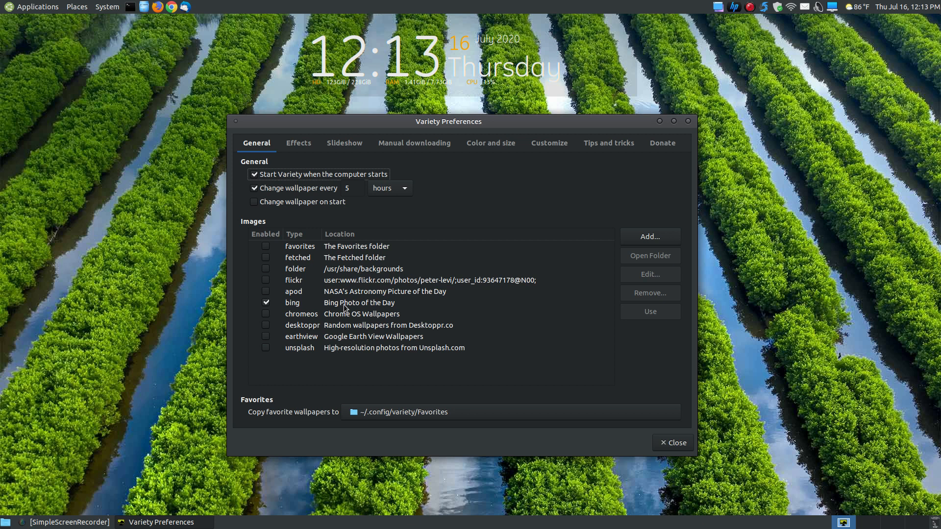
Pass through Slideshow to the Manual downloading tab with fetch folder and clipboard monitoring
click(344, 143)
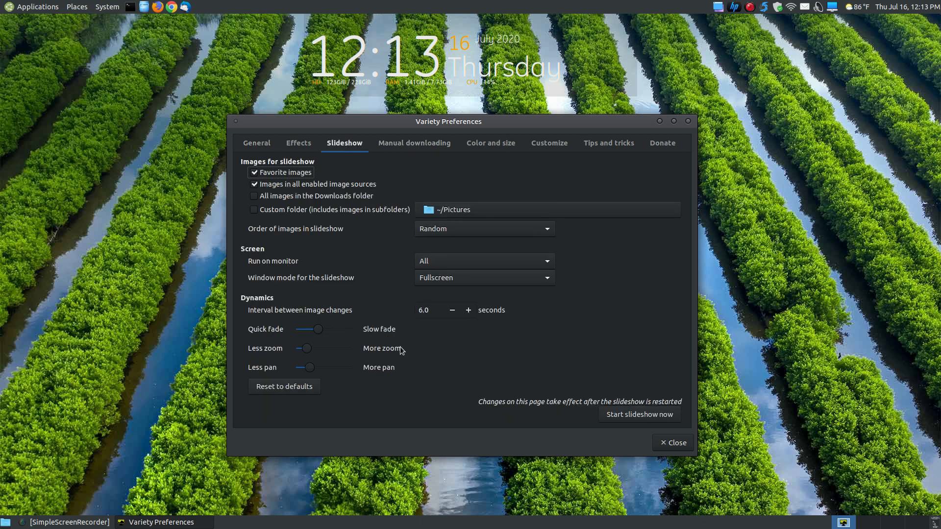
mouse_move(551, 387)
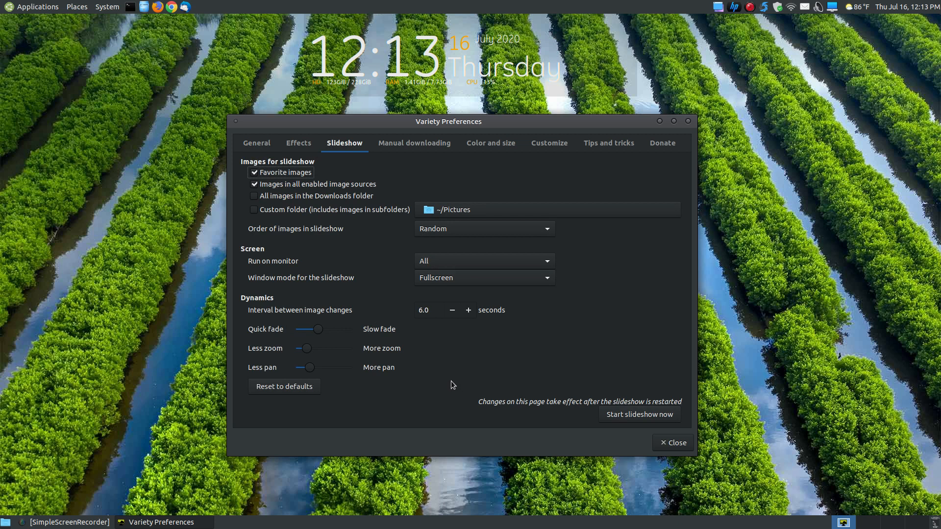
mouse_move(752, 160)
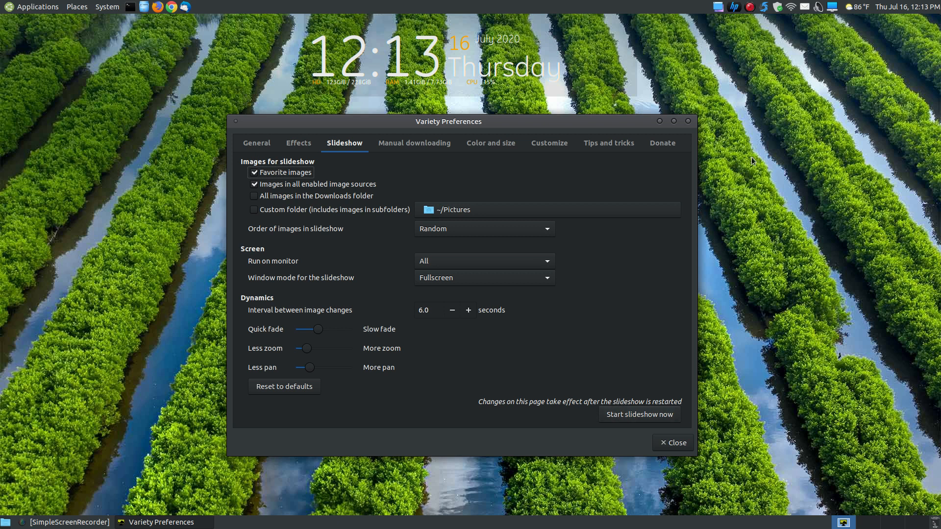
mouse_move(381, 386)
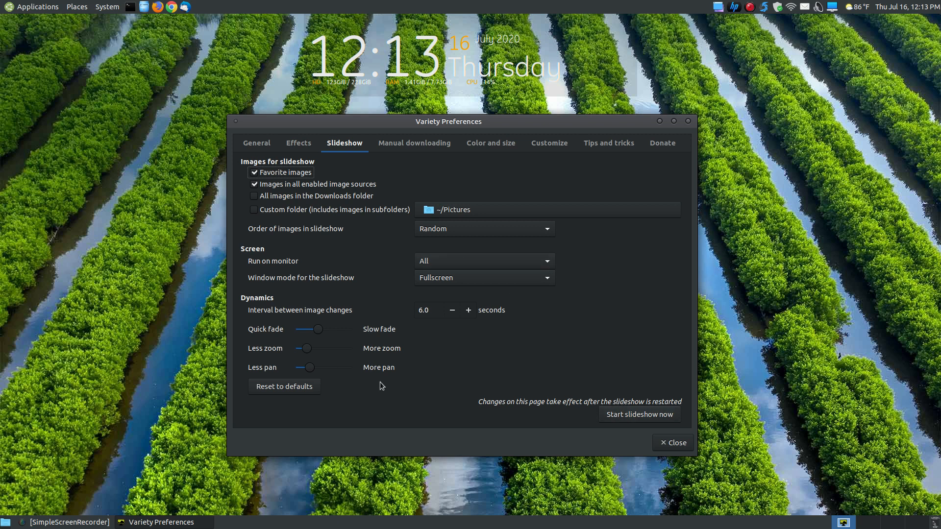
click(413, 143)
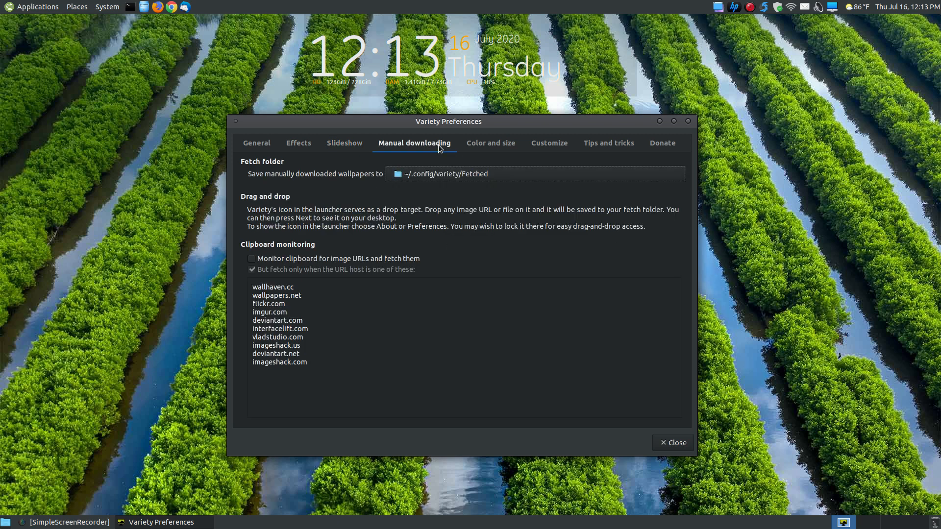
mouse_move(263, 188)
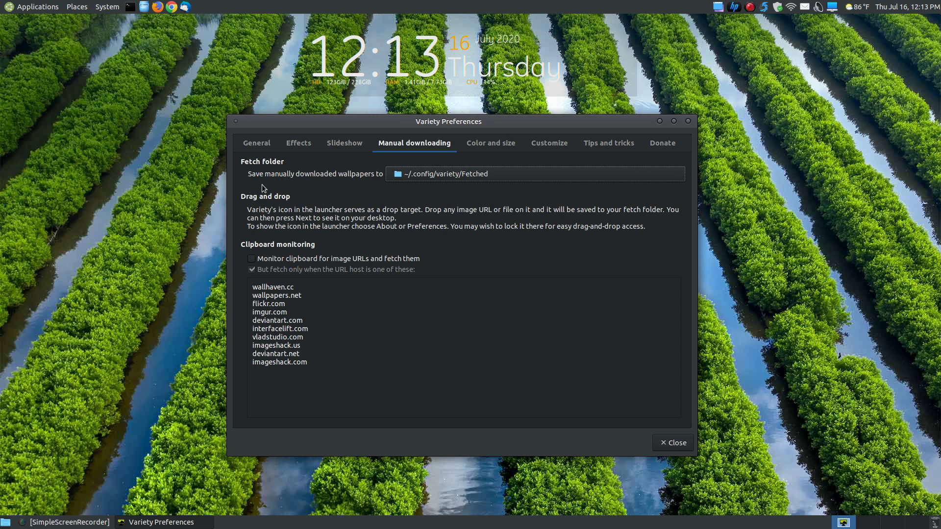
mouse_move(303, 187)
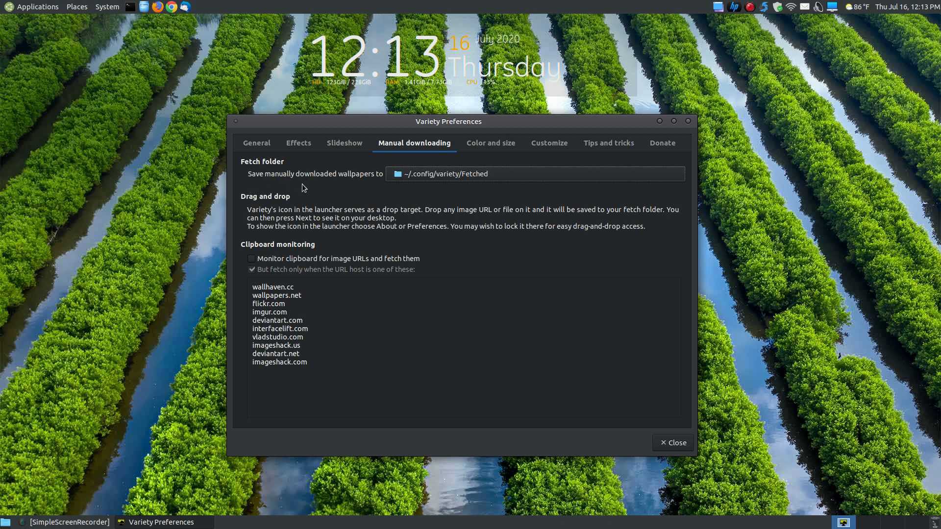
mouse_move(440, 186)
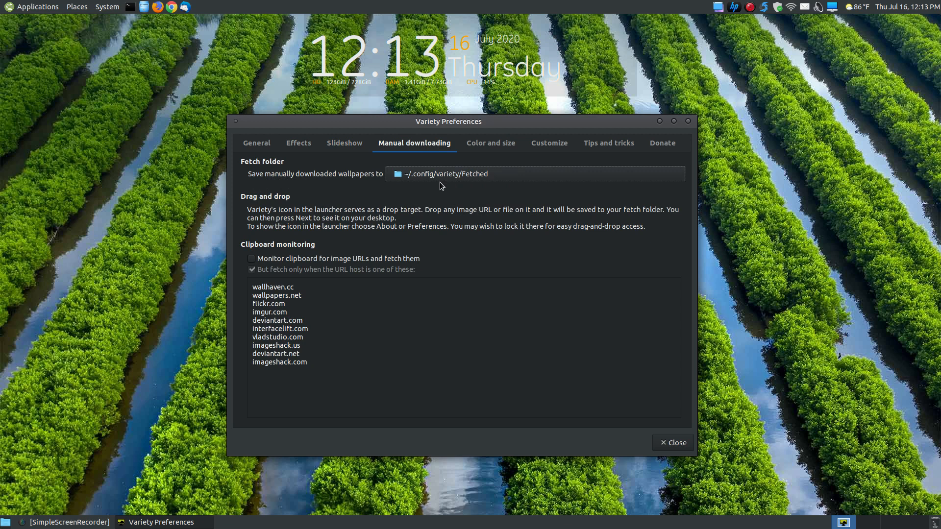
mouse_move(473, 180)
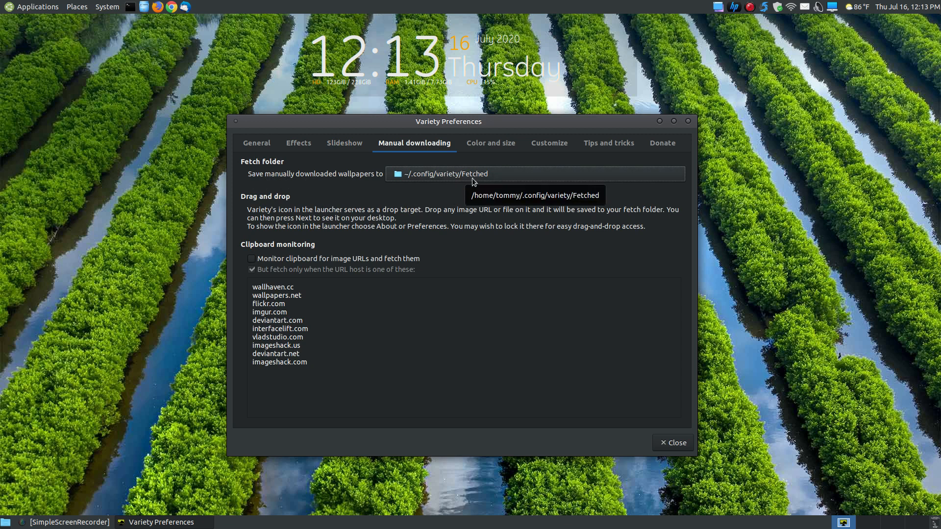
mouse_move(441, 186)
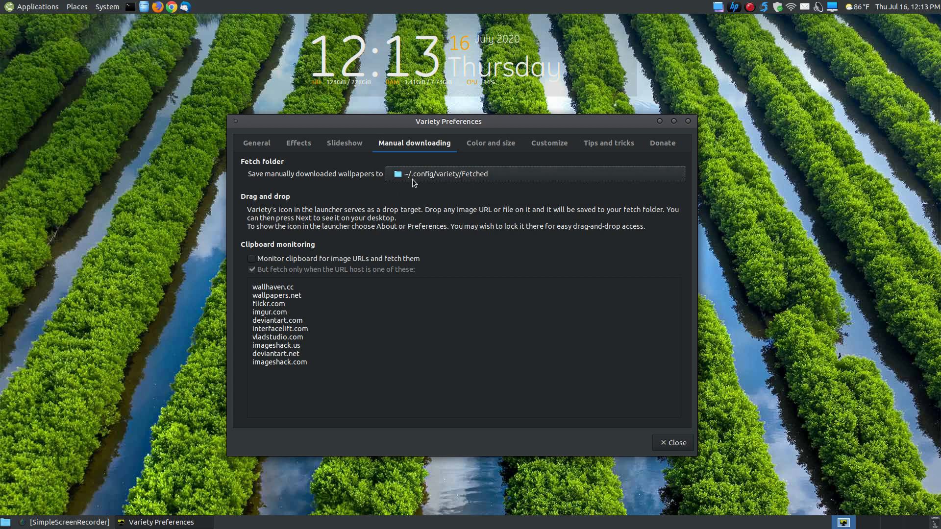
mouse_move(413, 182)
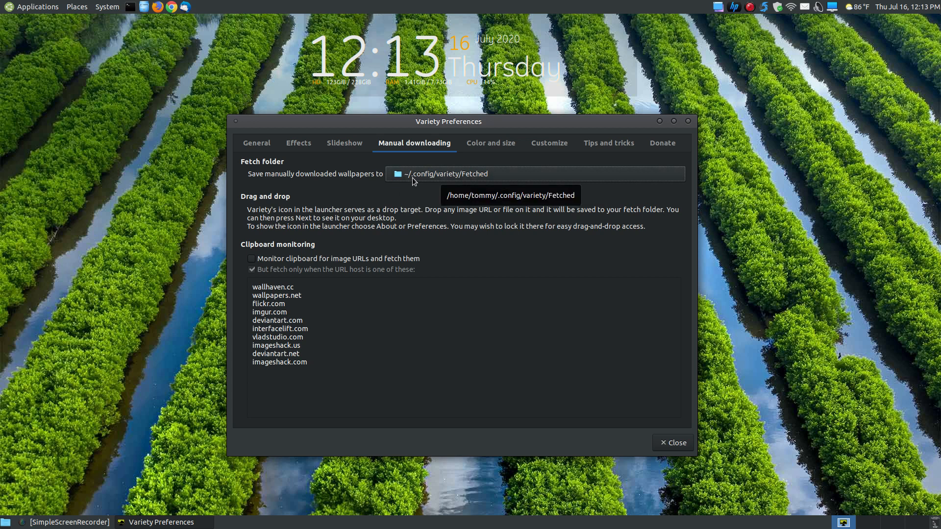
mouse_move(151, 57)
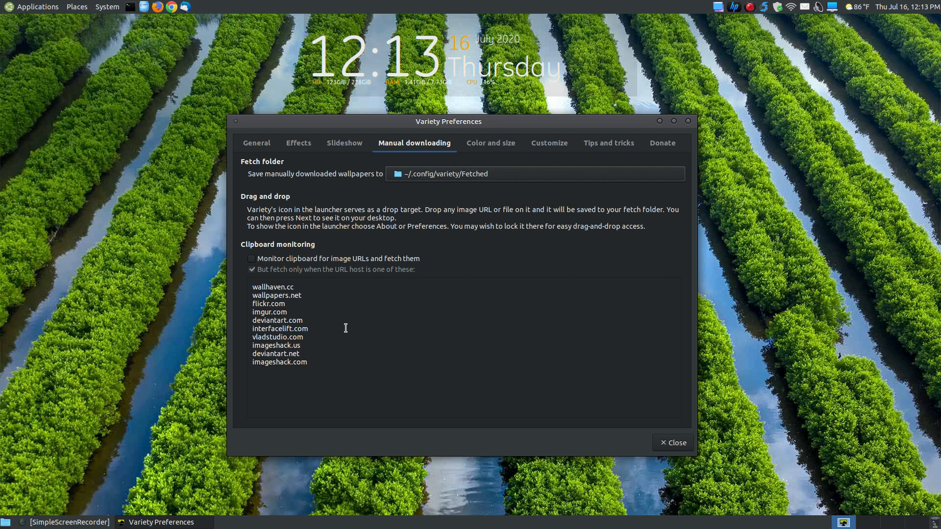
mouse_move(286, 219)
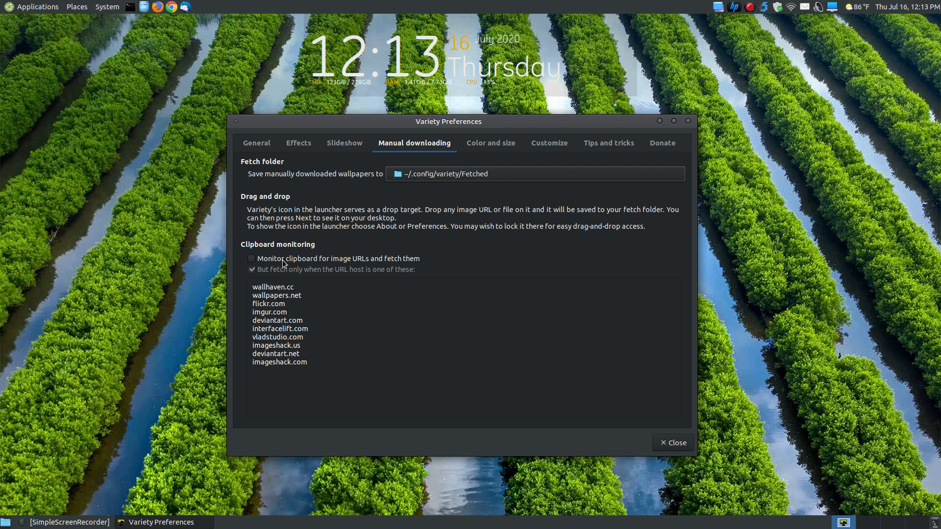
mouse_move(290, 251)
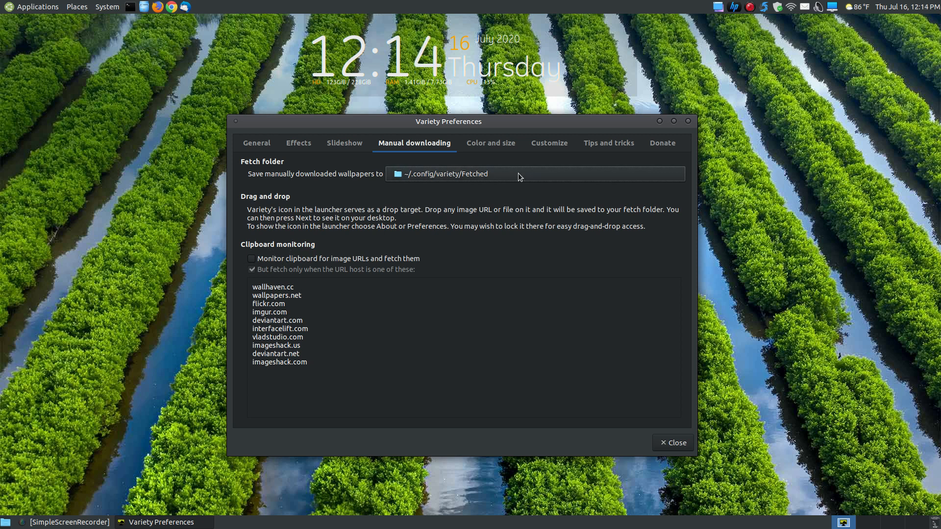
Show the Color and size tab, where landscape orientation is required for images
click(490, 143)
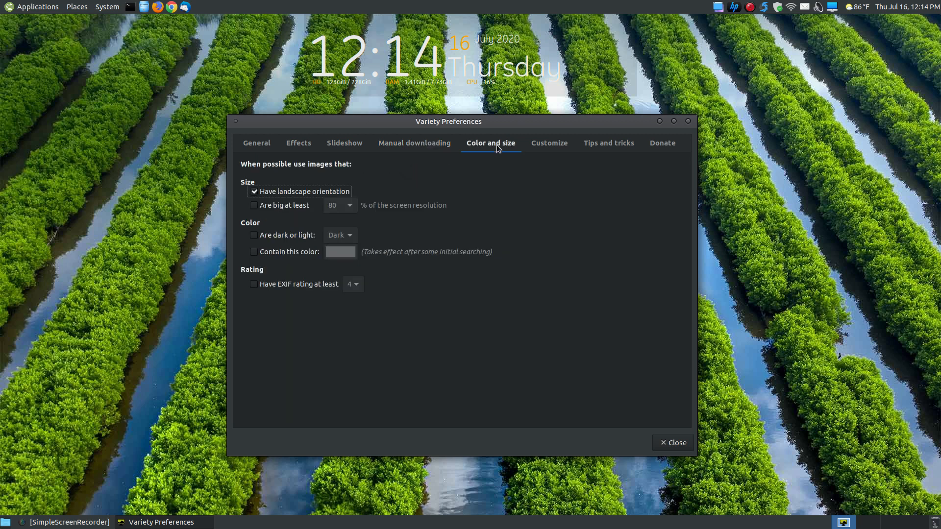
mouse_move(241, 178)
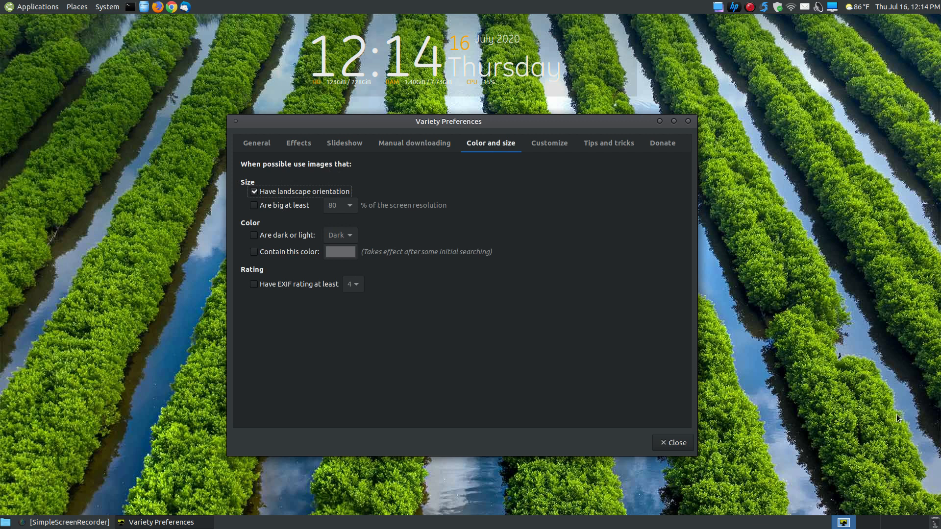
mouse_move(414, 131)
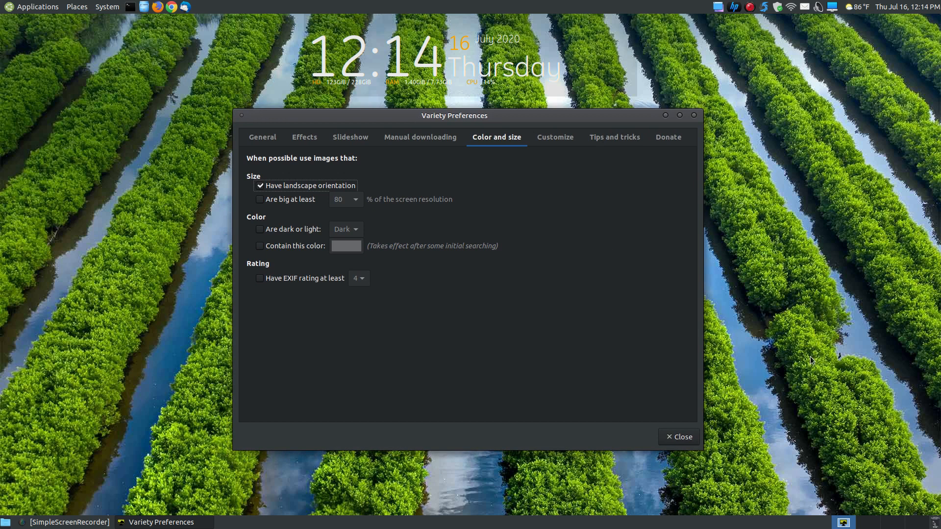
Toggle 'Have EXIF rating' on and back off, then bring up the tray wallpaper menu
click(262, 136)
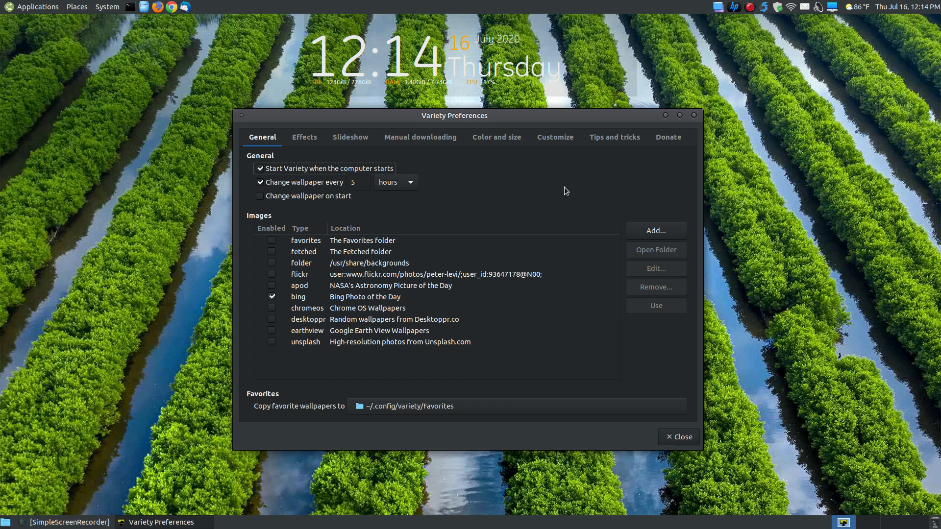
click(496, 137)
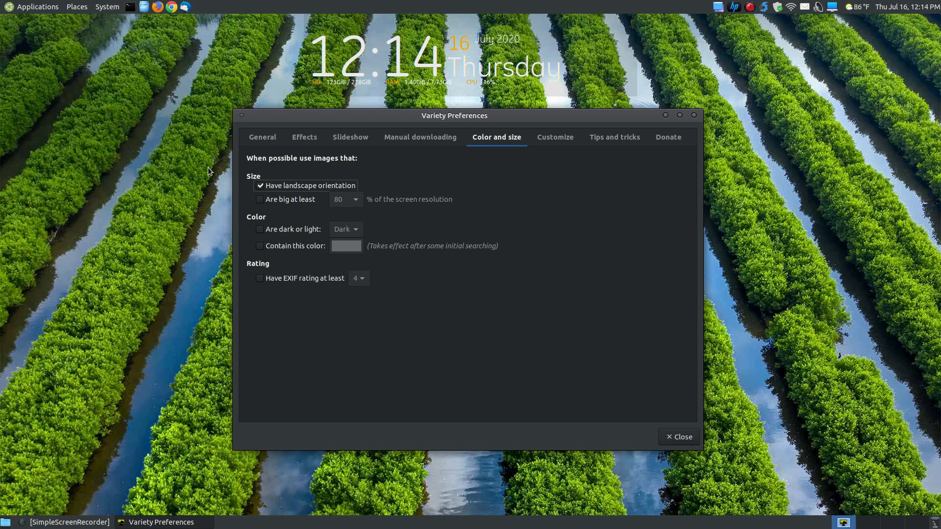
mouse_move(287, 176)
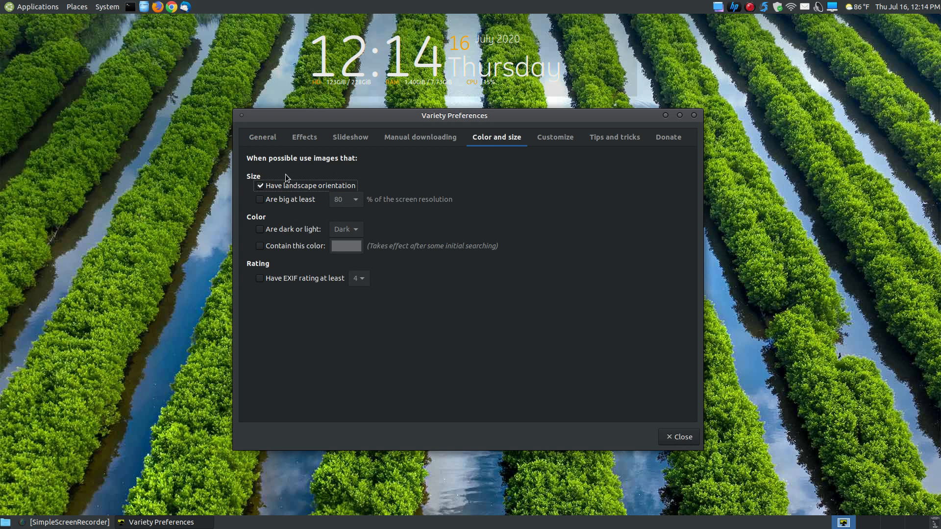
mouse_move(889, 296)
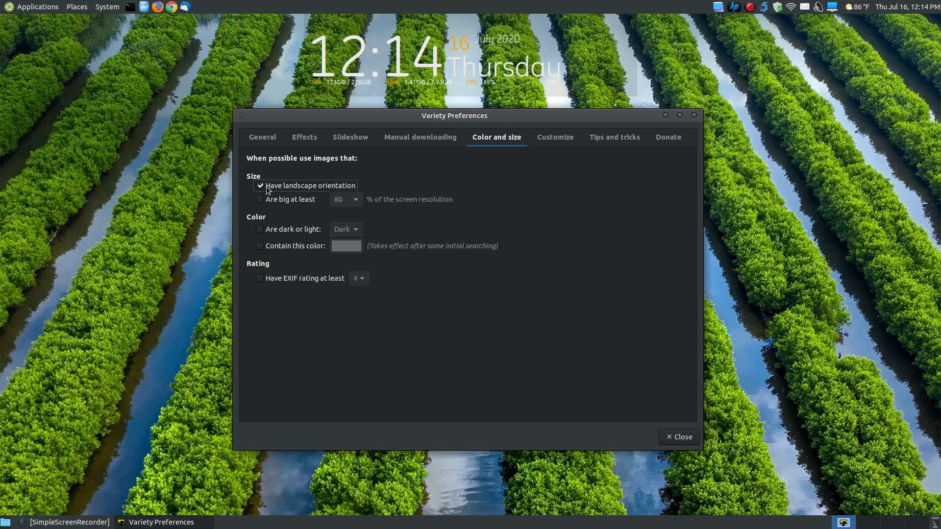
mouse_move(806, 309)
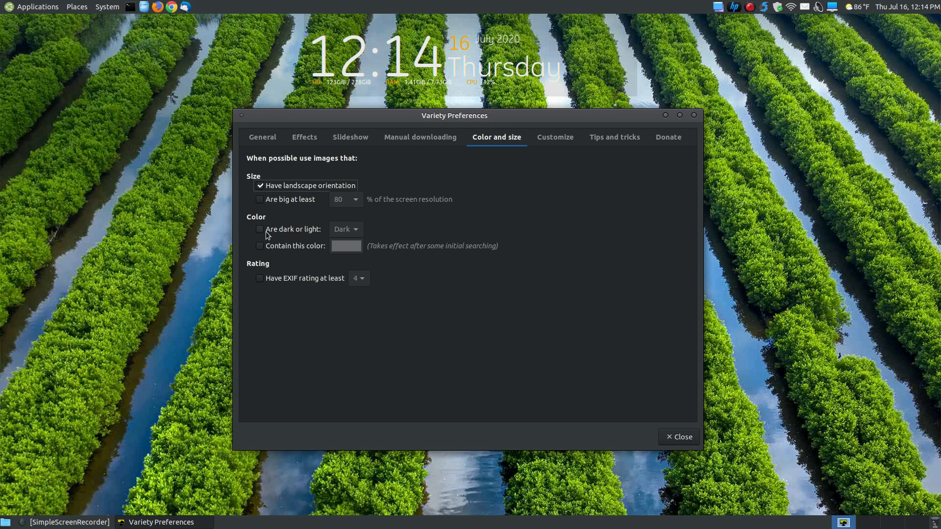
mouse_move(310, 236)
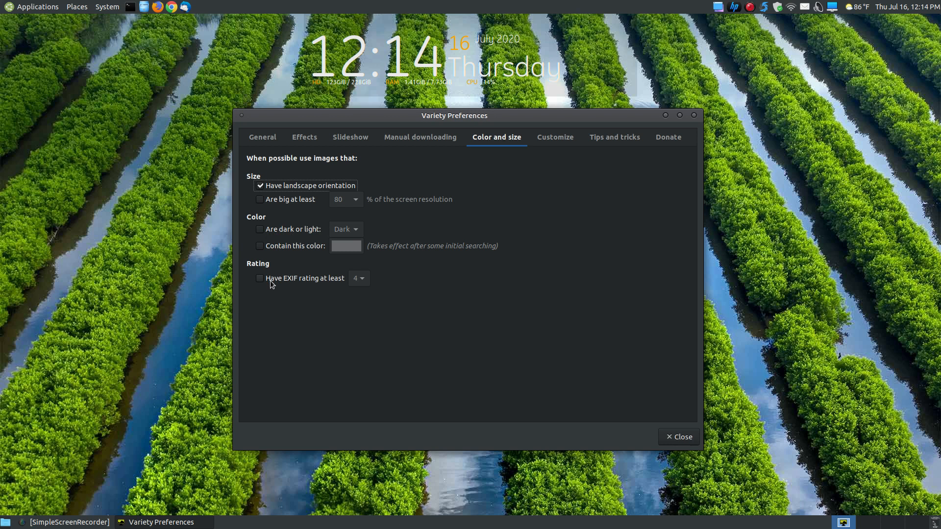
mouse_move(268, 284)
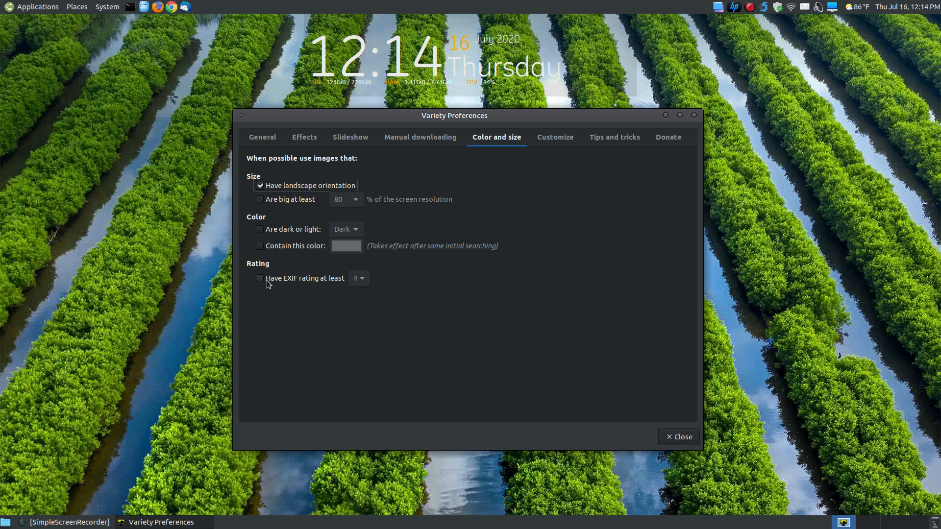
mouse_move(323, 288)
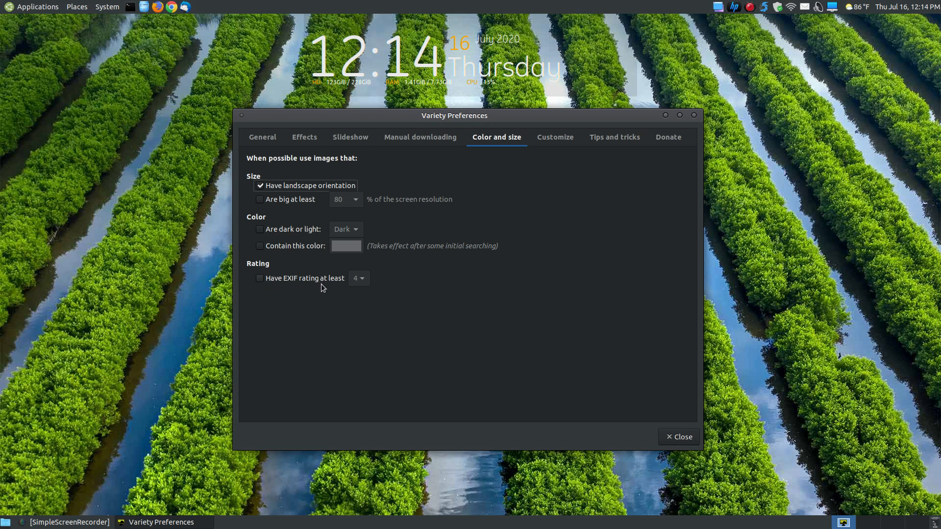
mouse_move(367, 282)
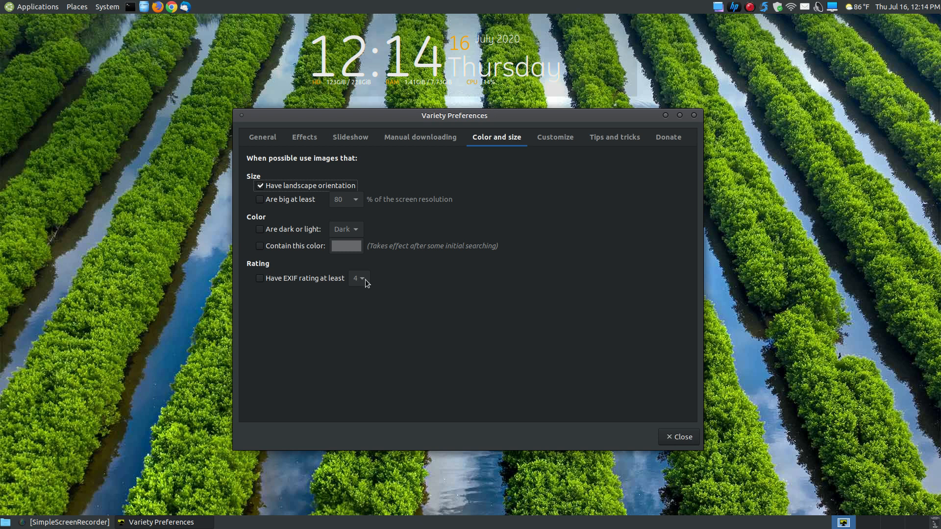
click(259, 278)
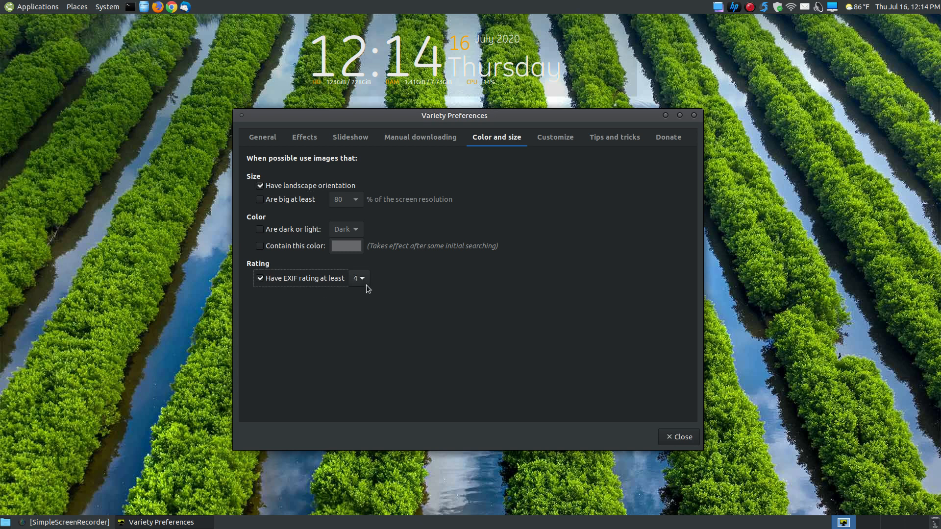
click(359, 278)
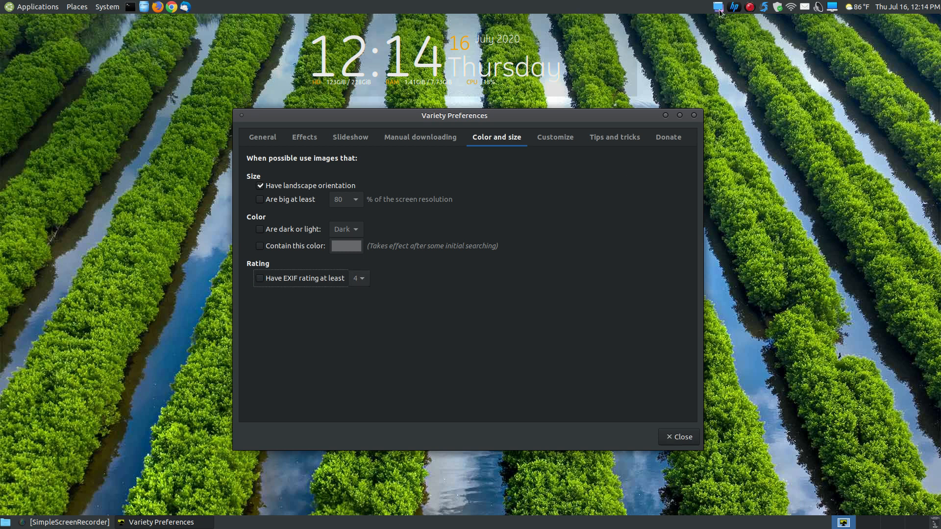
click(718, 7)
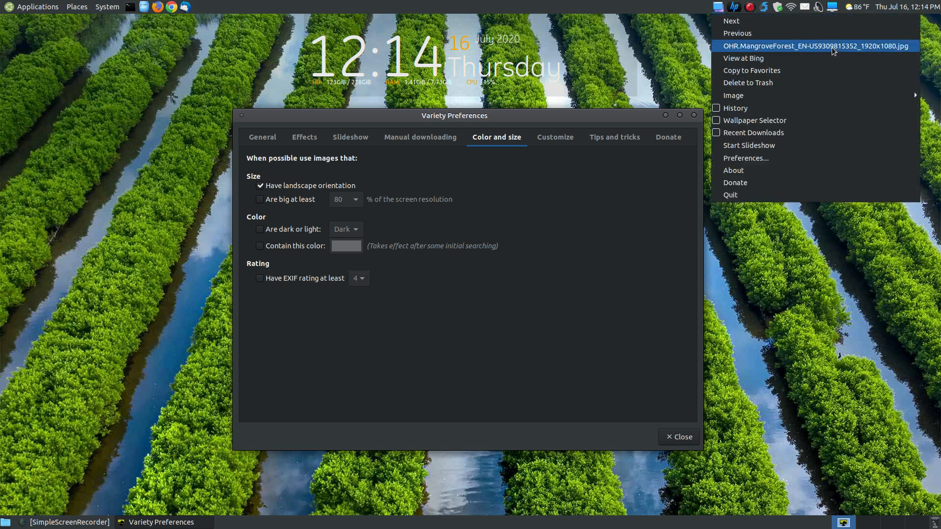
mouse_move(762, 149)
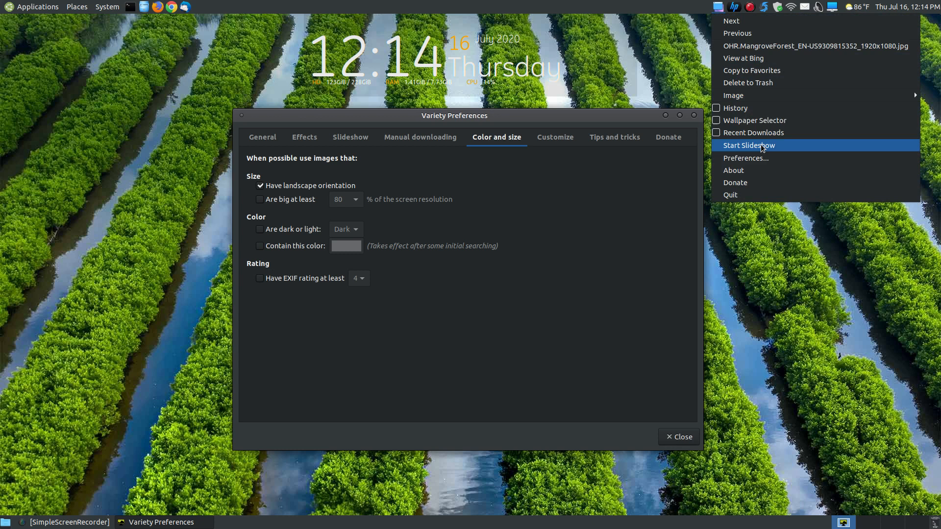
mouse_move(743, 108)
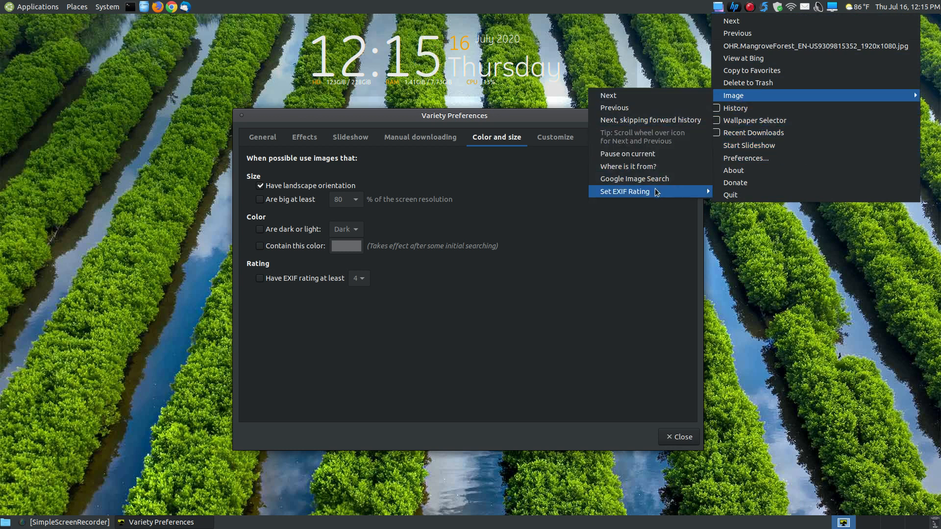
mouse_move(624, 191)
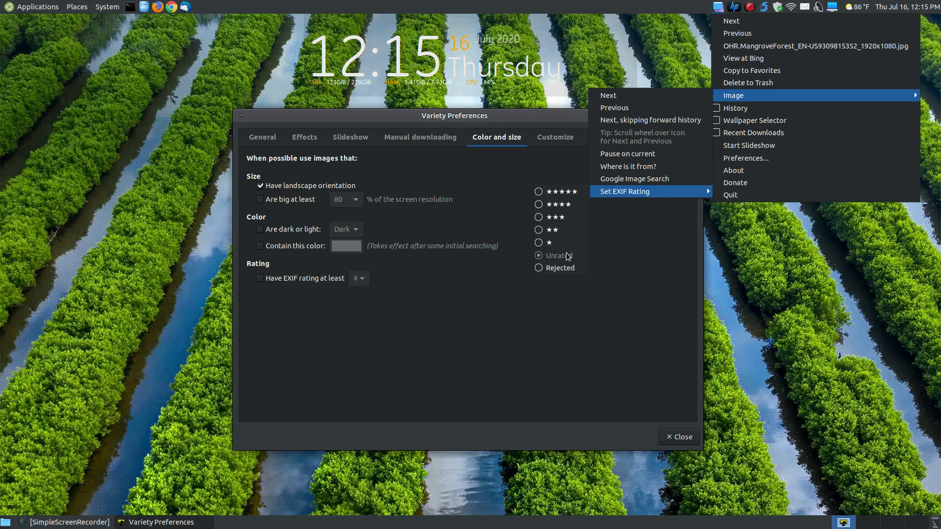
mouse_move(568, 259)
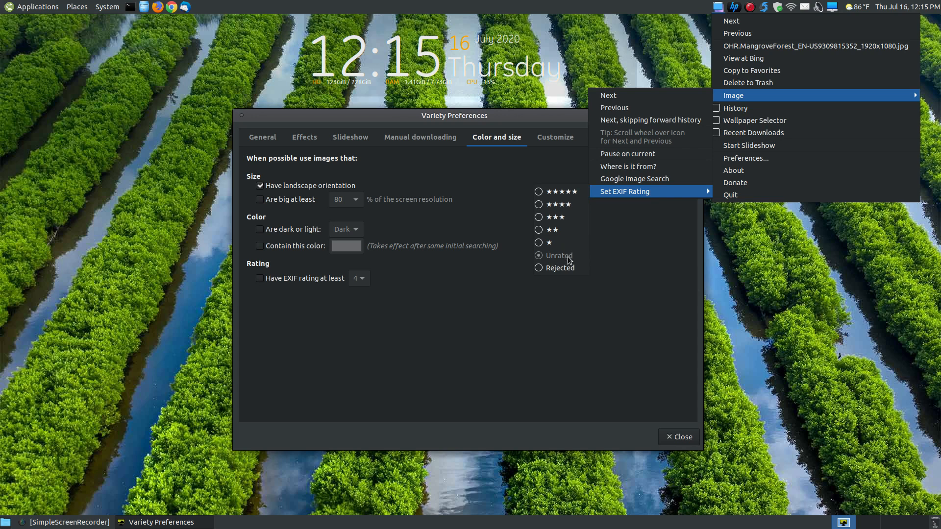
mouse_move(560, 203)
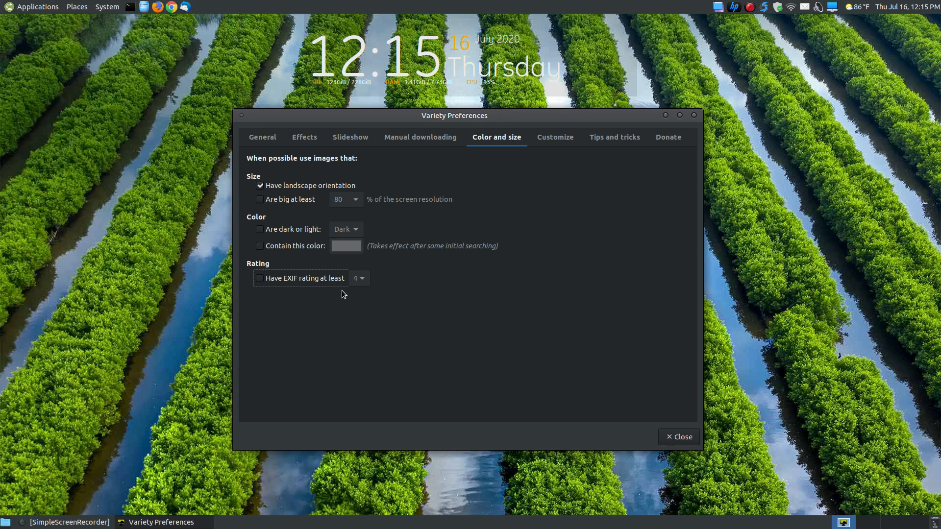
mouse_move(266, 281)
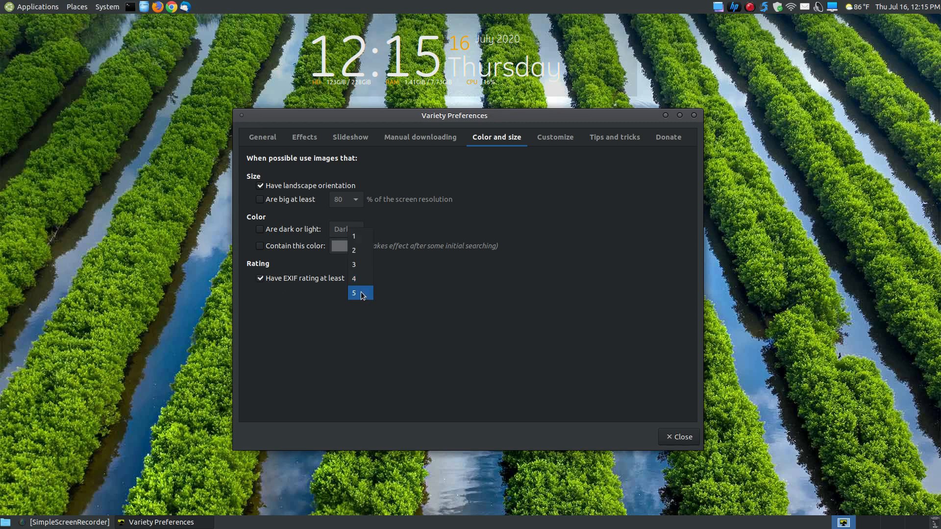
click(354, 279)
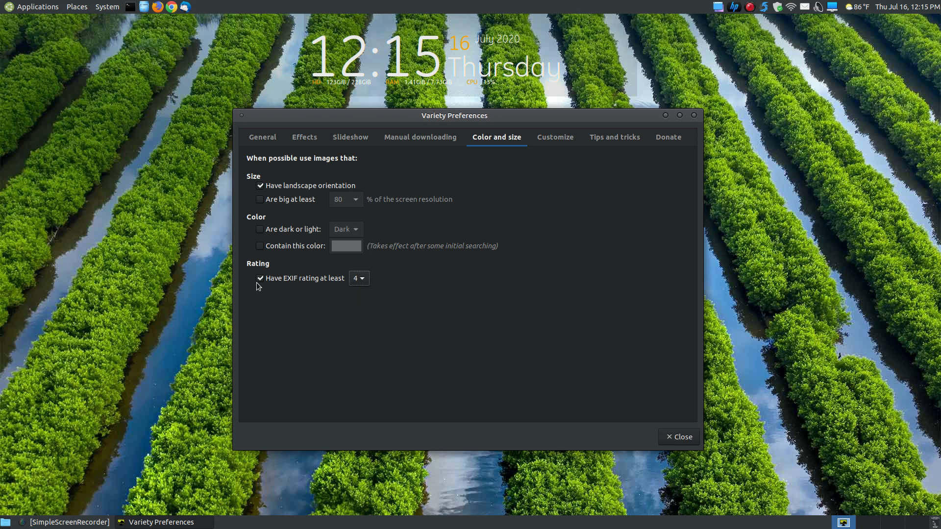
click(259, 279)
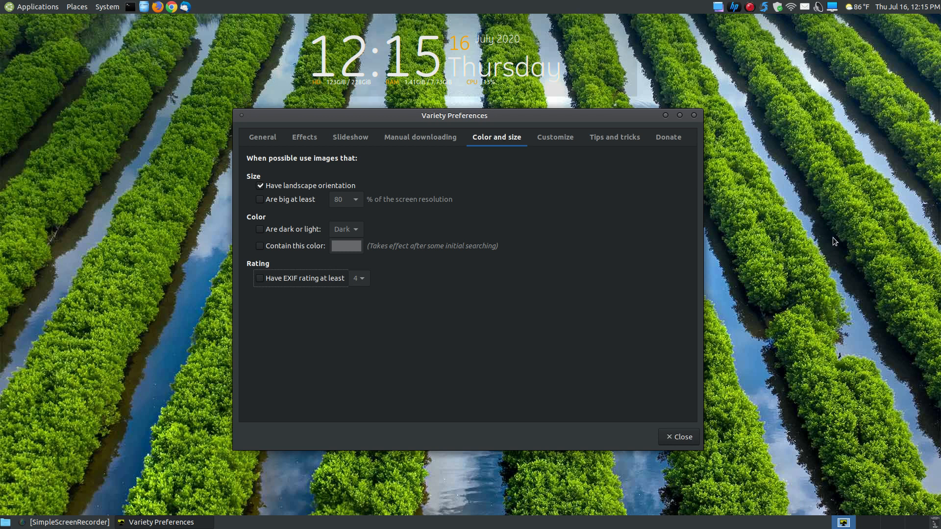
mouse_move(563, 142)
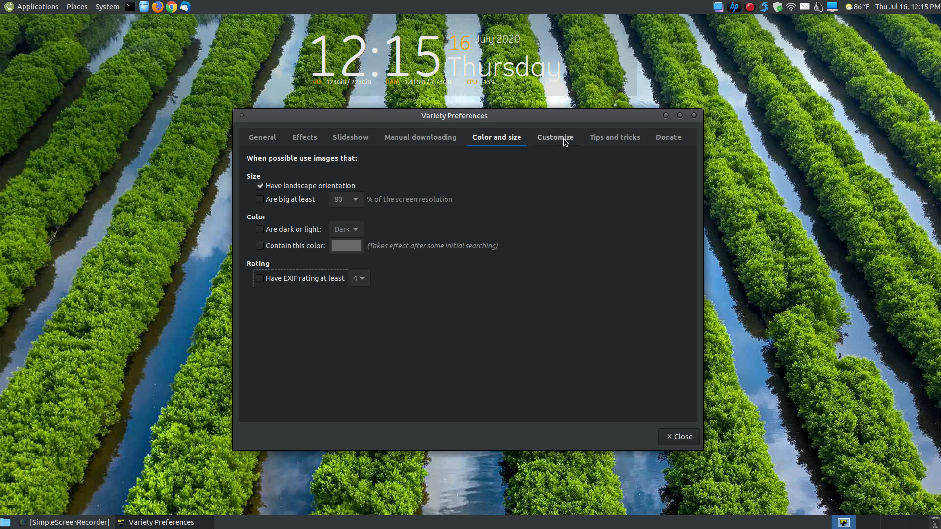
click(554, 138)
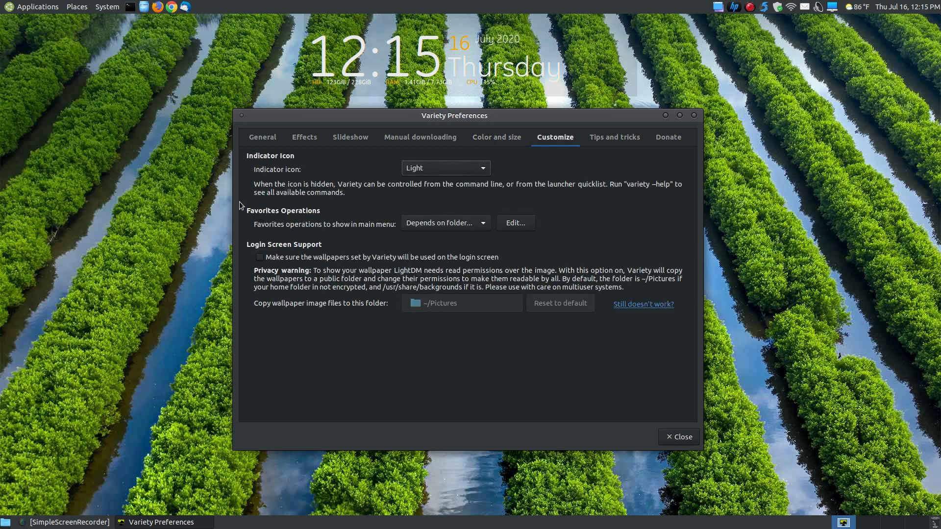
mouse_move(663, 44)
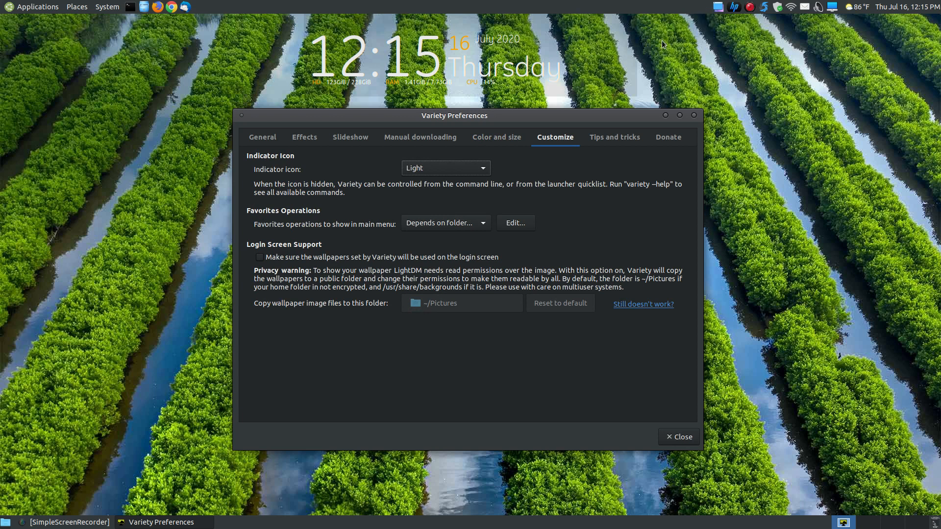
mouse_move(443, 266)
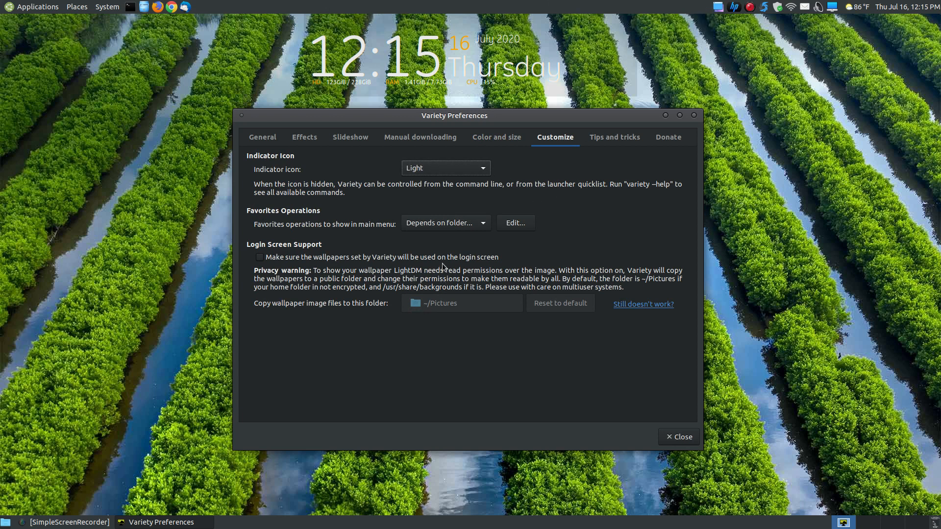
mouse_move(707, 24)
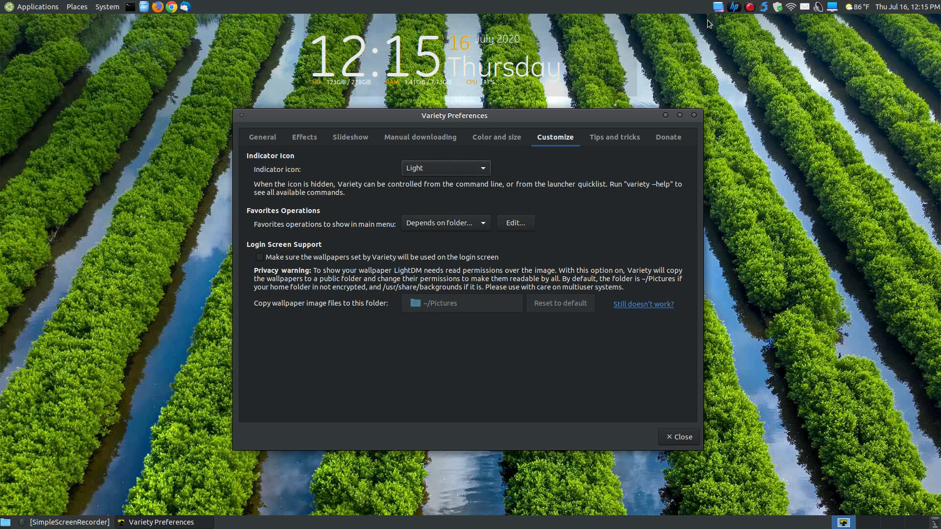
click(445, 167)
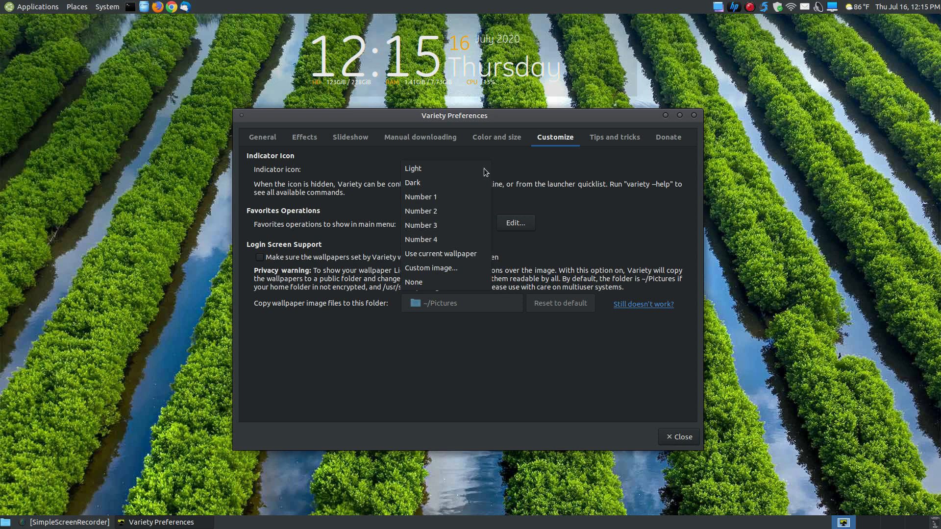
click(421, 196)
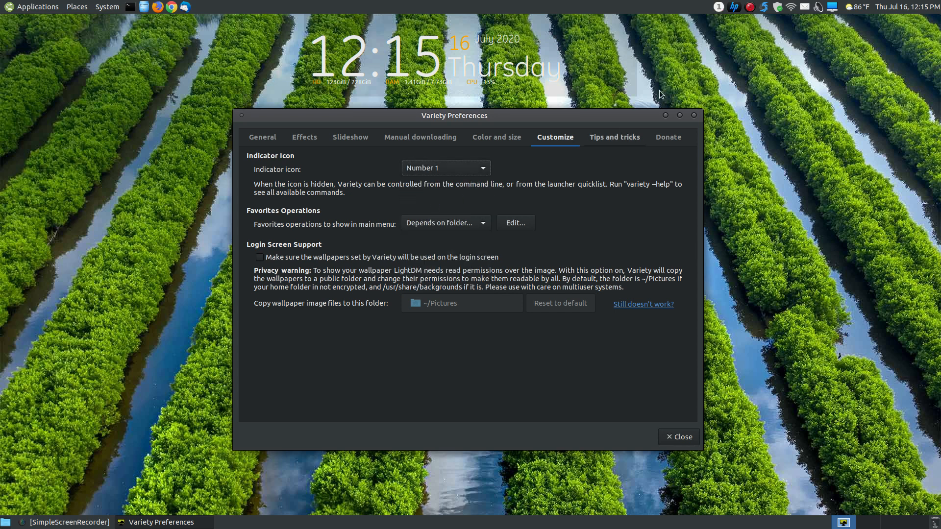
click(445, 168)
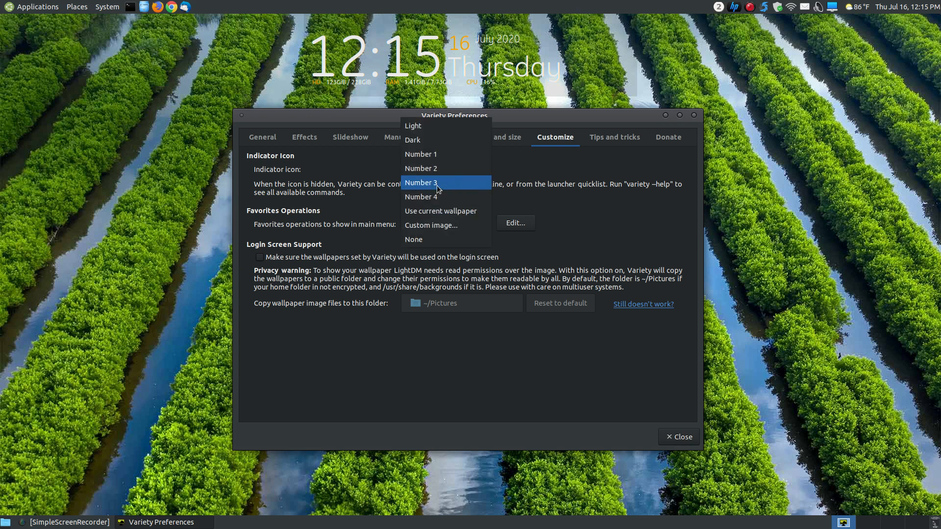
click(421, 196)
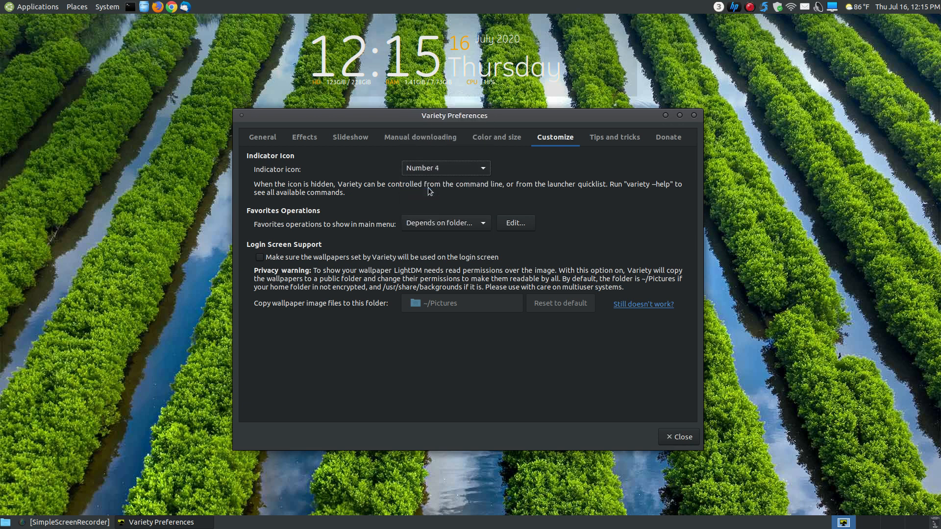
click(444, 168)
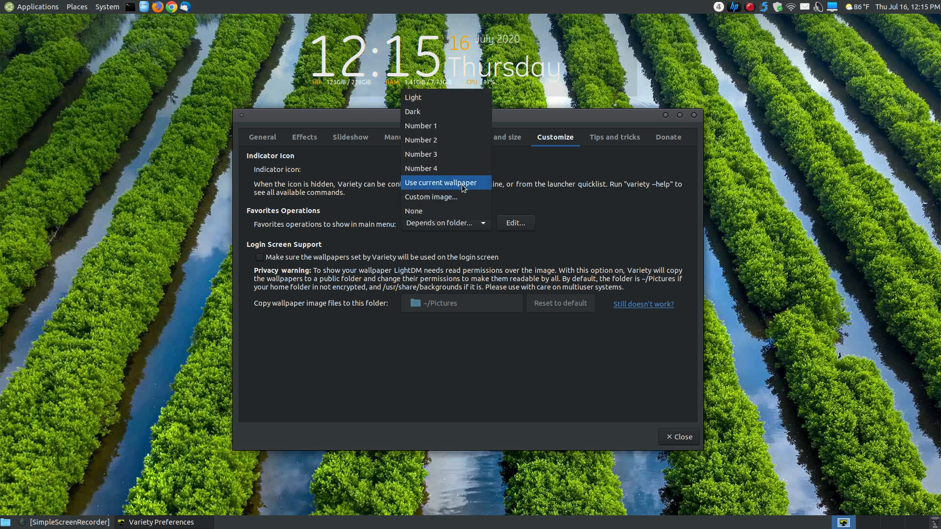
click(441, 182)
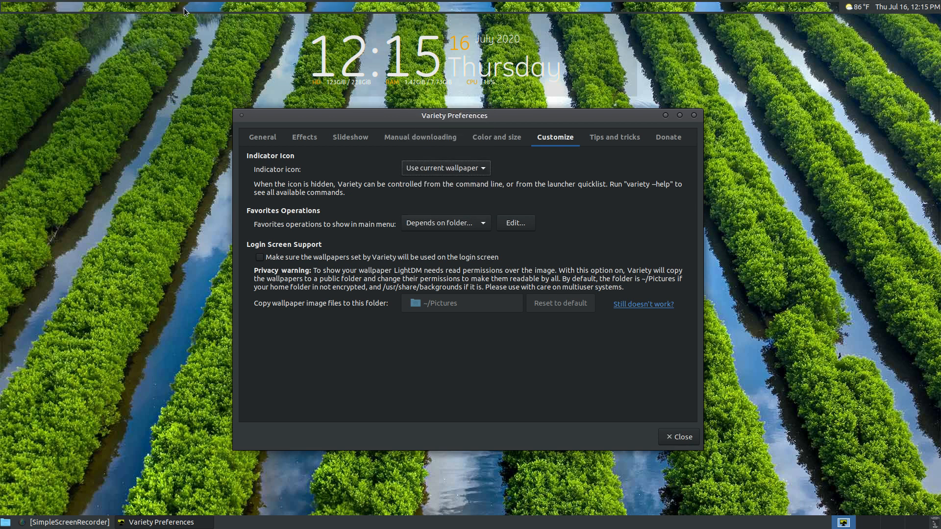
click(445, 167)
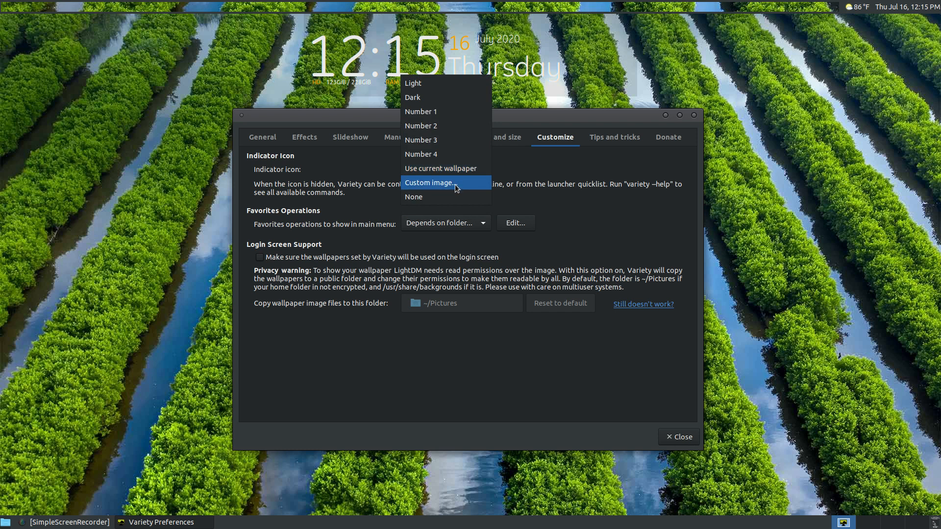
mouse_move(449, 184)
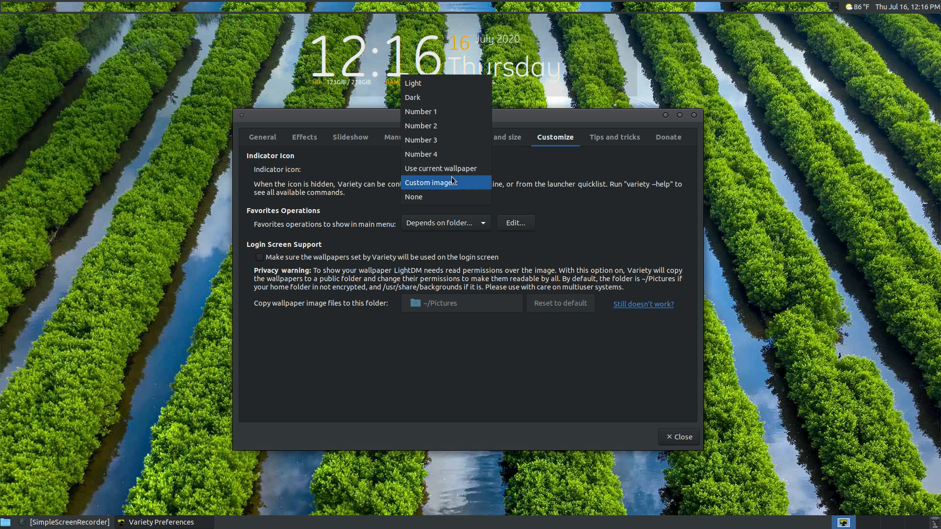
mouse_move(433, 88)
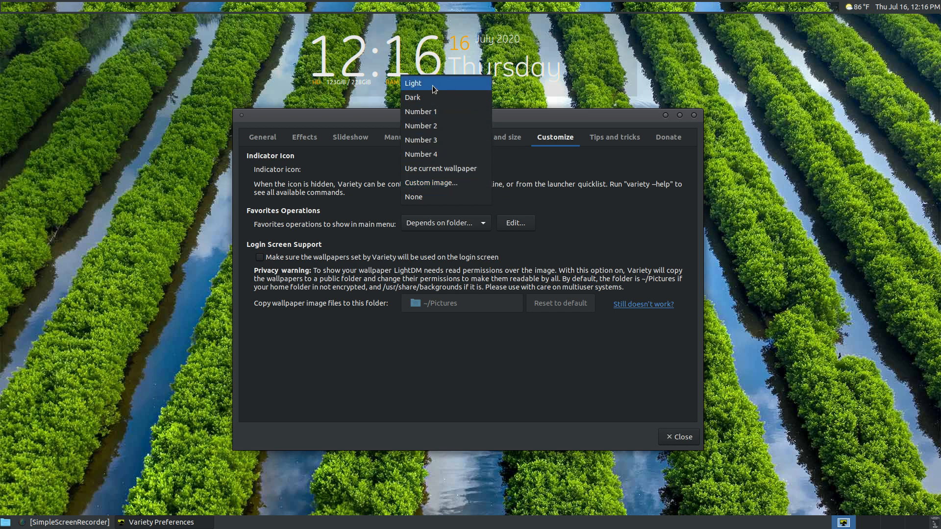
click(413, 82)
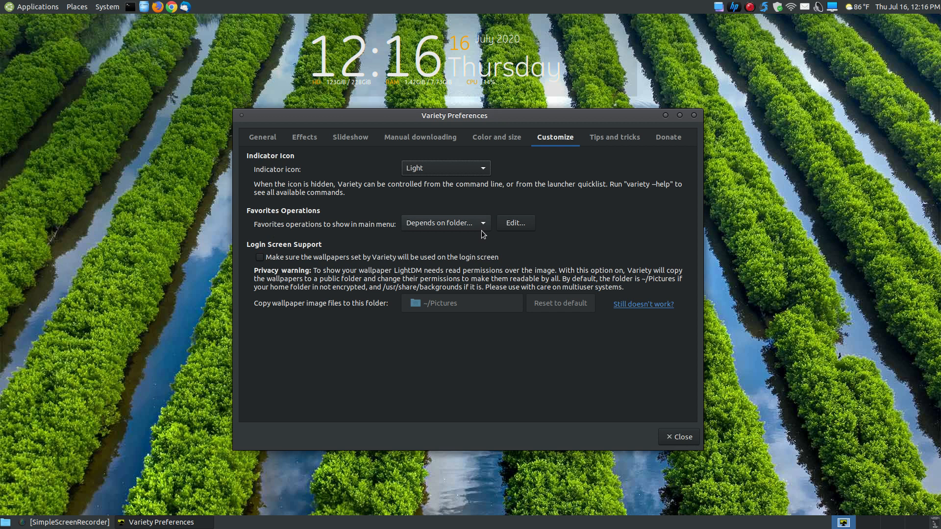
mouse_move(272, 254)
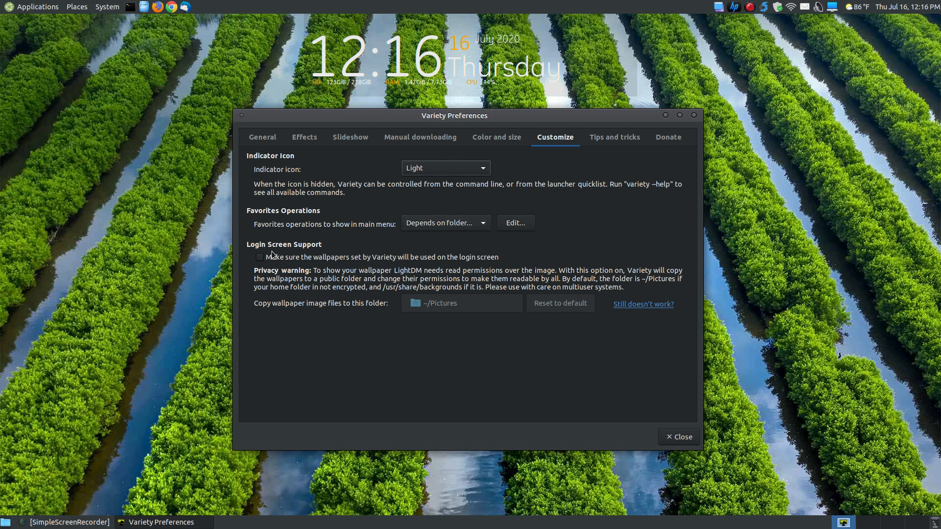
mouse_move(306, 265)
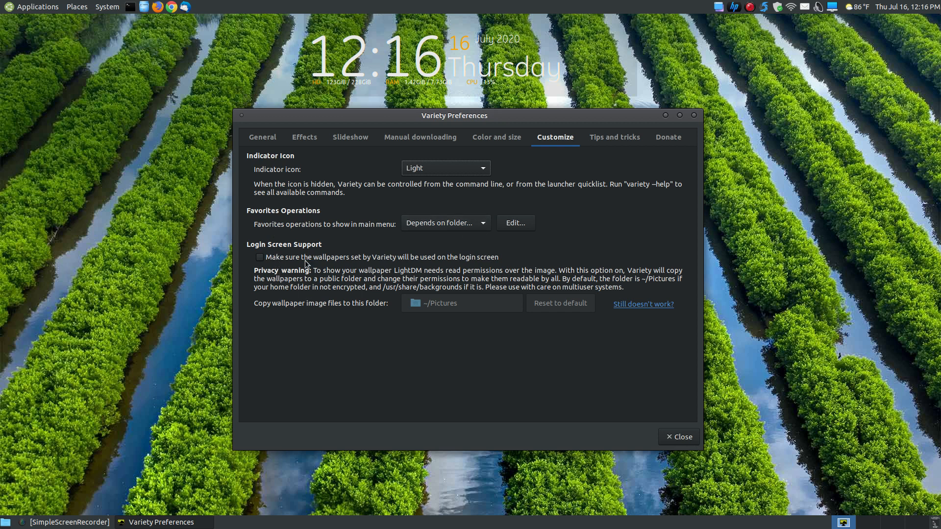
mouse_move(537, 264)
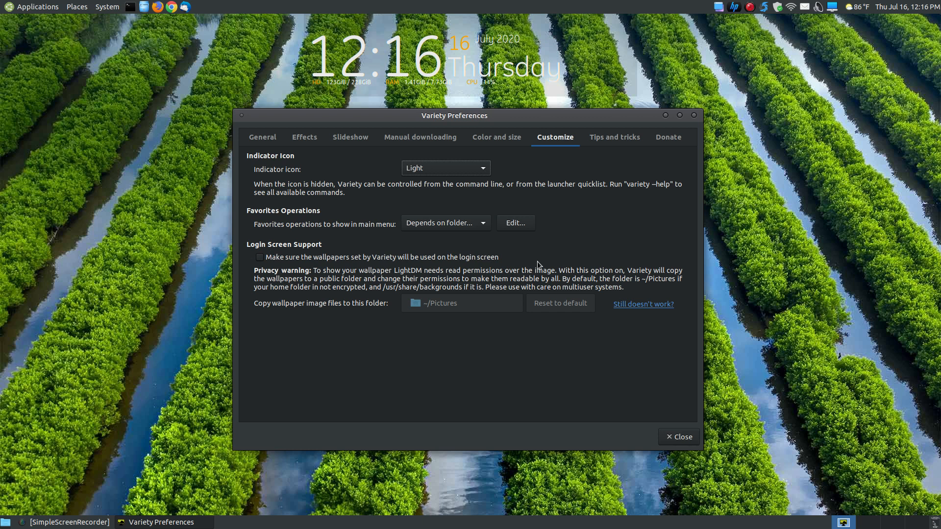
mouse_move(550, 168)
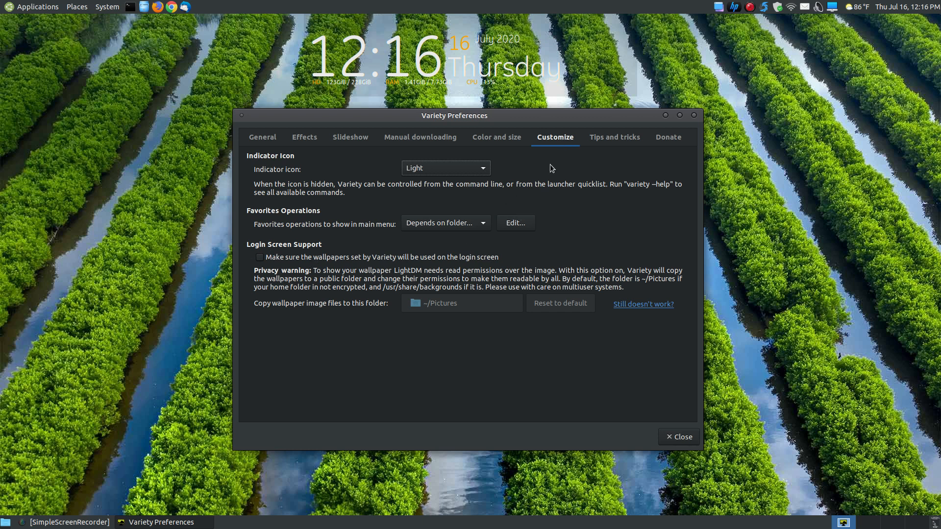
mouse_move(579, 249)
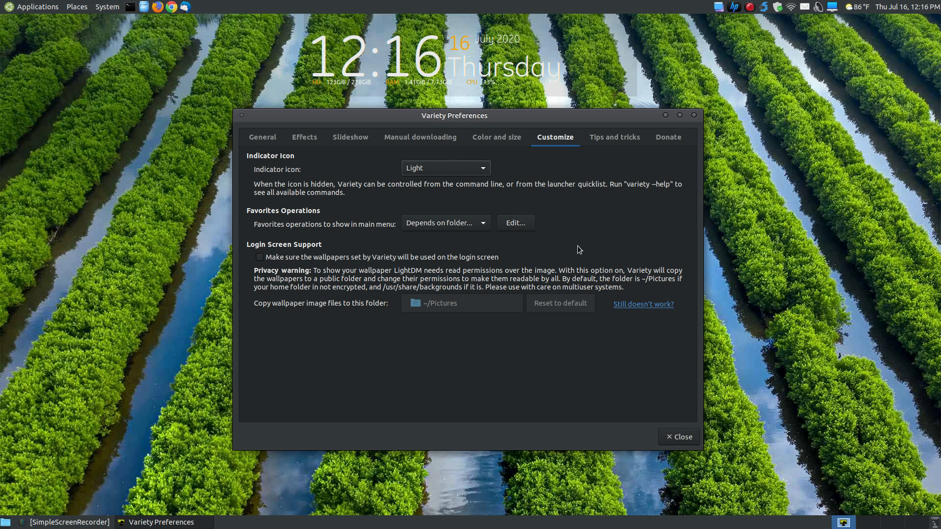
mouse_move(629, 147)
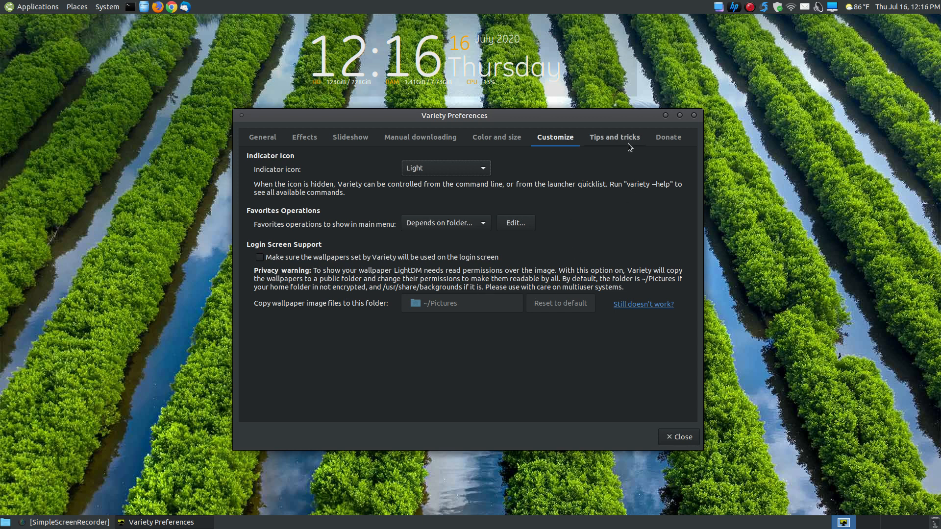
Show the Tips and tricks tab with usage tips and 0.8.0–0.8.3 changes
click(614, 137)
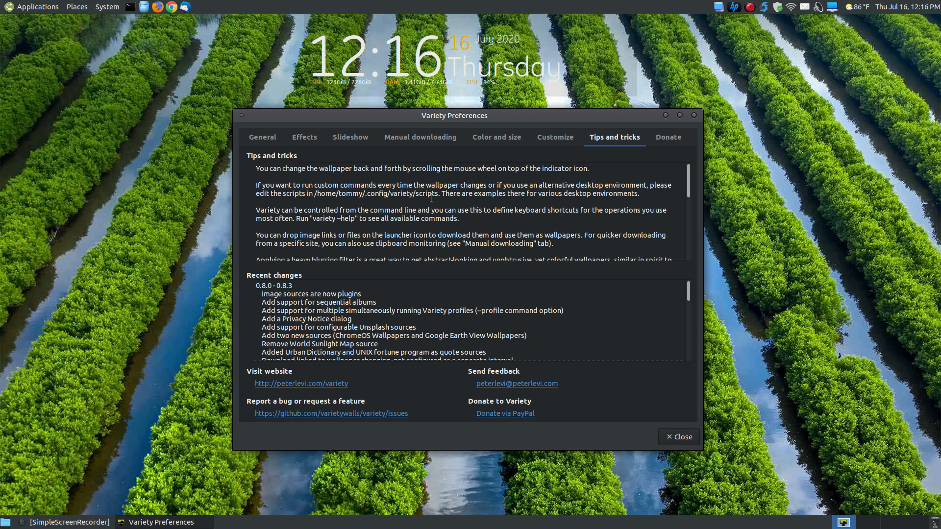
mouse_move(340, 387)
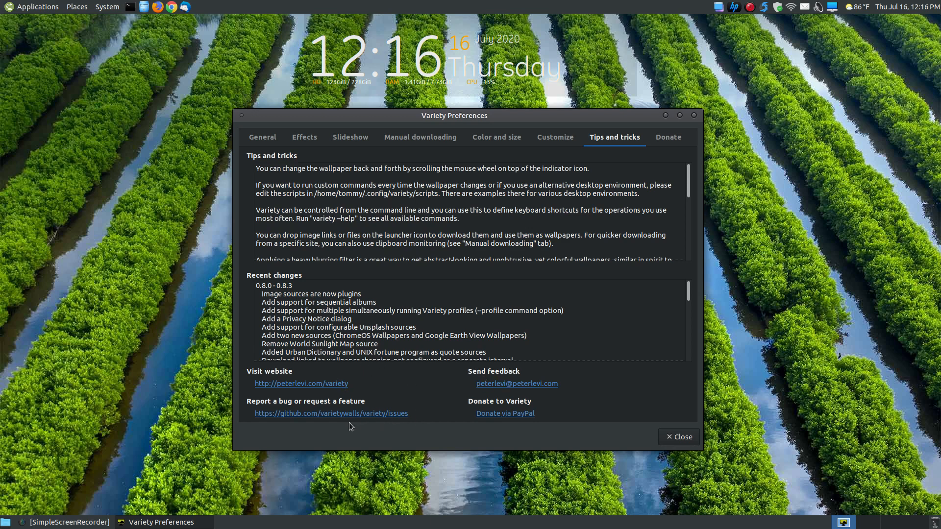
mouse_move(346, 413)
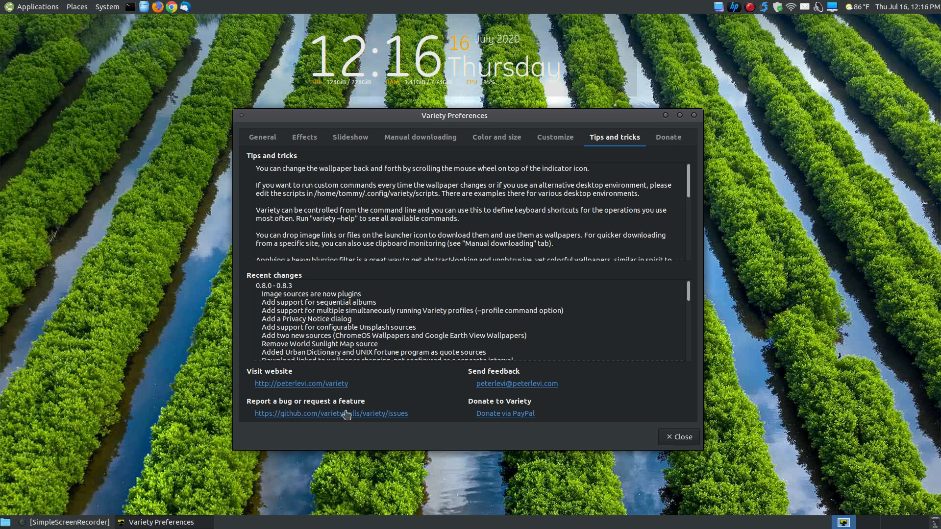
mouse_move(360, 419)
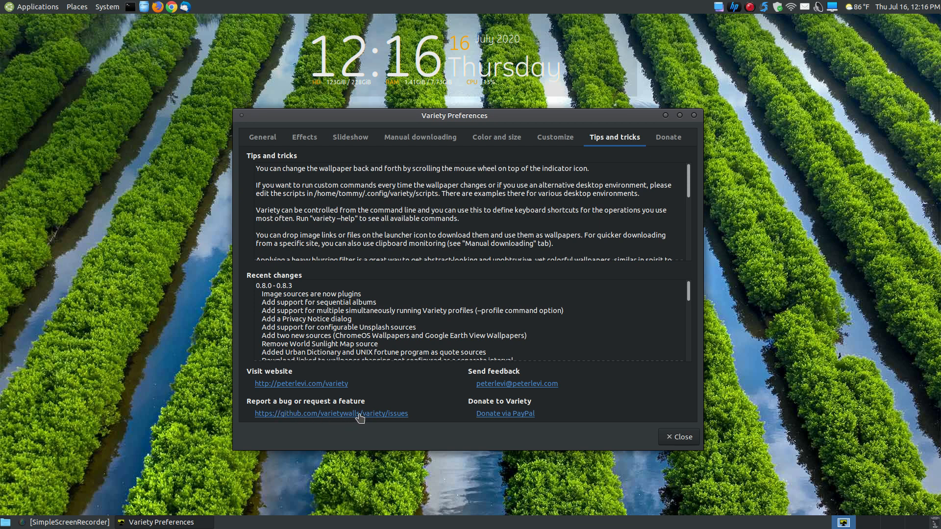
mouse_move(357, 405)
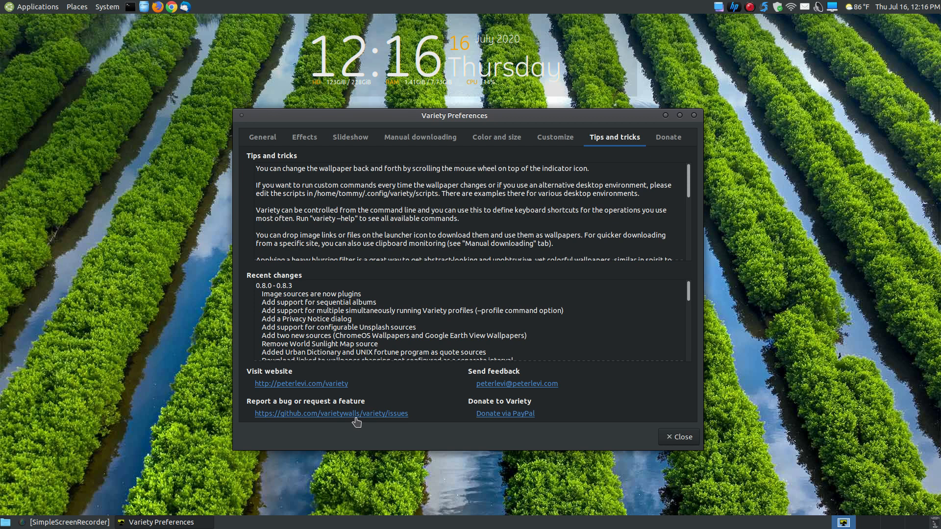
View the Donate page, then close Variety Preferences to return to the desktop
click(668, 137)
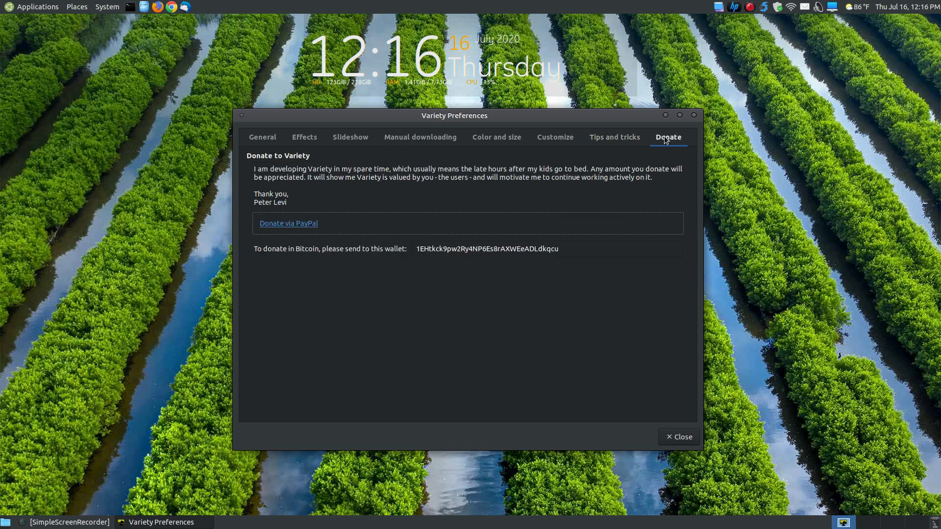
mouse_move(254, 234)
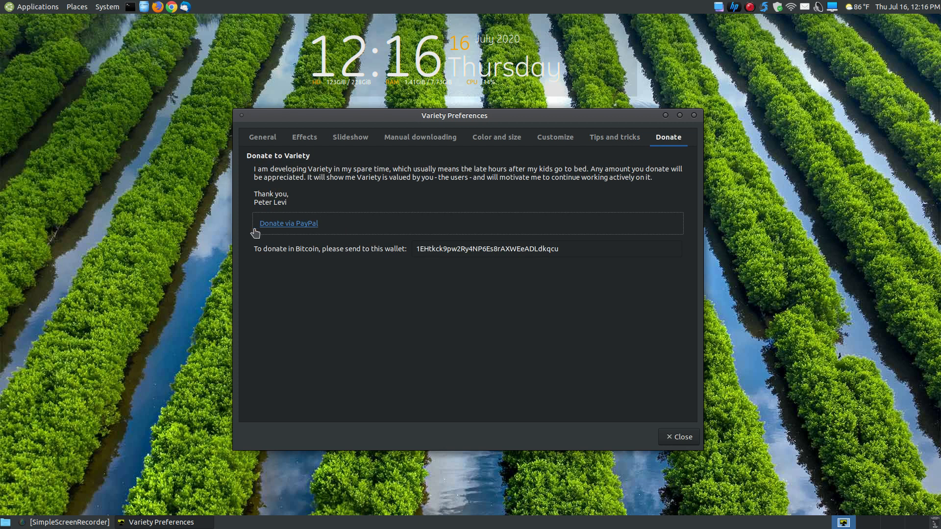
mouse_move(528, 270)
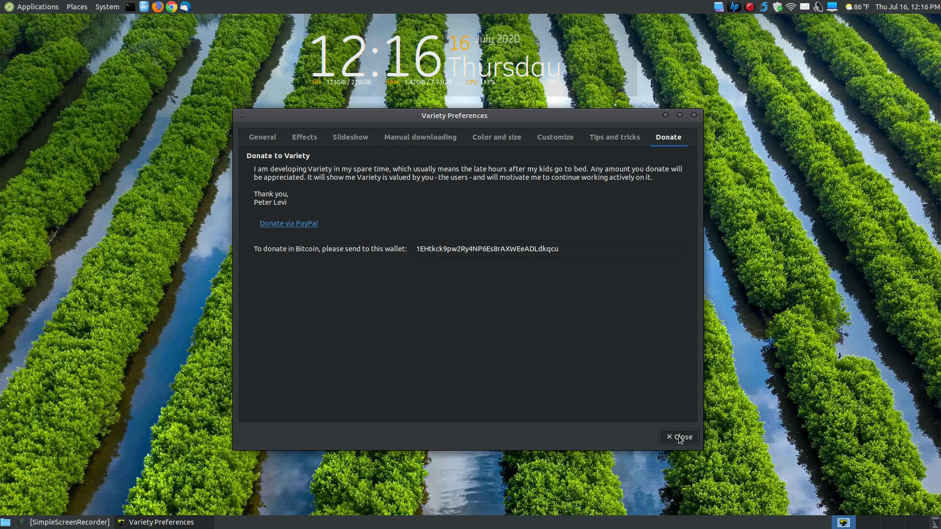
click(679, 437)
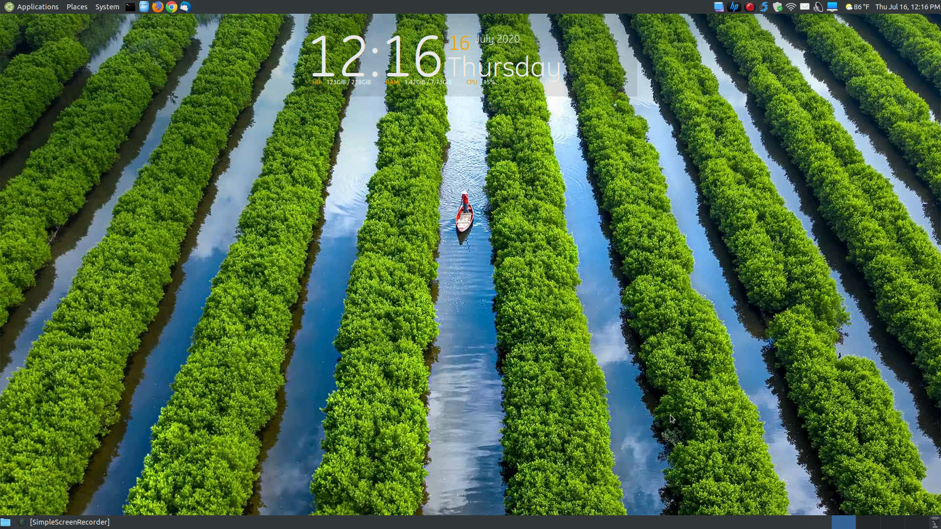
mouse_move(651, 401)
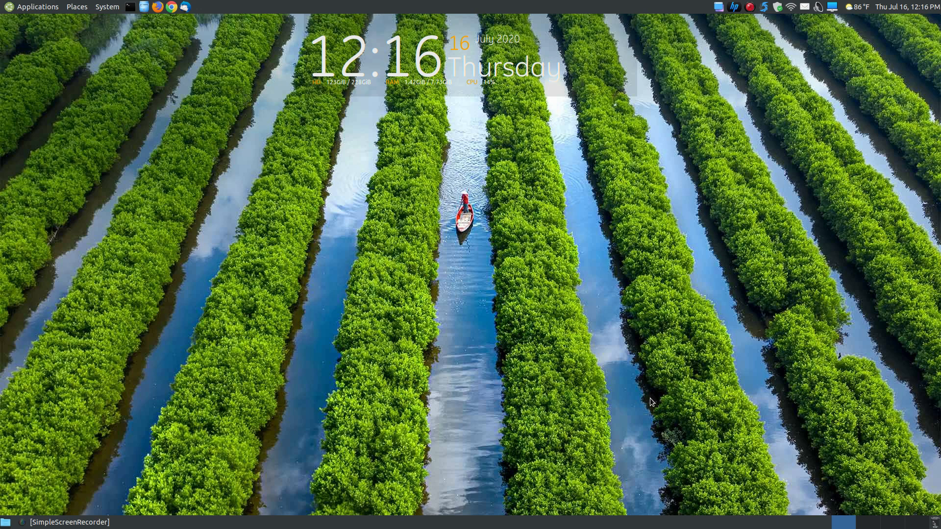